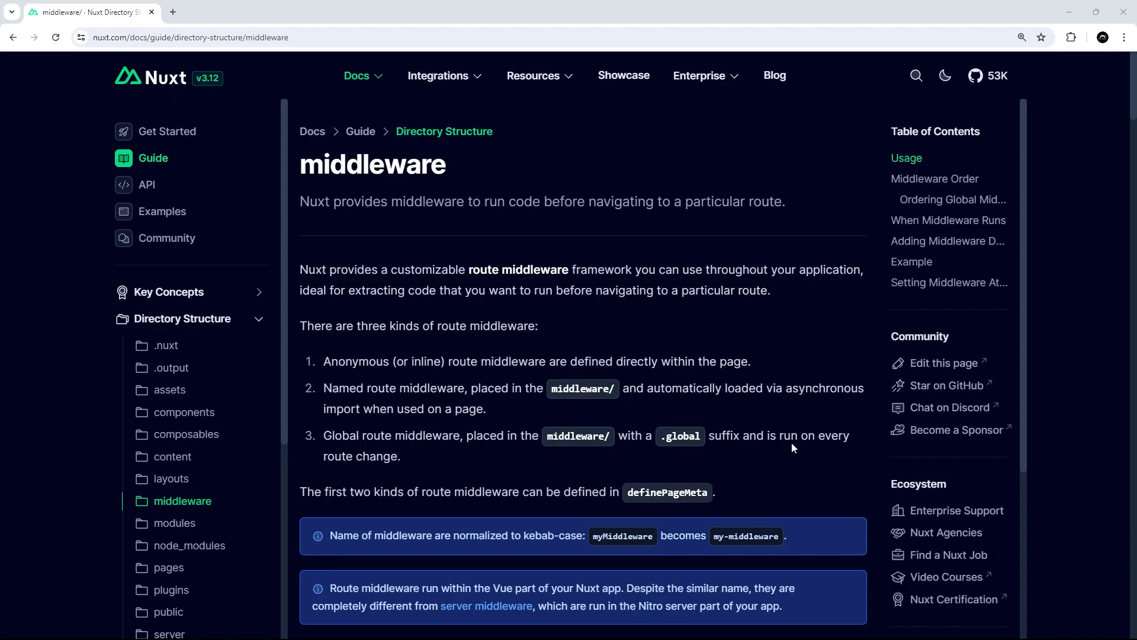
mouse_move(531, 217)
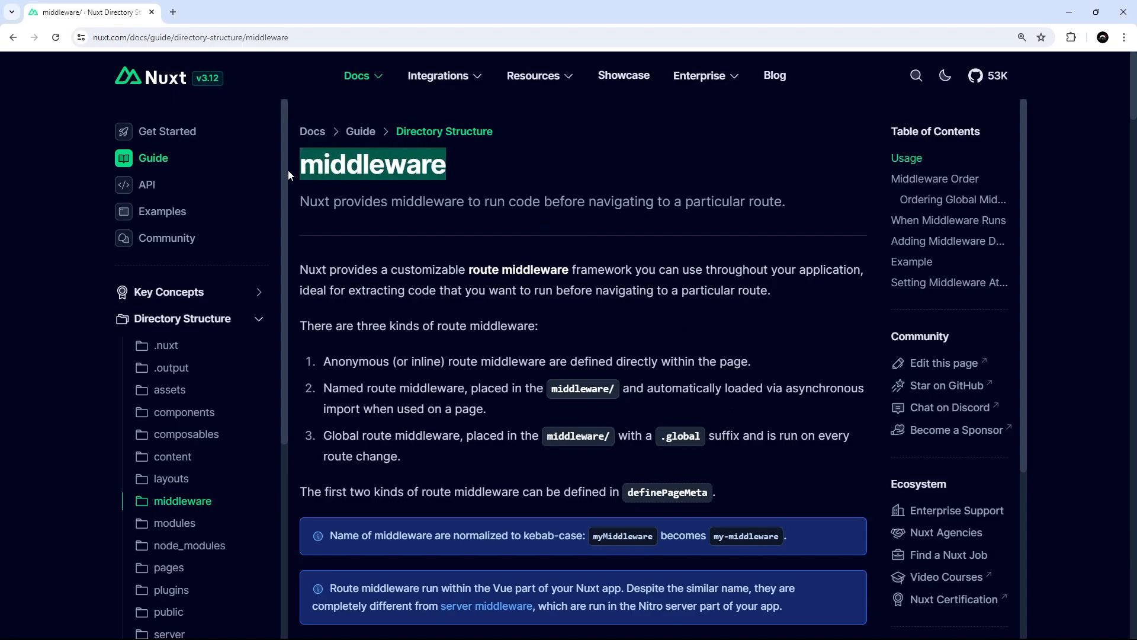
mouse_move(647, 171)
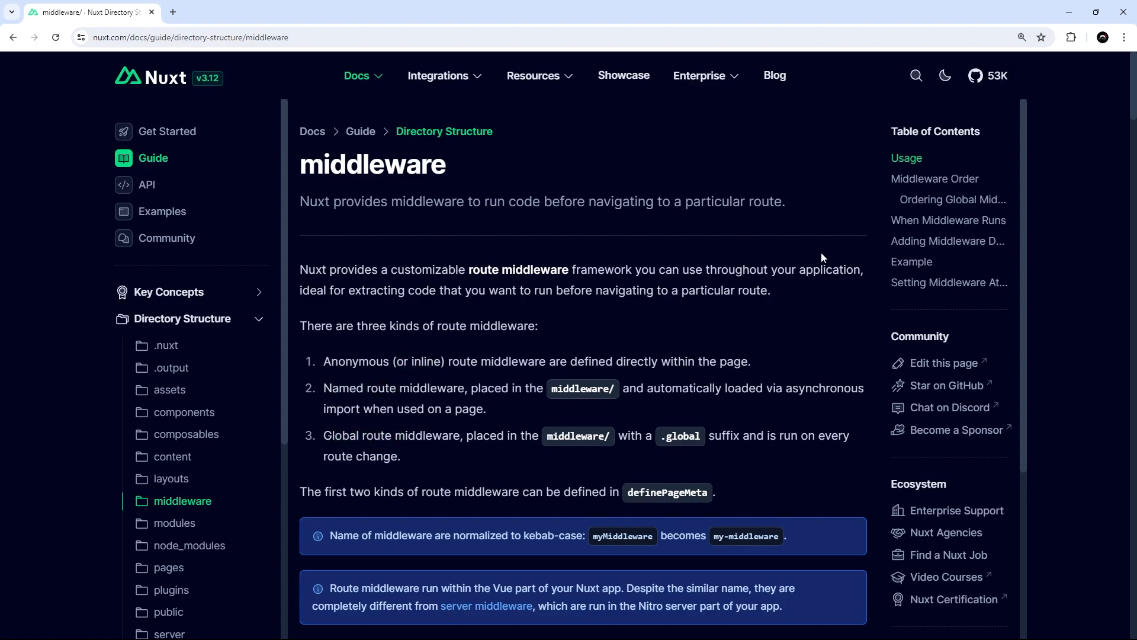
mouse_move(818, 239)
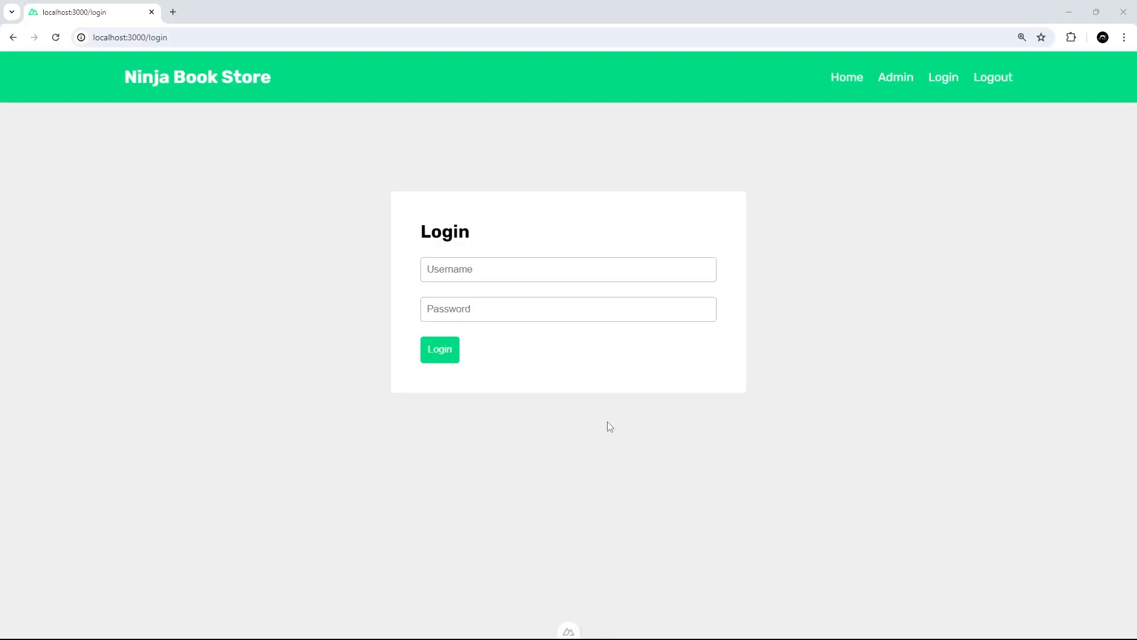
mouse_move(709, 250)
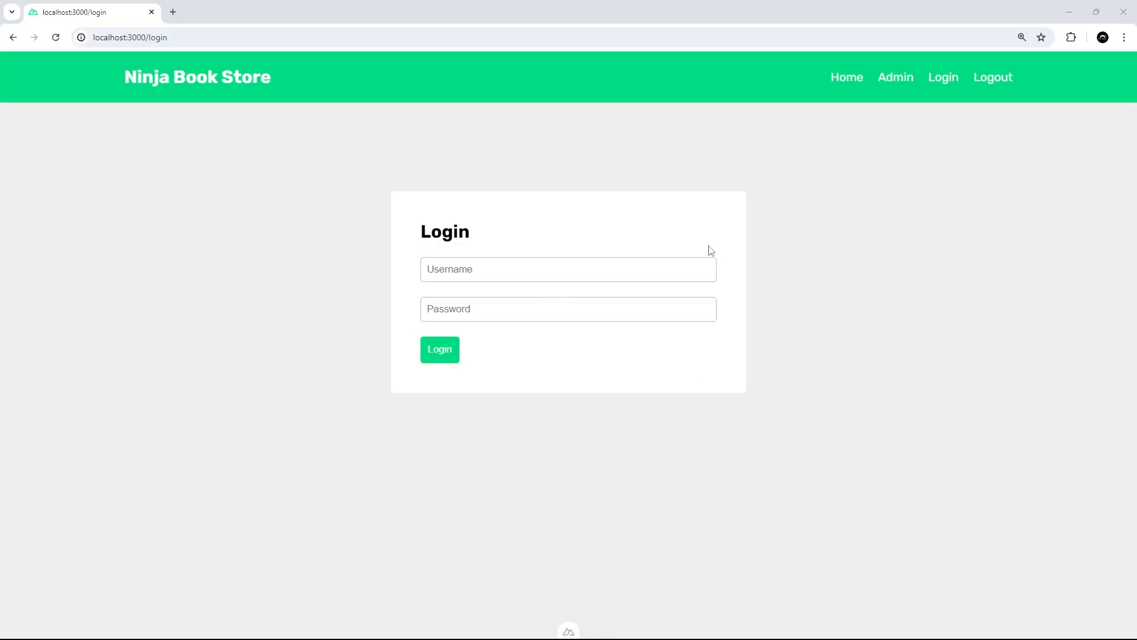
mouse_move(896, 86)
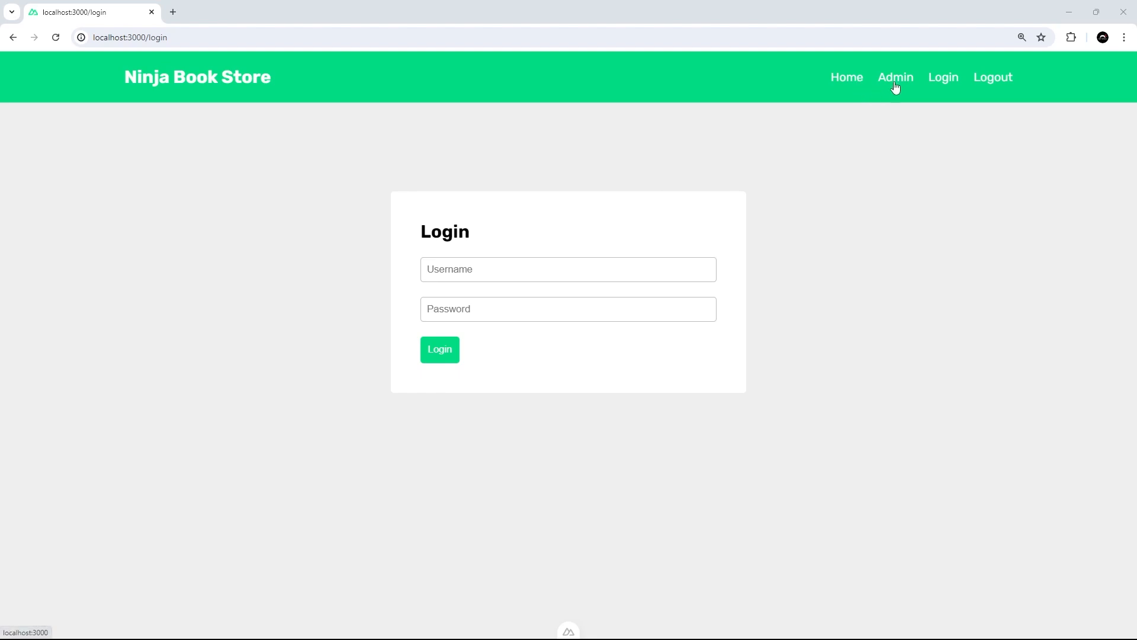
Log into Ninja Book Store as mario with a password, then visit the Admin area.
click(568, 269)
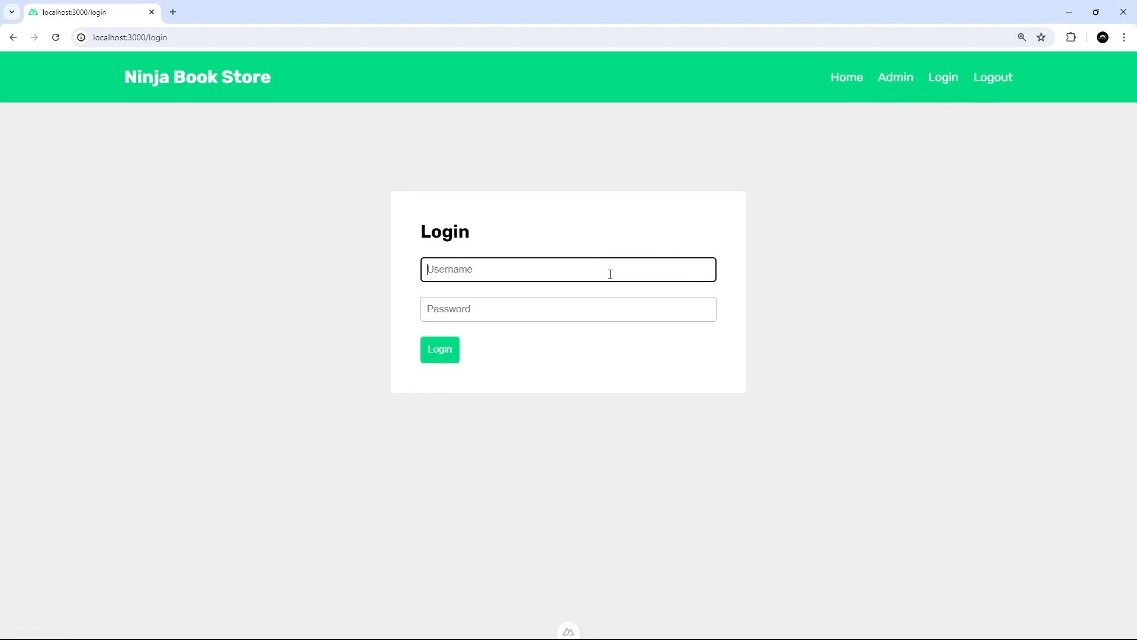
text(mario)
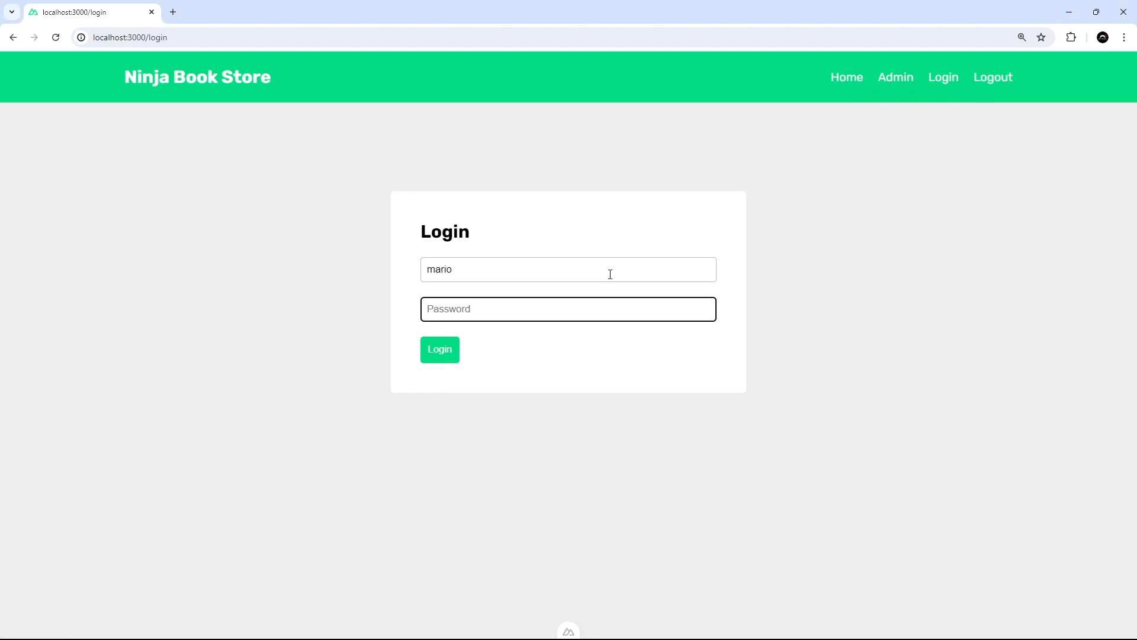
text(password)
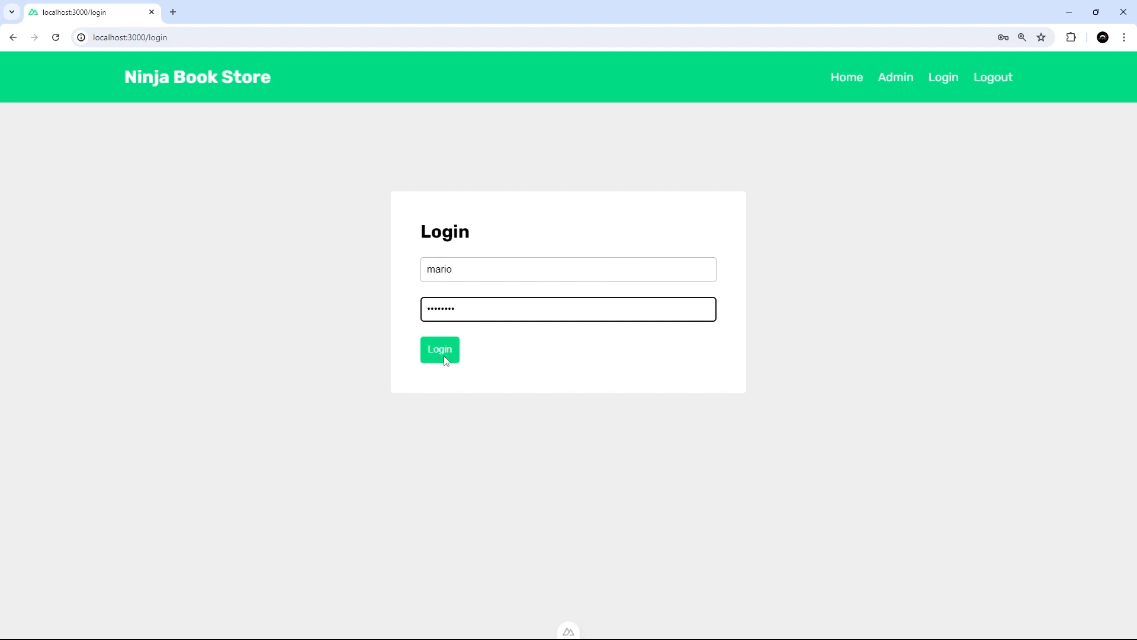
click(439, 350)
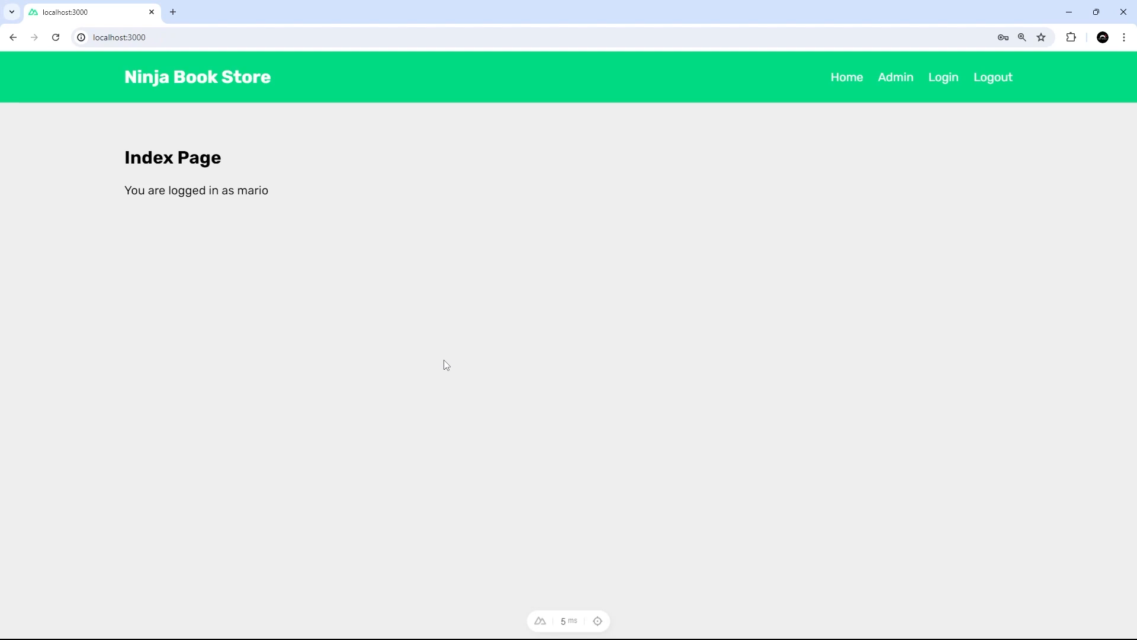
mouse_move(922, 98)
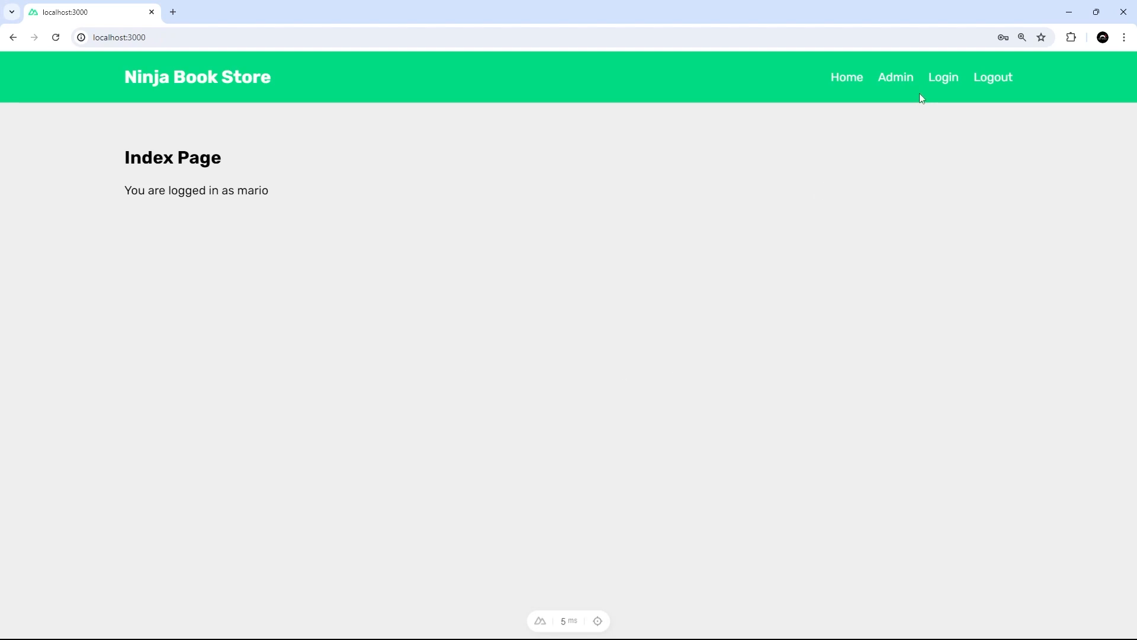
click(896, 77)
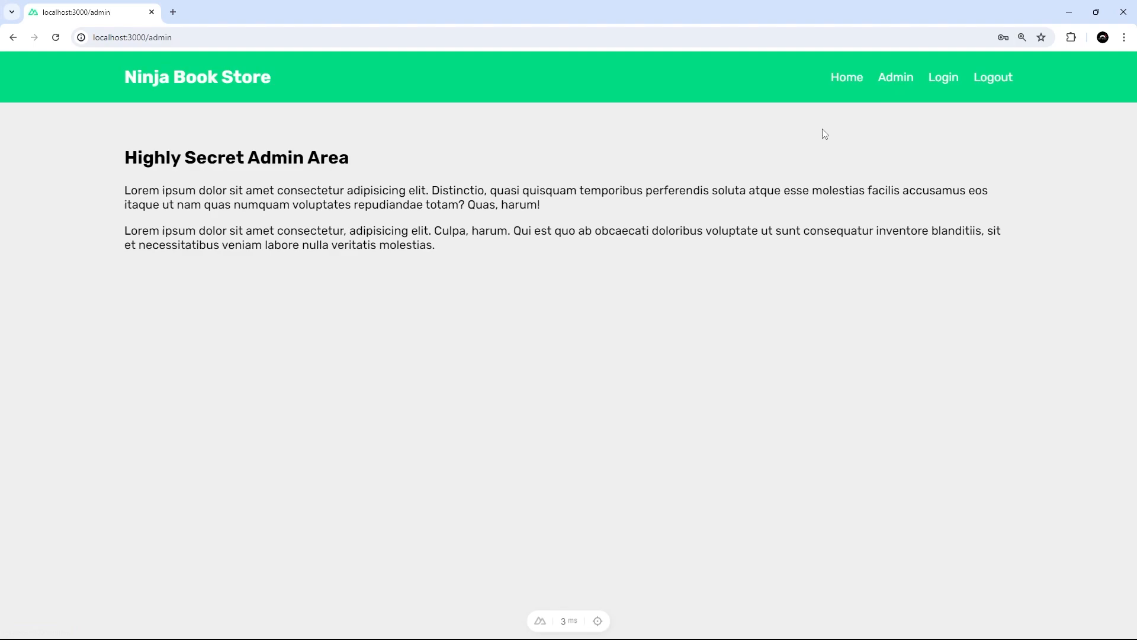
mouse_move(945, 86)
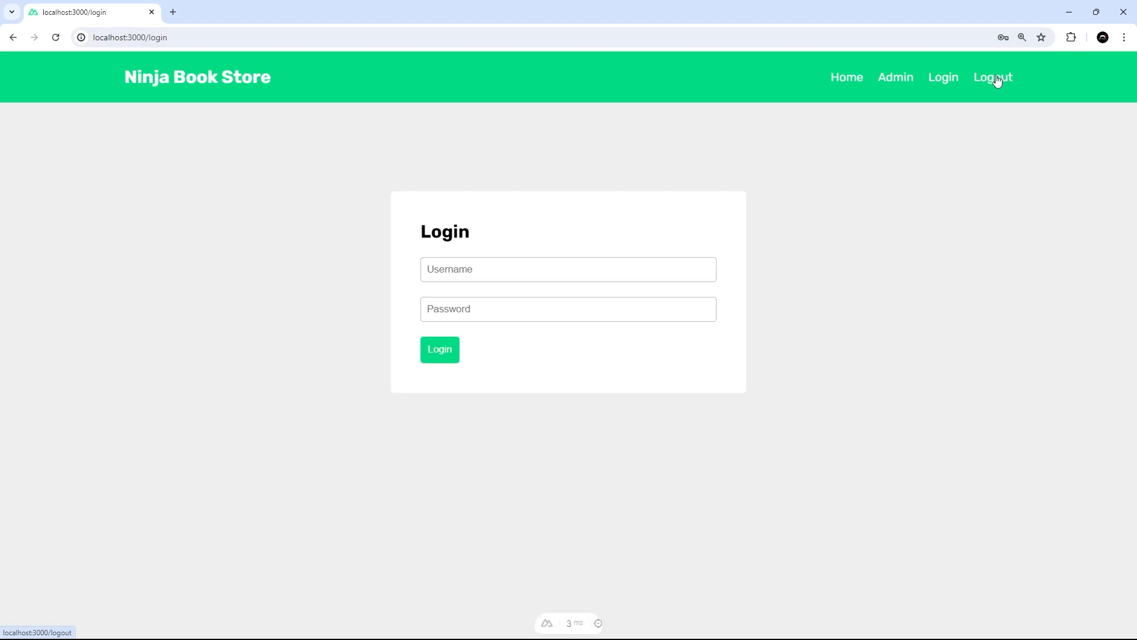
mouse_move(985, 285)
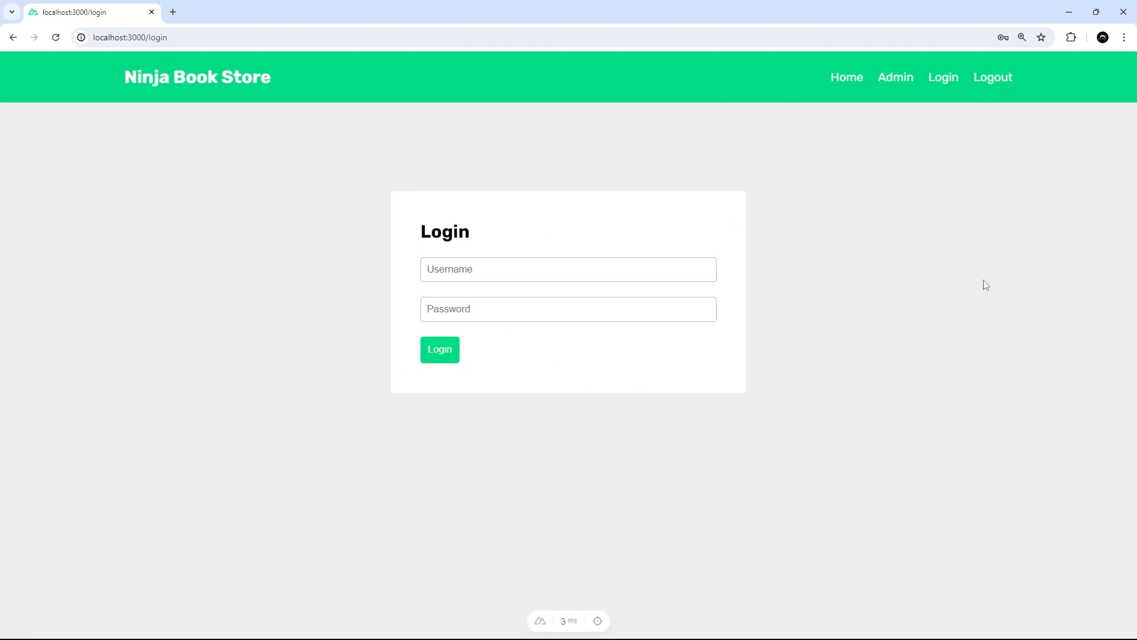
mouse_move(838, 83)
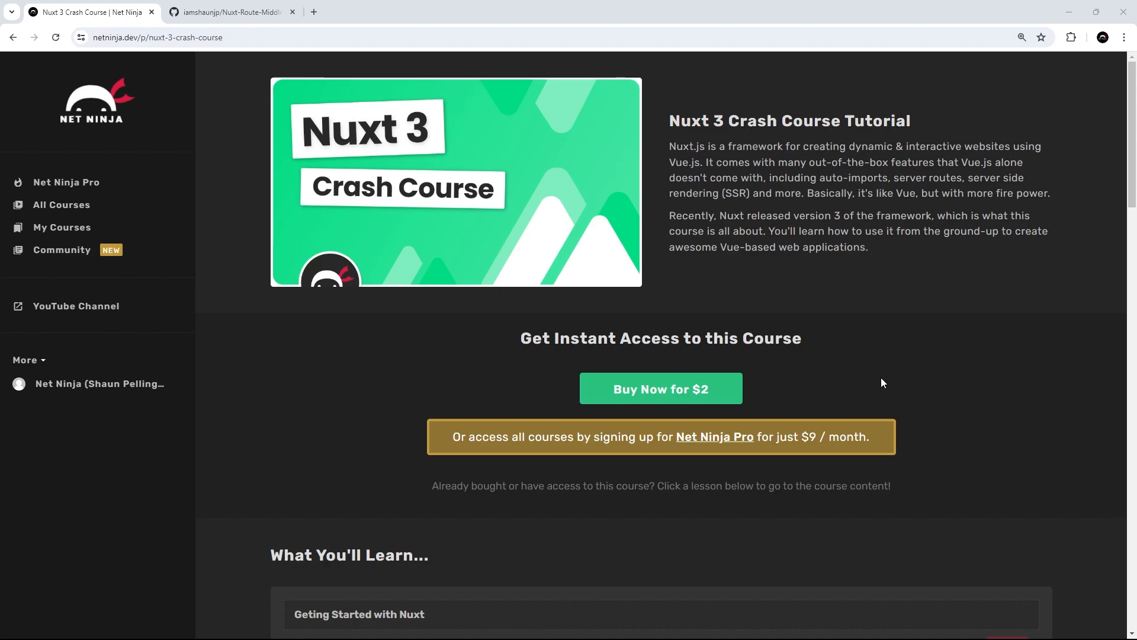
mouse_move(1099, 225)
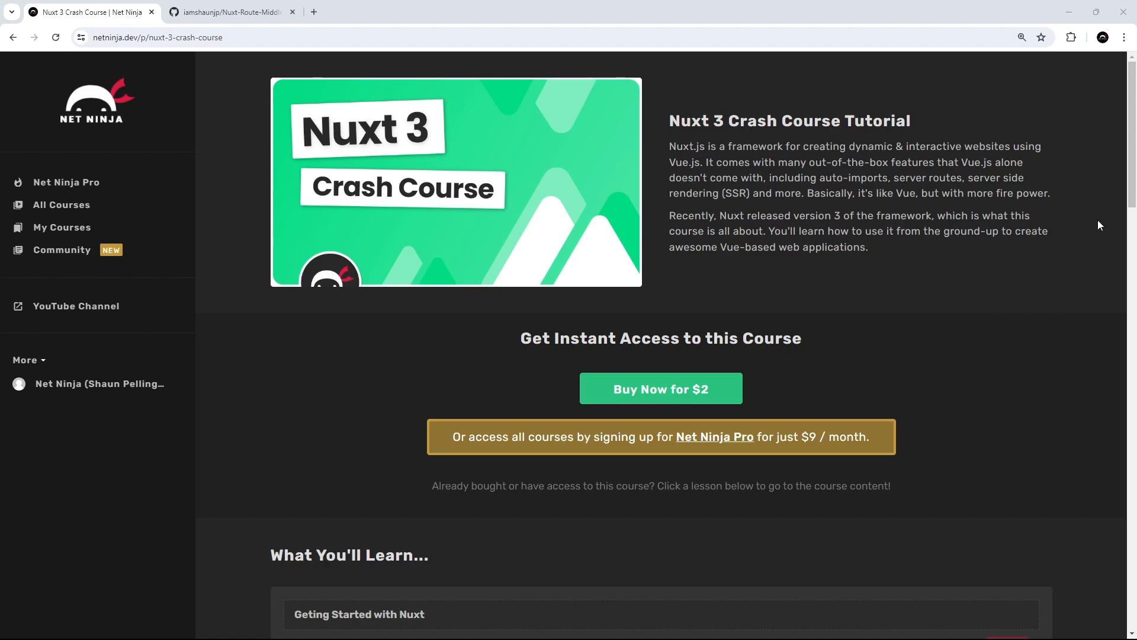
mouse_move(1072, 214)
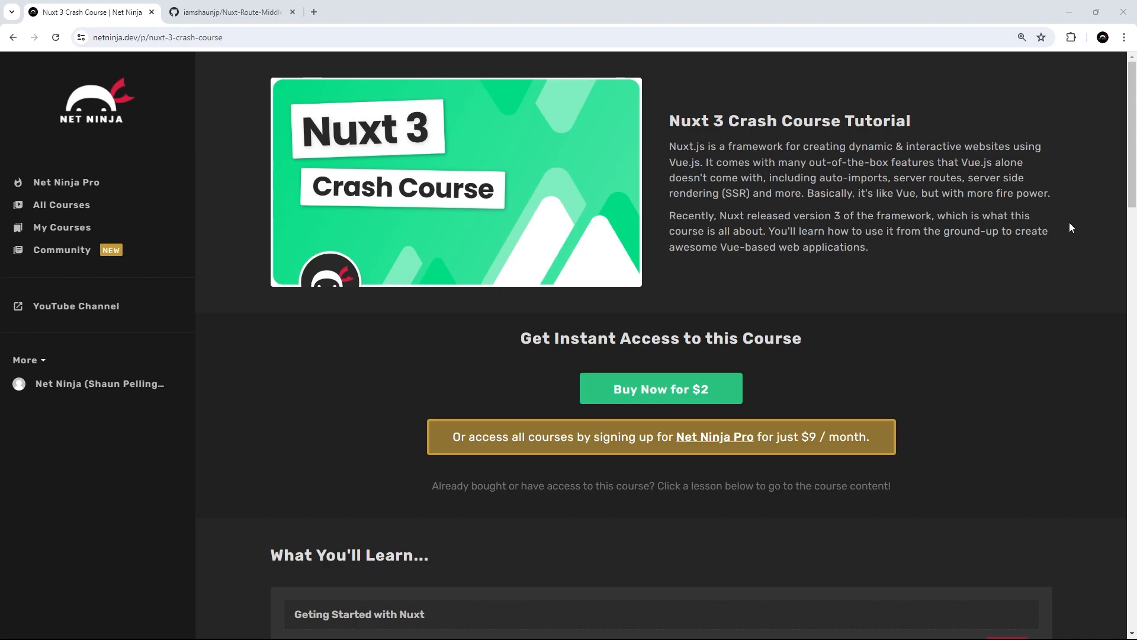
mouse_move(962, 159)
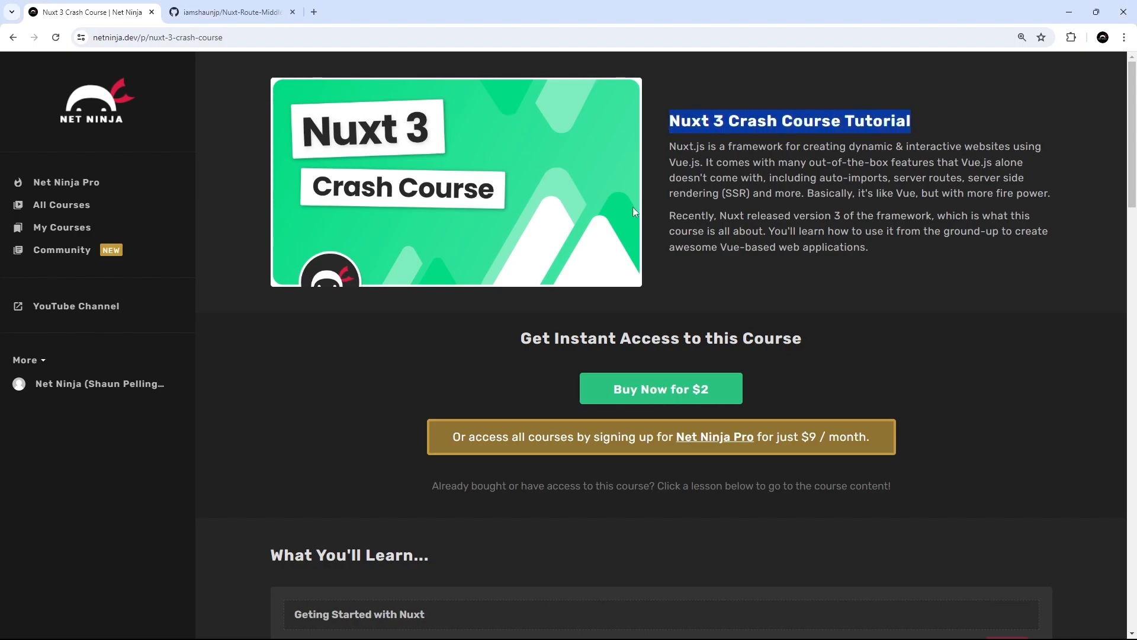
mouse_move(1121, 94)
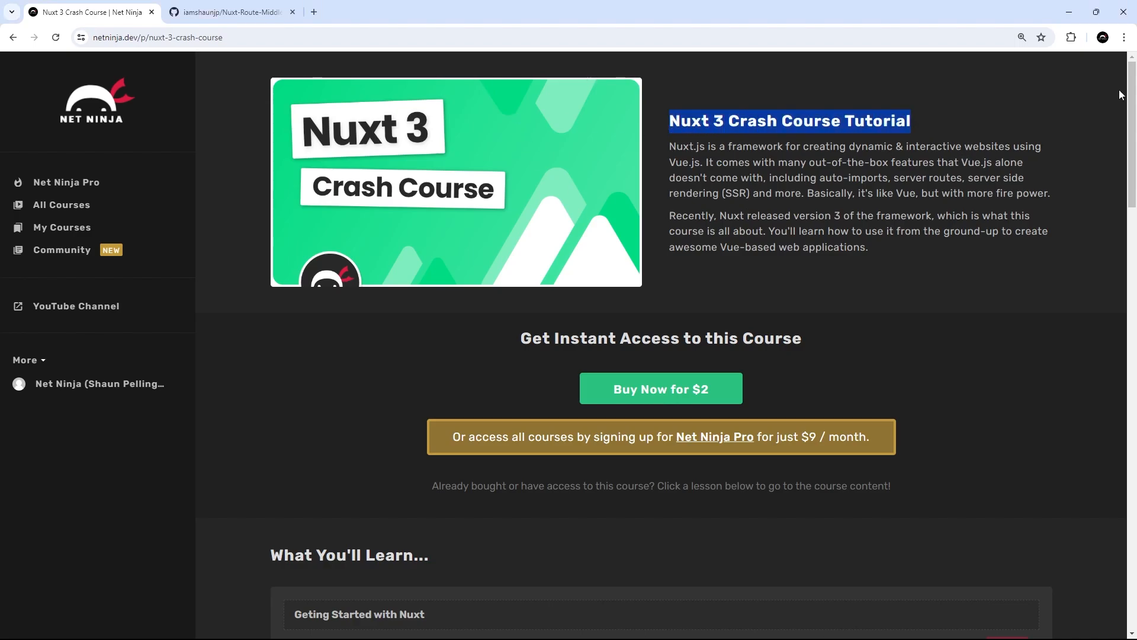
Scroll through the Nuxt 3 Crash Course lessons and switch to the middleware tutorial repository.
scroll(down, 3)
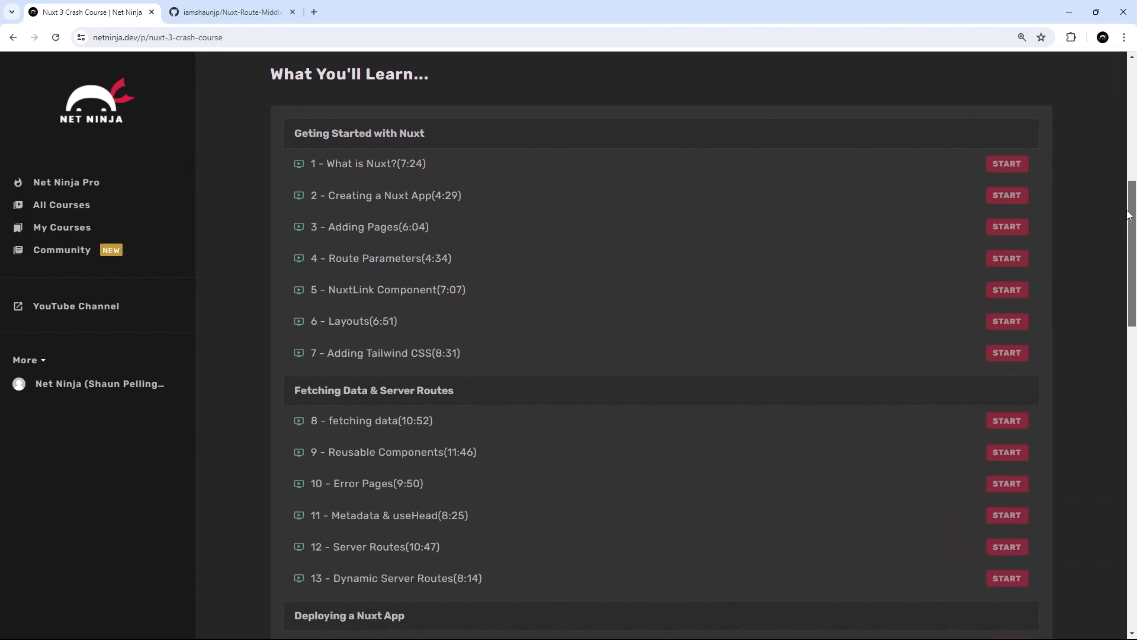
click(235, 12)
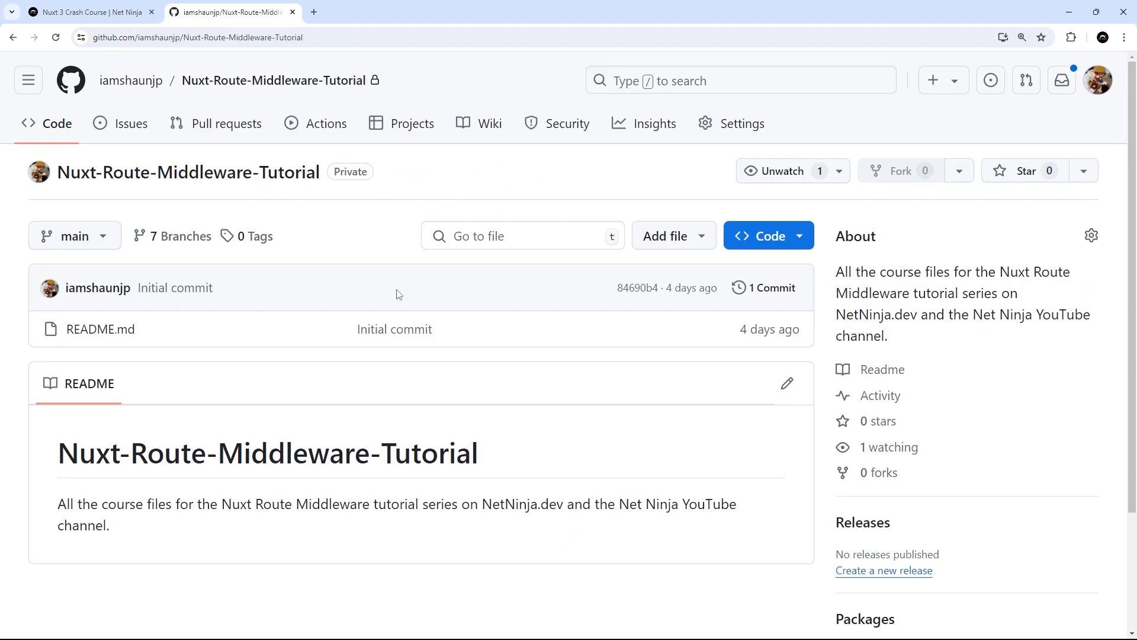
mouse_move(296, 74)
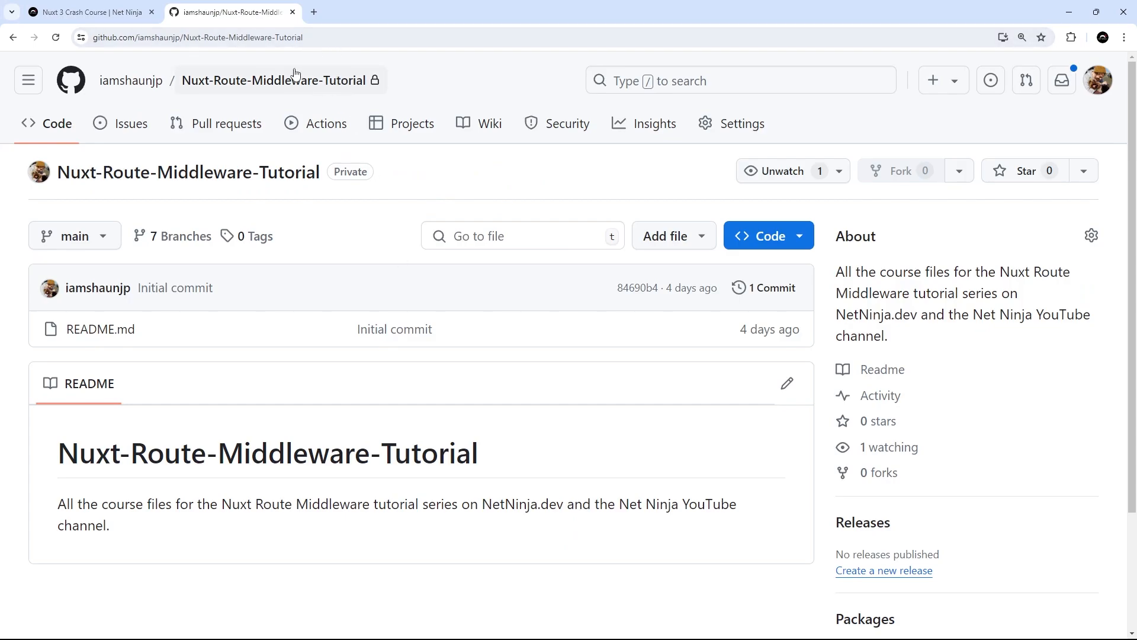
Switch the repository to the lesson-4 branch and view its clone and download options.
click(196, 37)
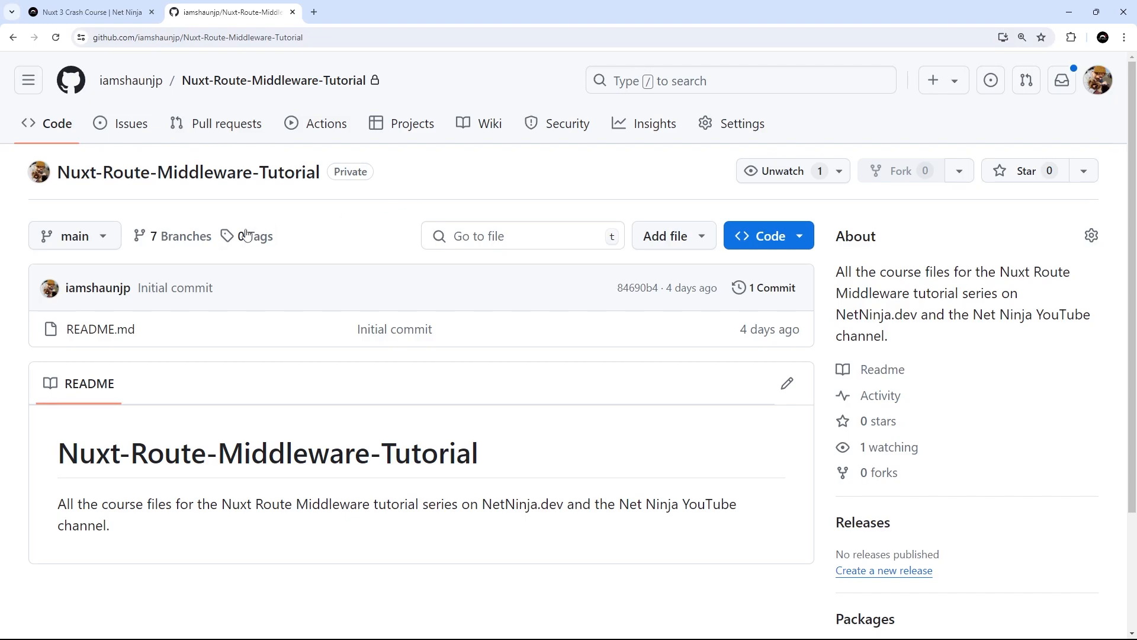
click(75, 236)
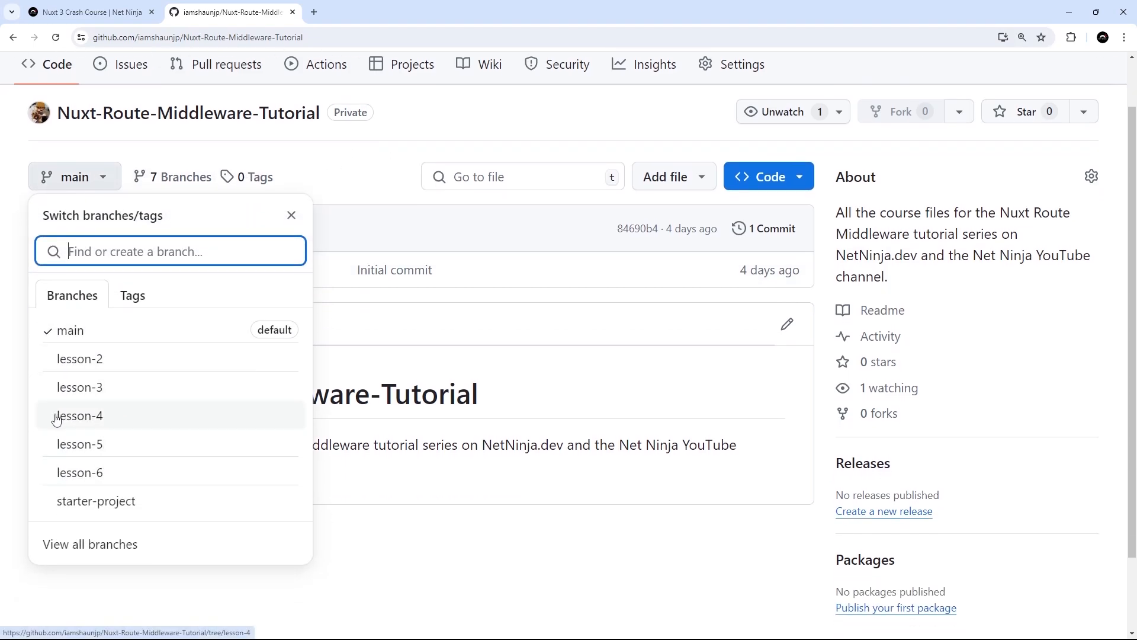
click(79, 416)
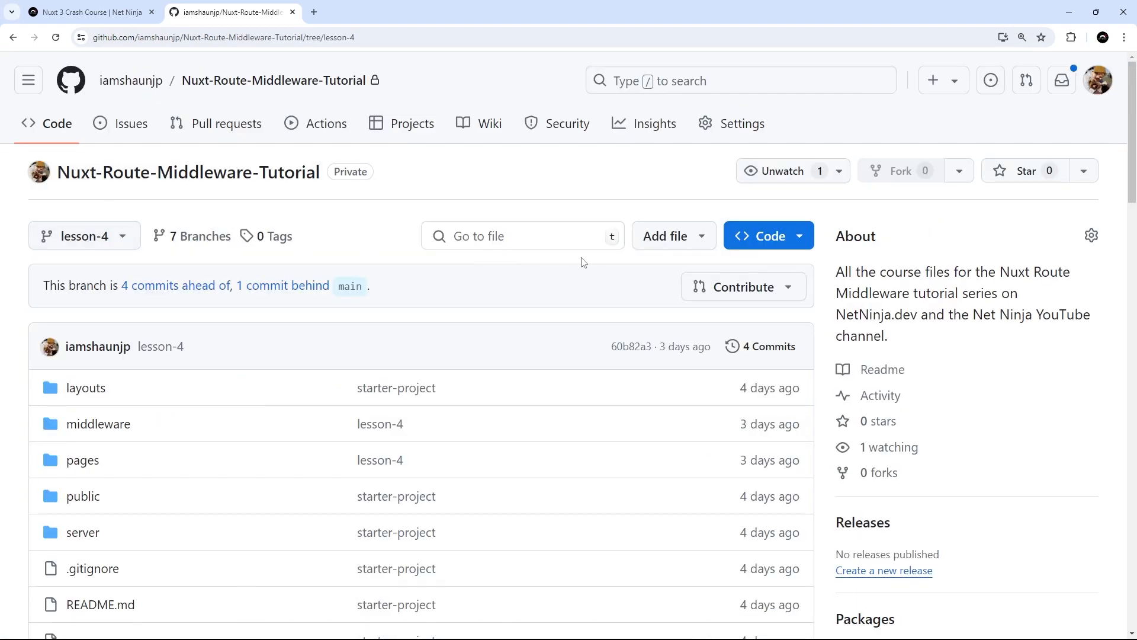
mouse_move(789, 258)
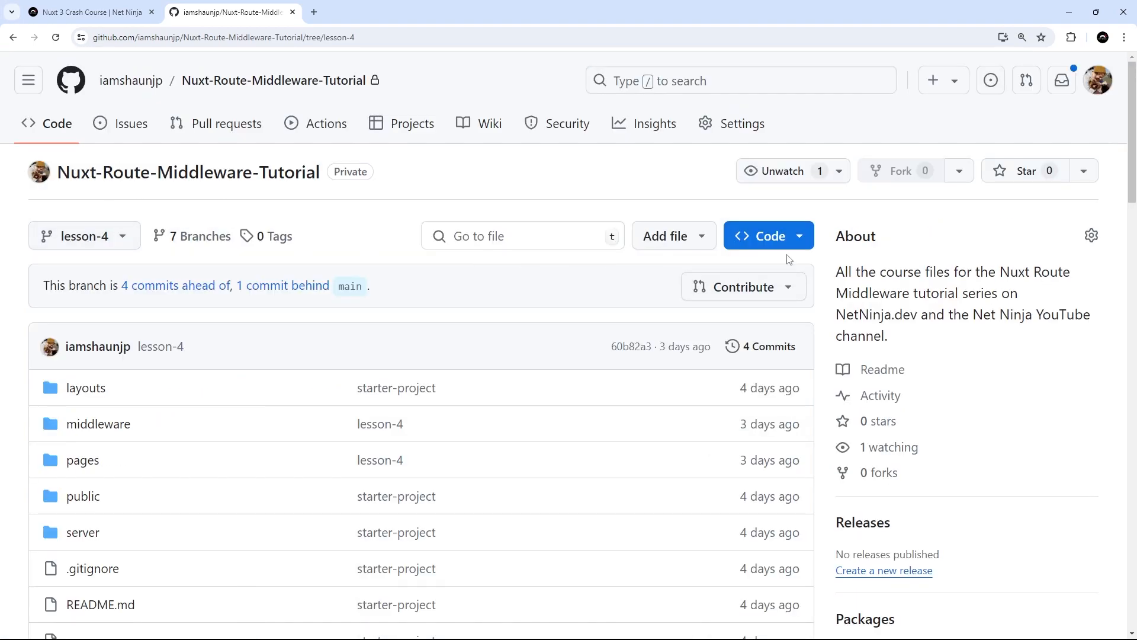
click(767, 236)
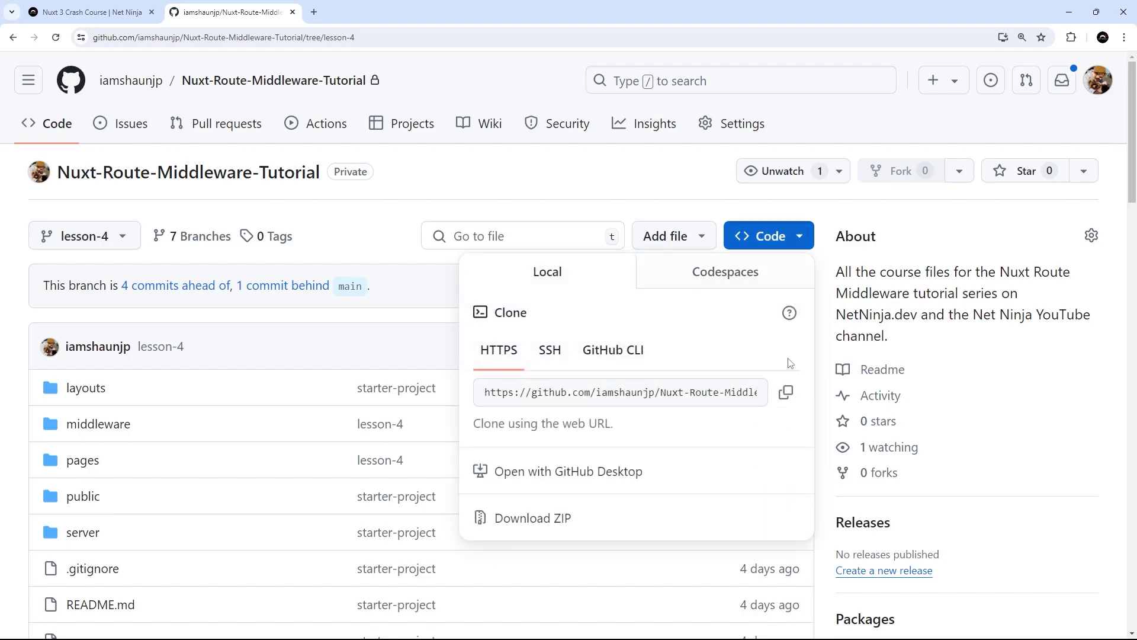
mouse_move(561, 526)
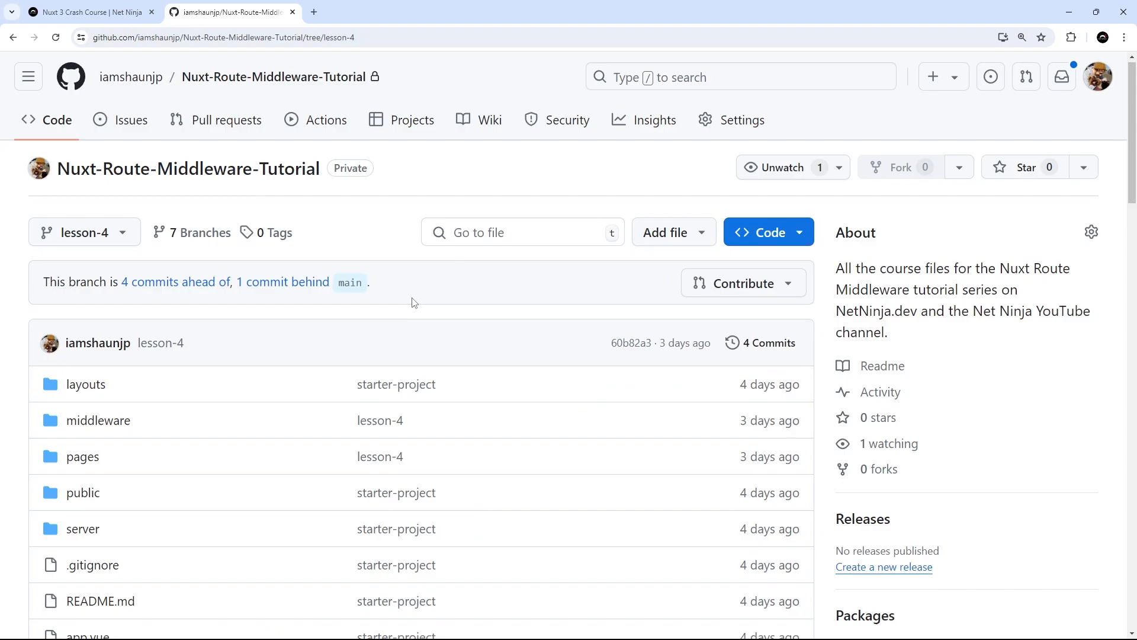
Switch to the starter-project branch and download it as a ZIP.
click(85, 233)
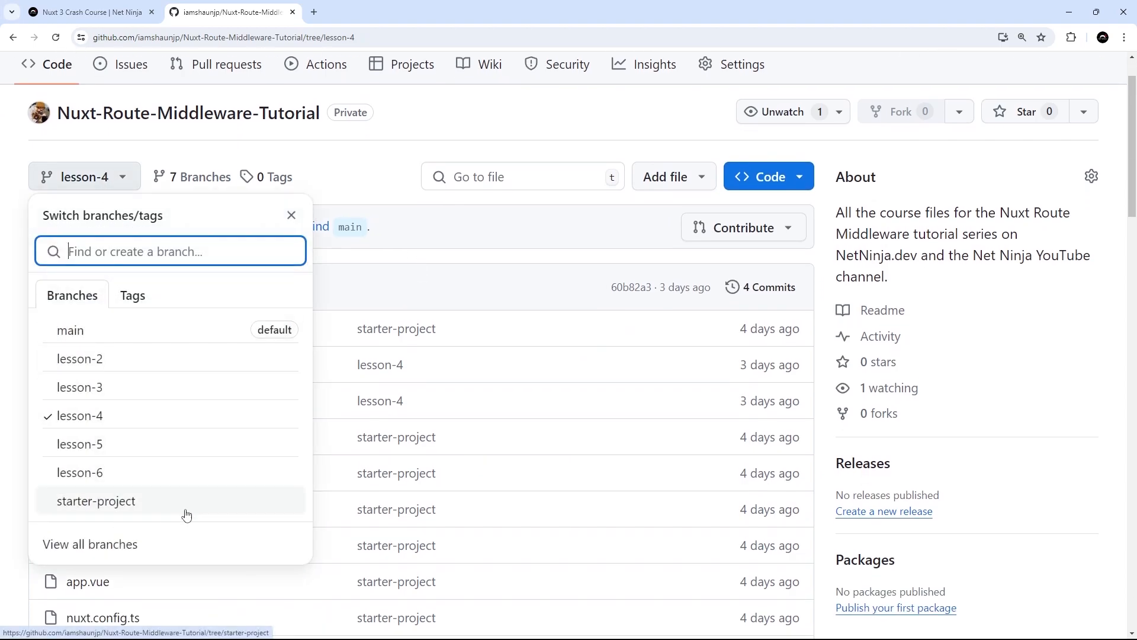
click(96, 501)
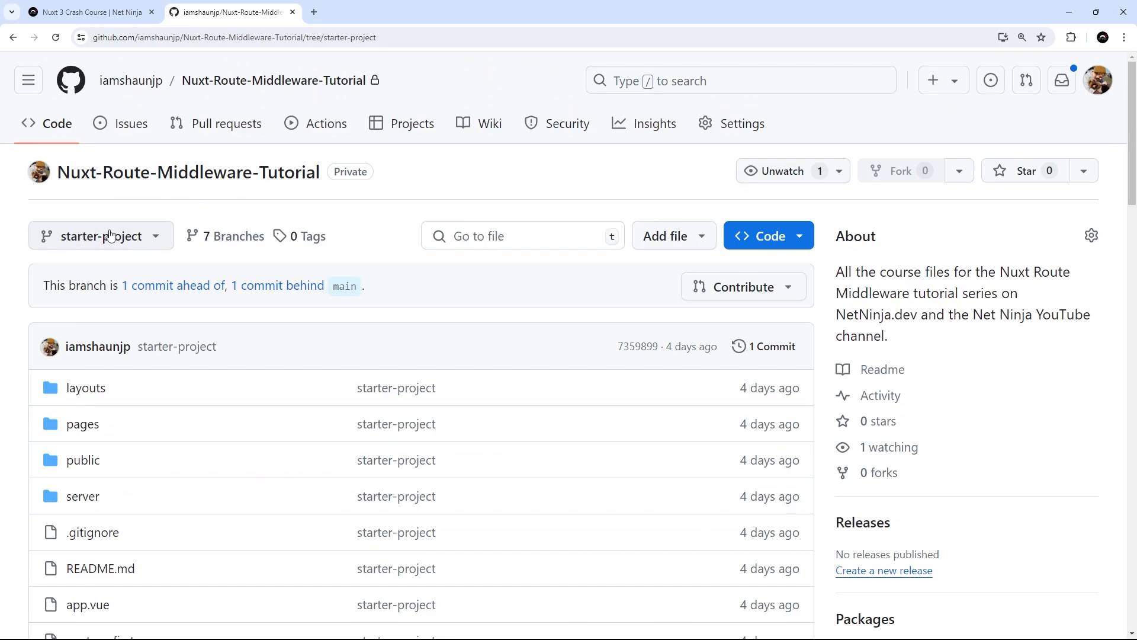
click(769, 236)
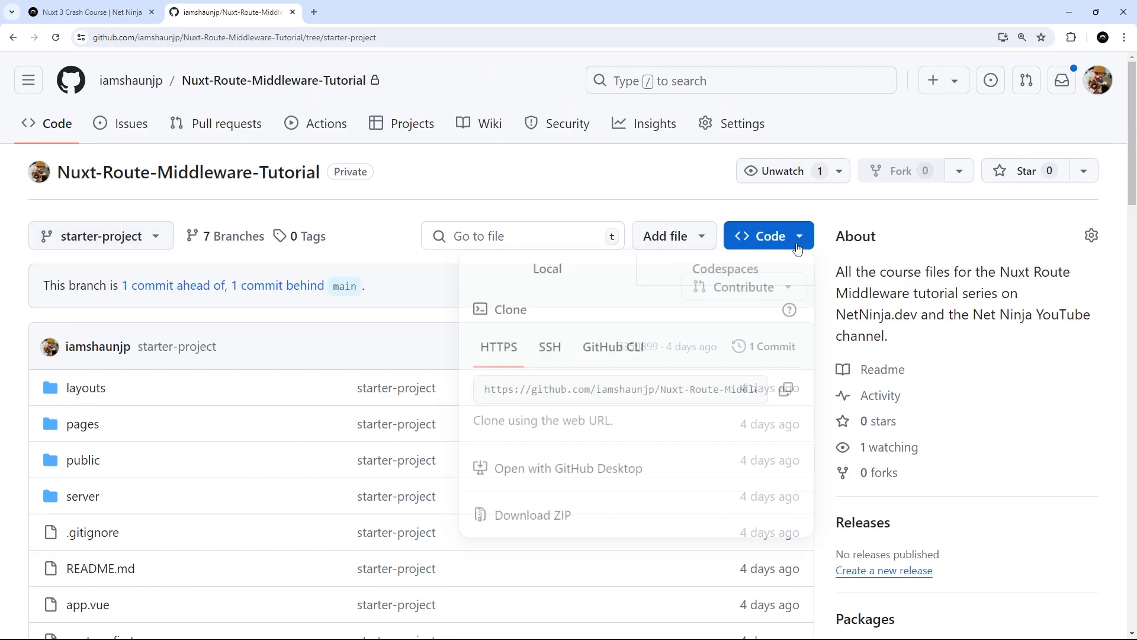
click(552, 522)
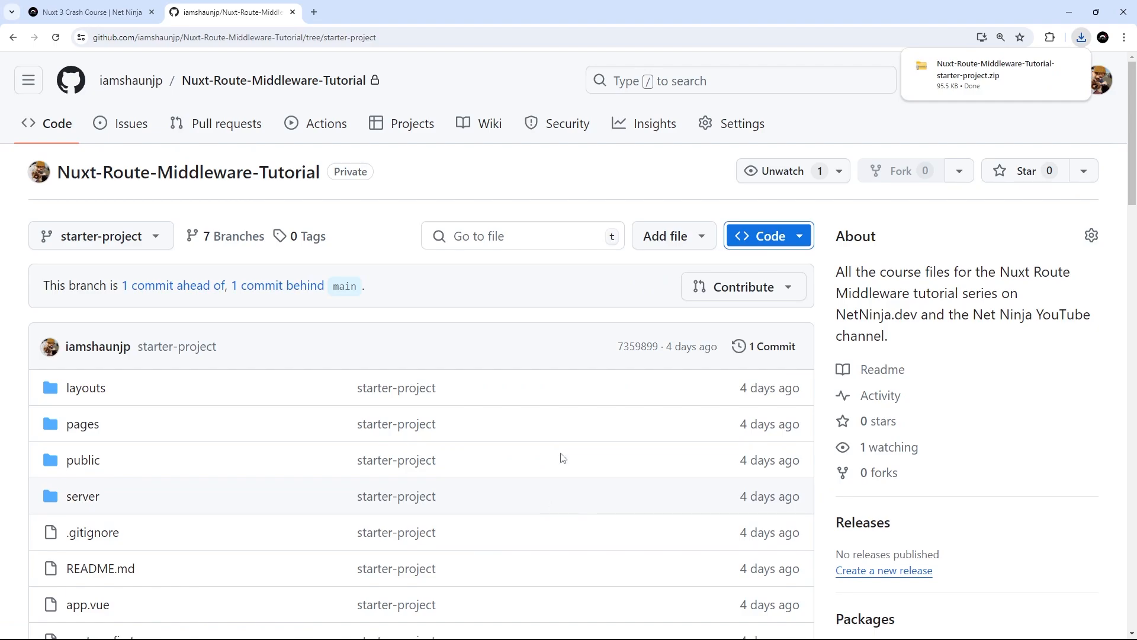
mouse_move(550, 321)
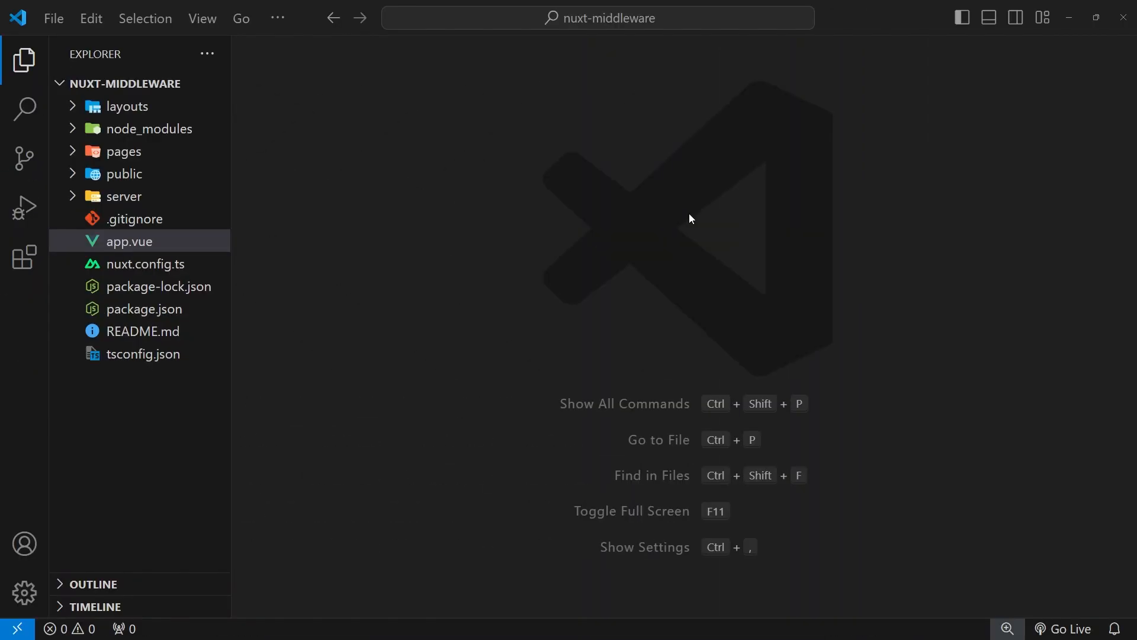
mouse_move(321, 140)
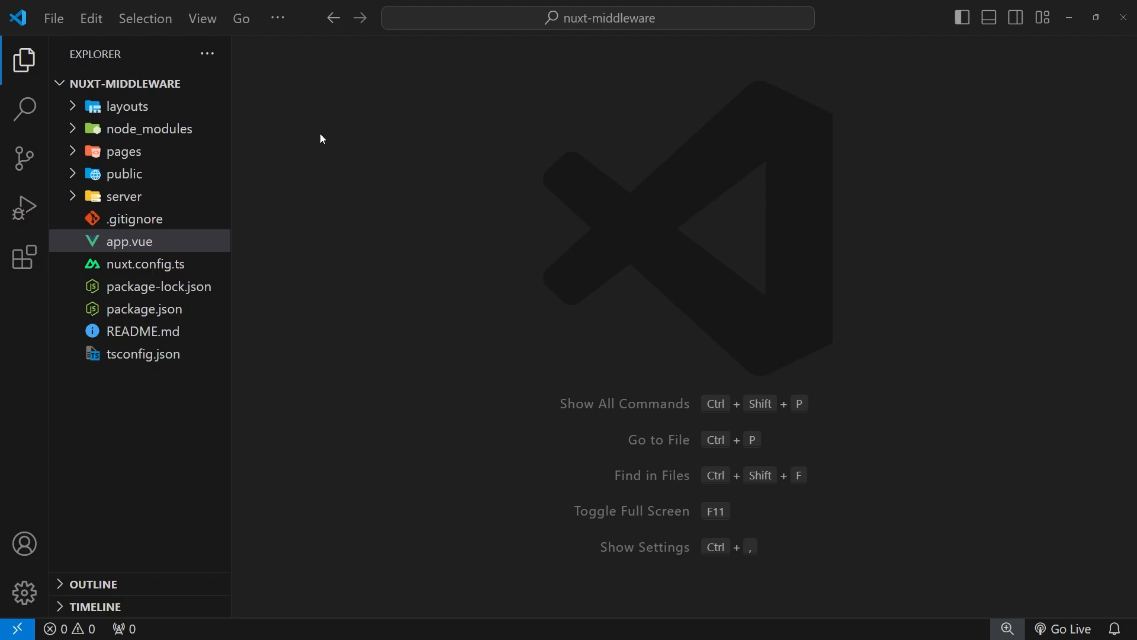
mouse_move(854, 264)
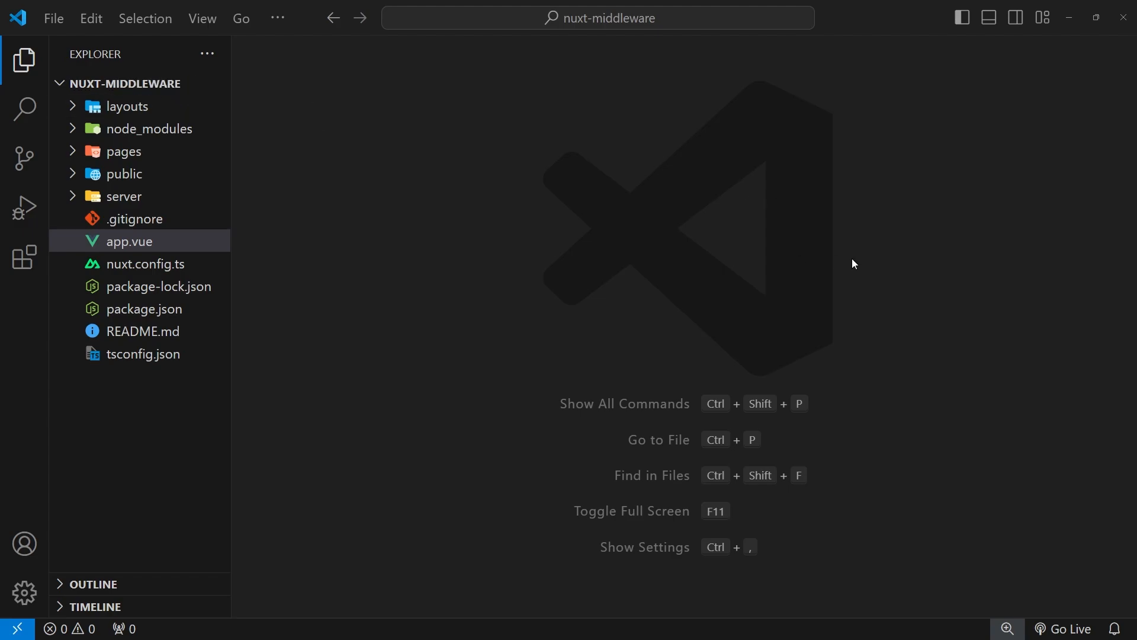
mouse_move(450, 242)
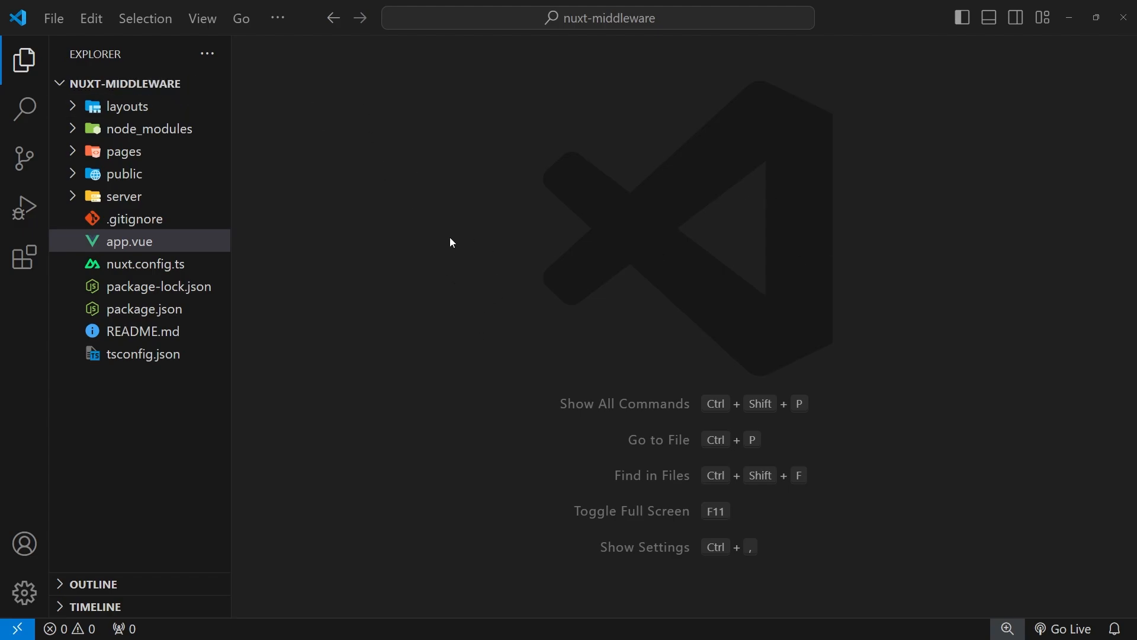
mouse_move(130, 313)
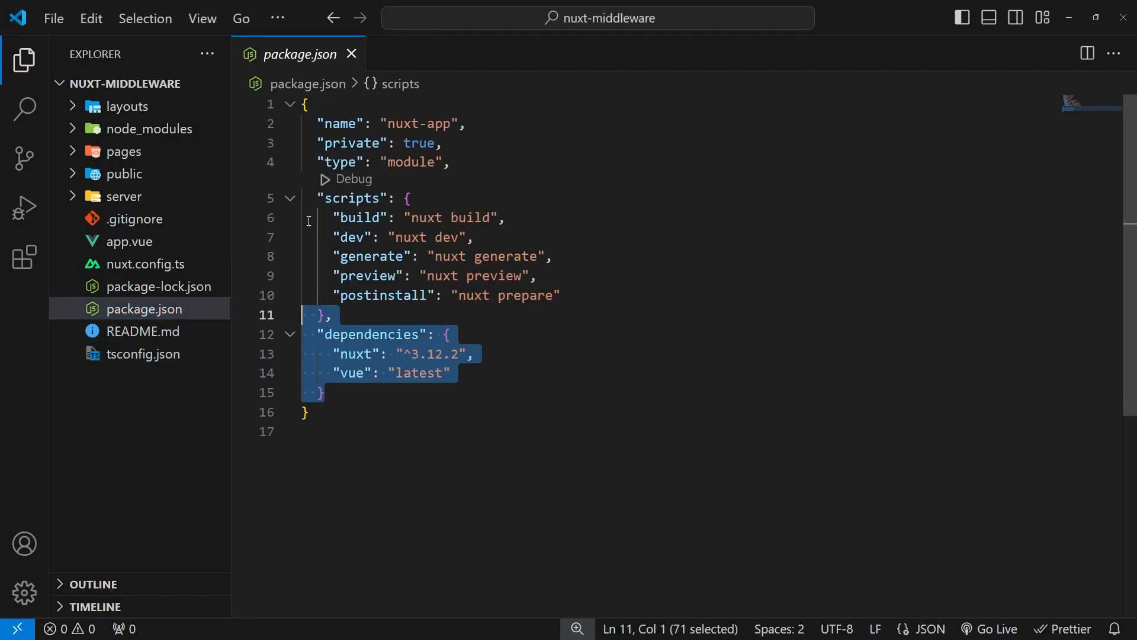
click(351, 54)
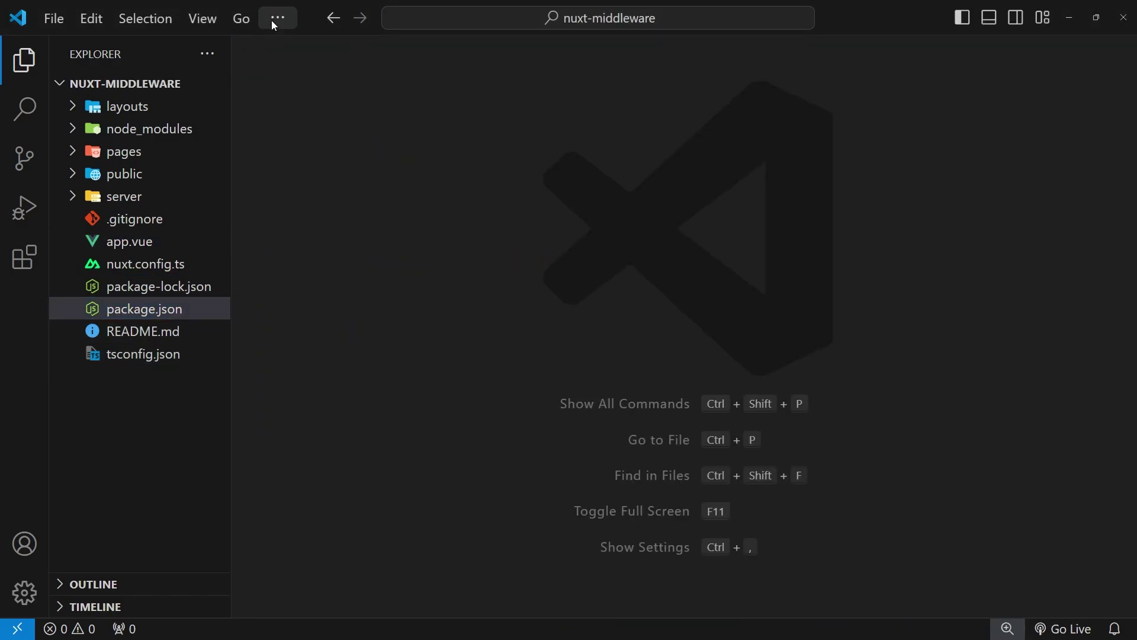
Run npm install in the integrated terminal for the nuxt-middleware project.
key(Ctrl+`)
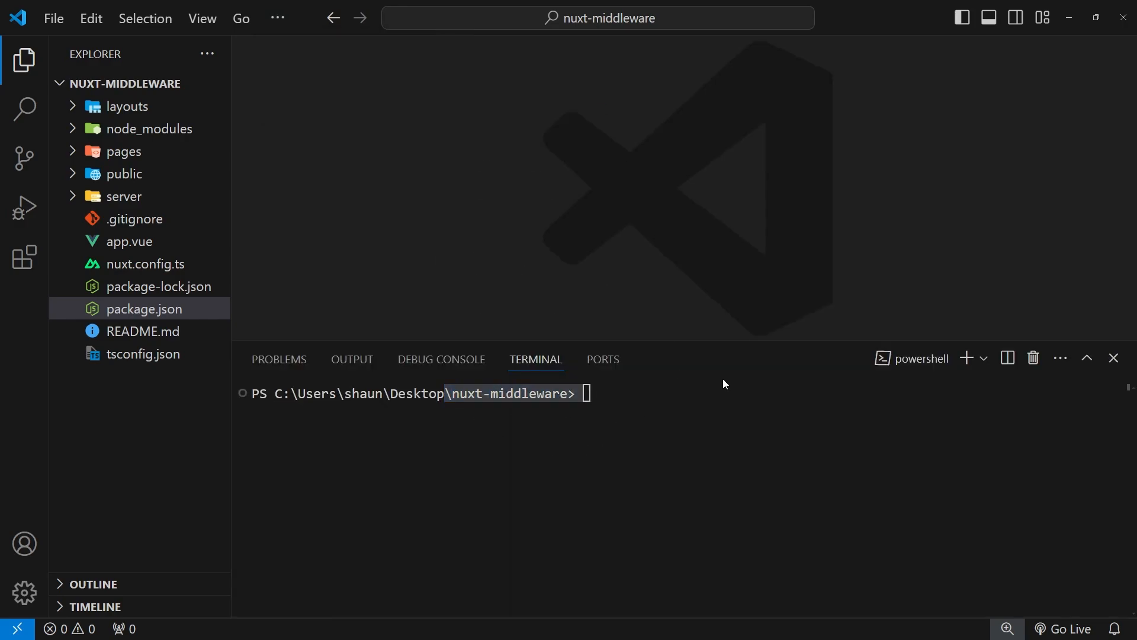
text(n)
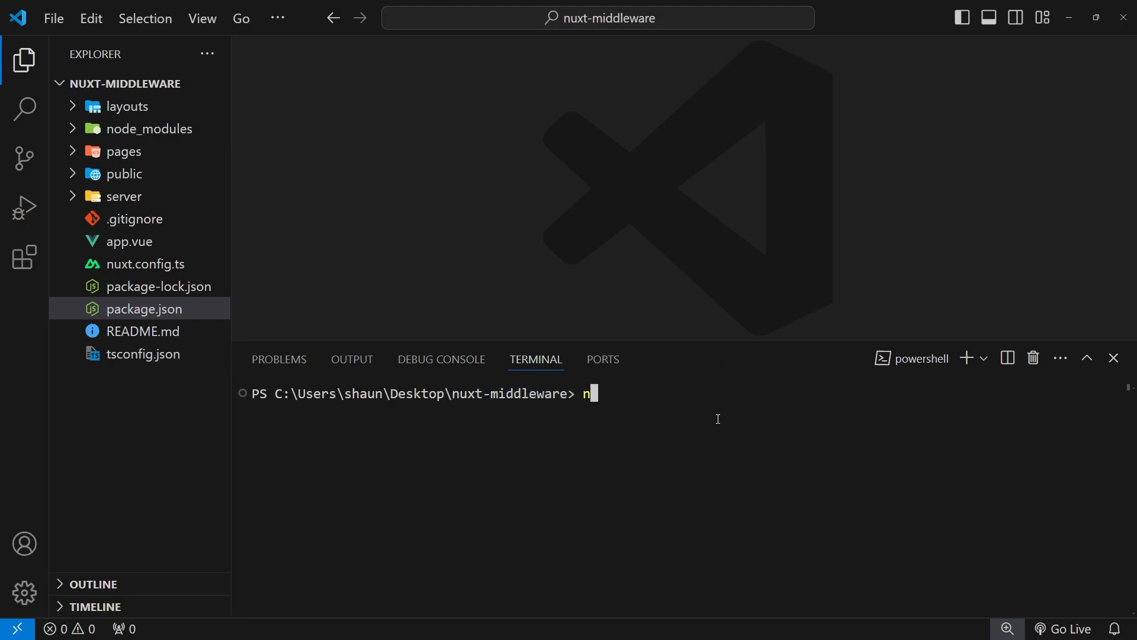
text(pm install)
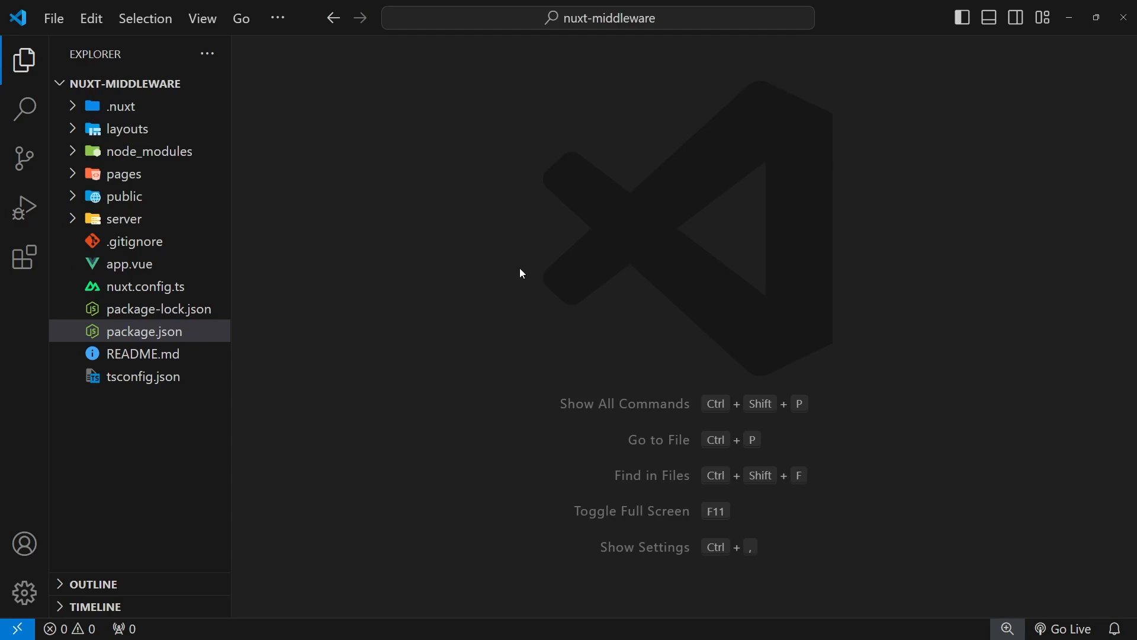
mouse_move(512, 270)
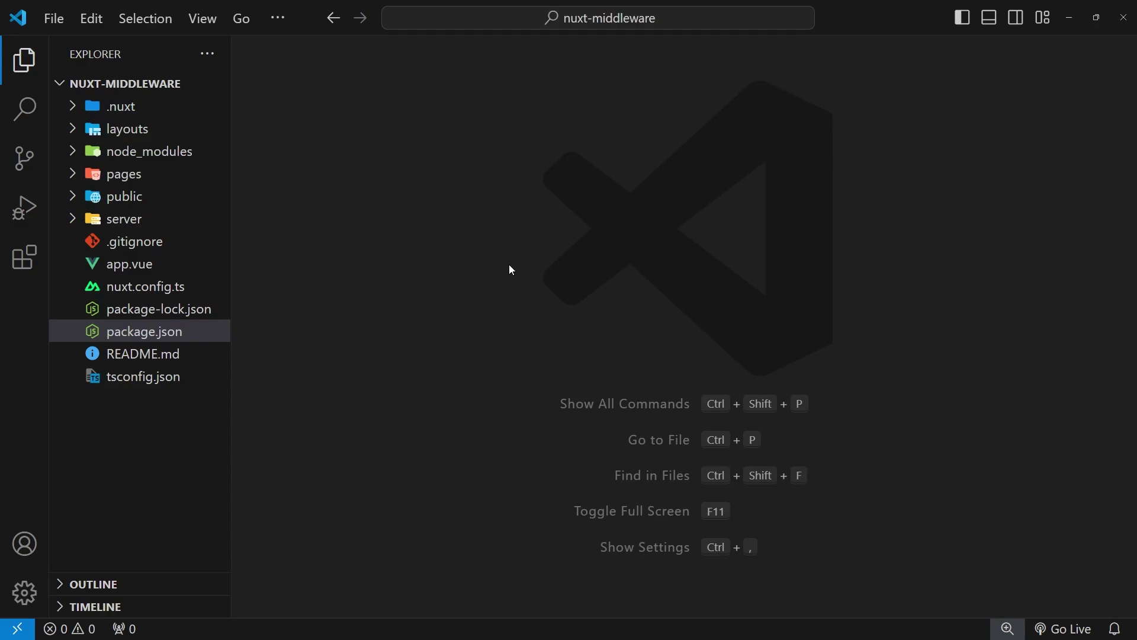
mouse_move(572, 277)
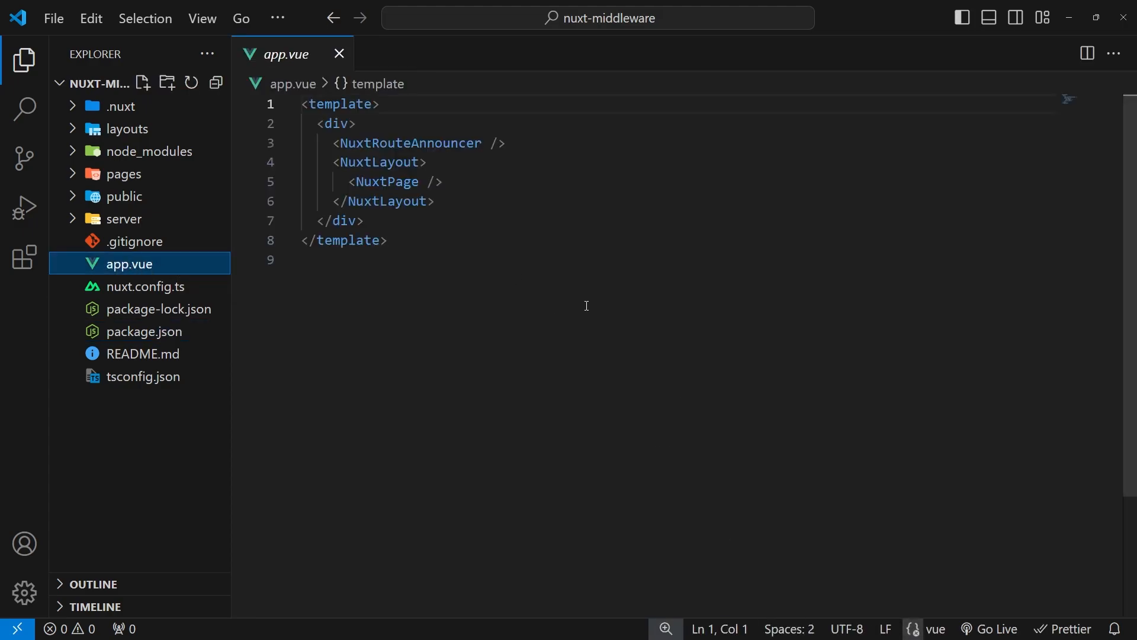
mouse_move(564, 284)
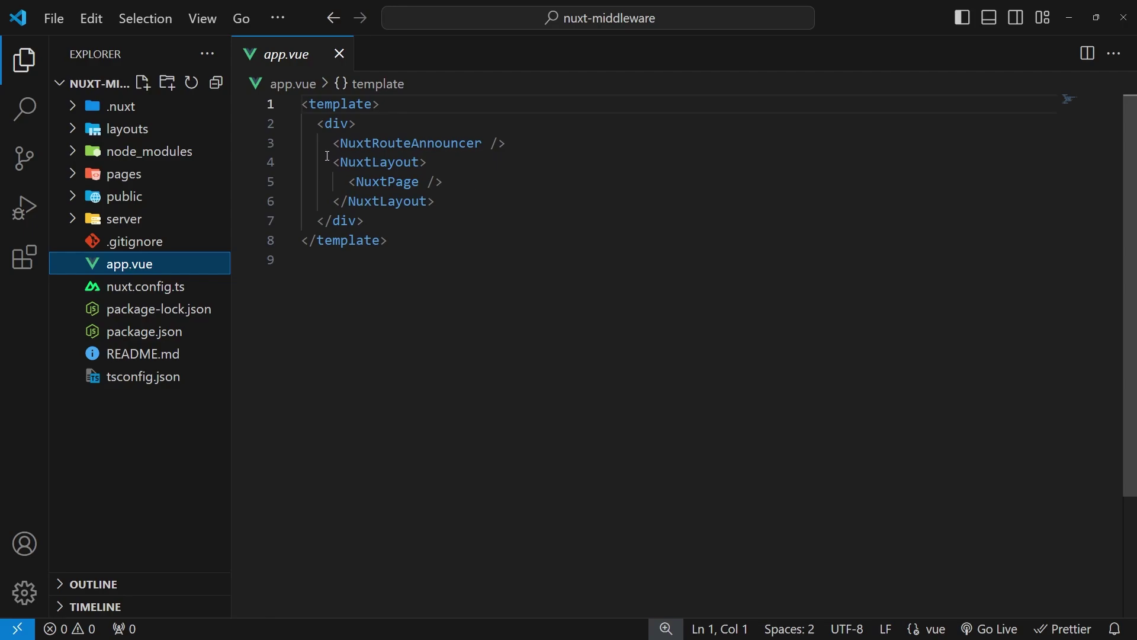
Highlight the NuxtPage tag inside NuxtLayout in app.vue.
double_click(379, 161)
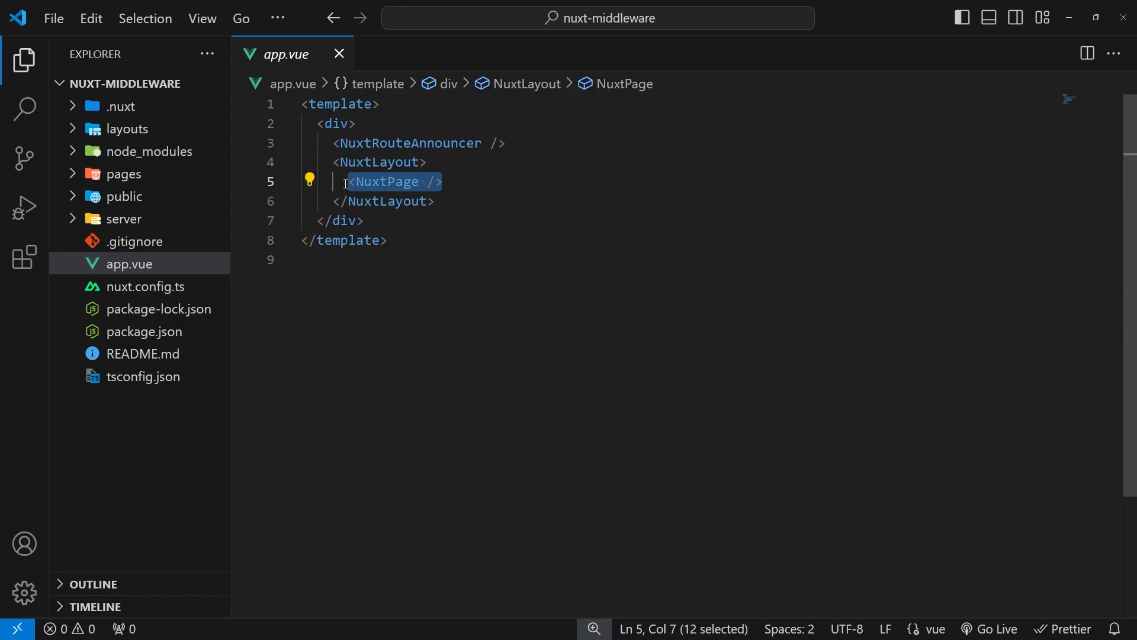
Show layouts/default.vue with its Home, Admin, Login and Logout NuxtLinks.
click(125, 128)
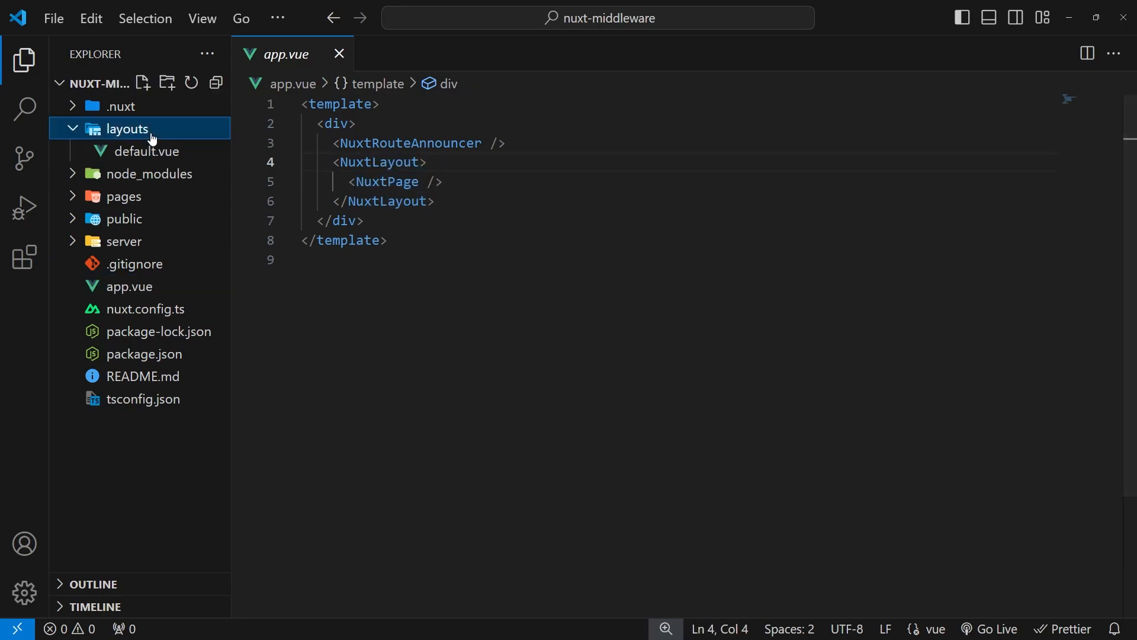
mouse_move(159, 158)
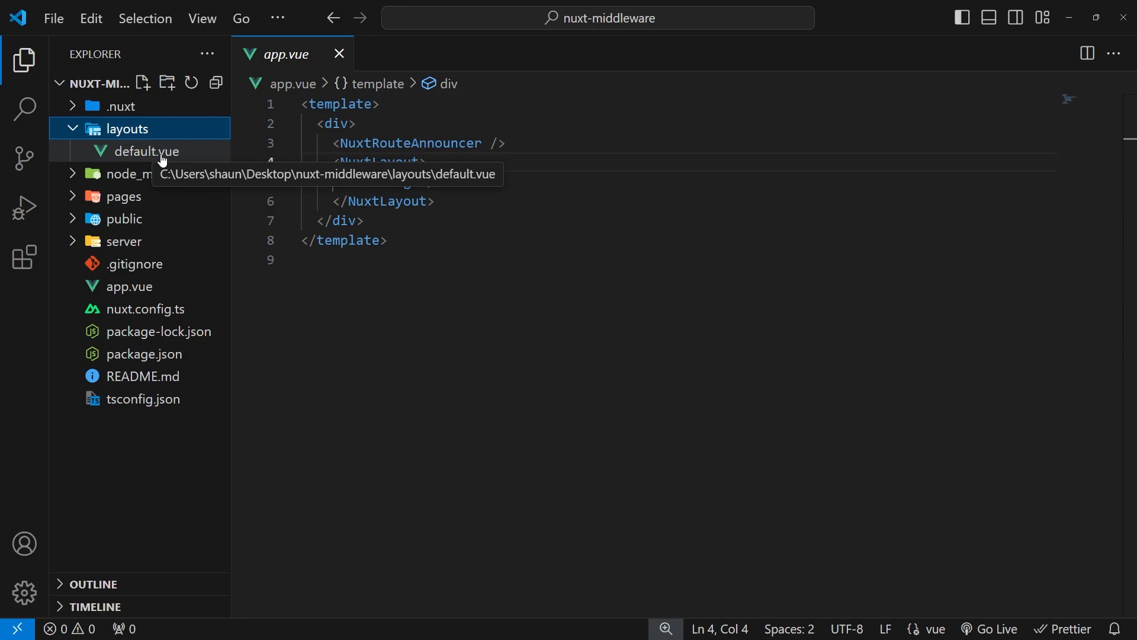
click(147, 152)
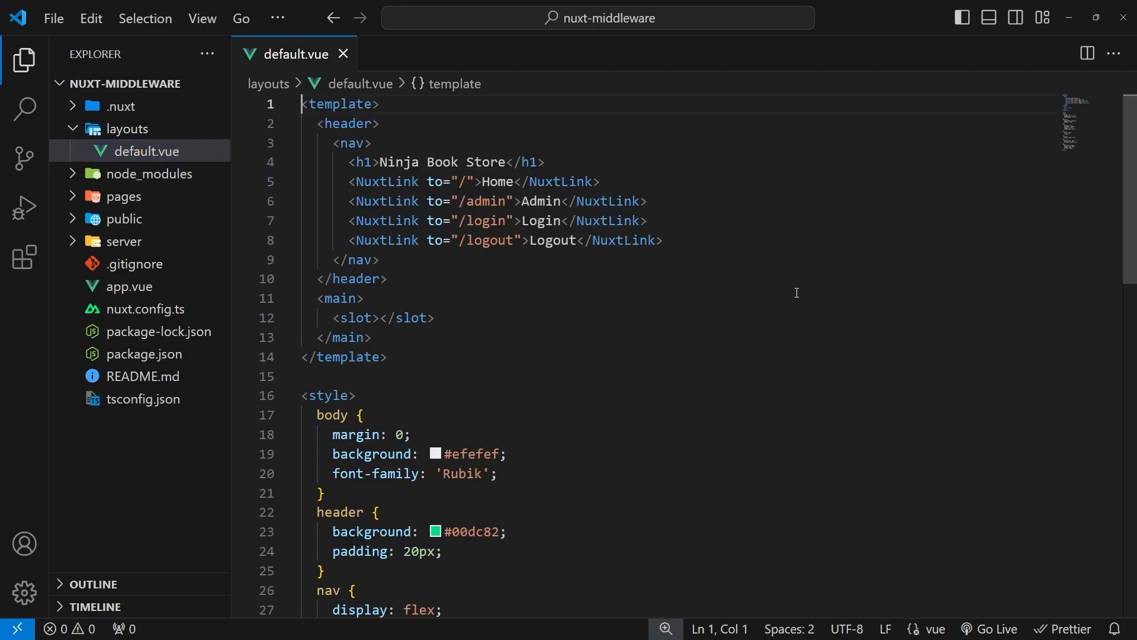
mouse_move(753, 320)
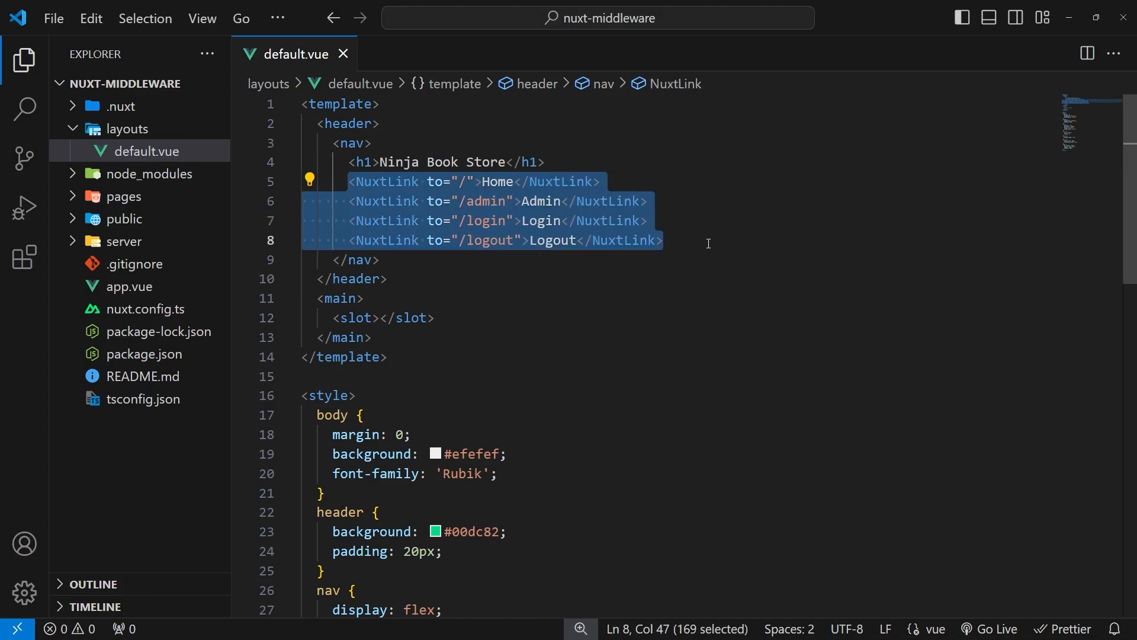
click(666, 240)
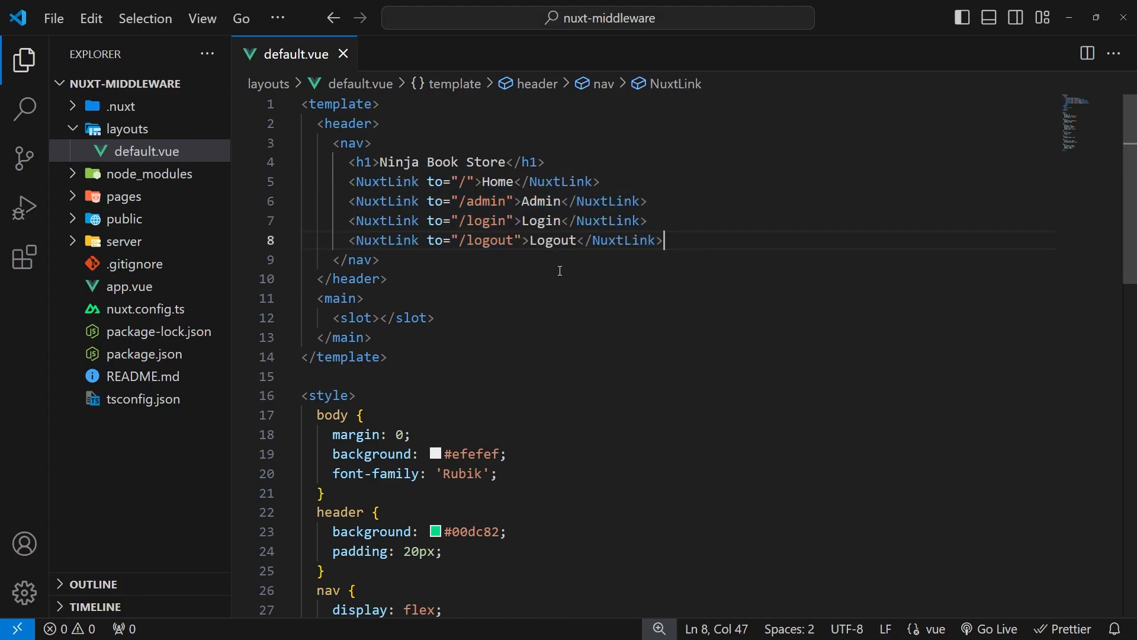
mouse_move(574, 292)
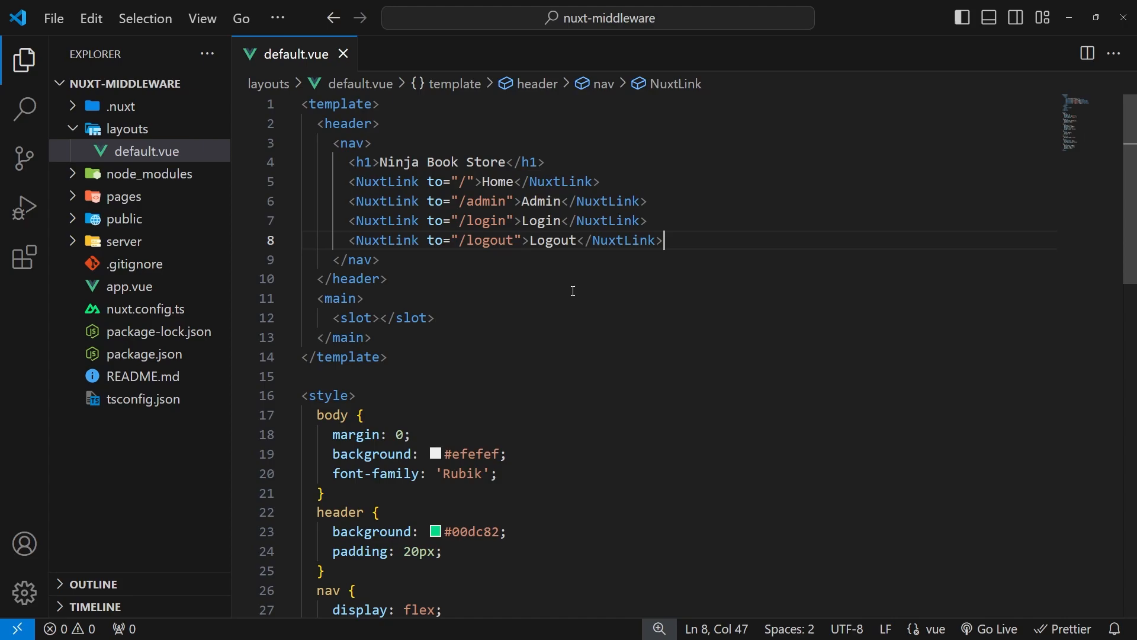
mouse_move(550, 286)
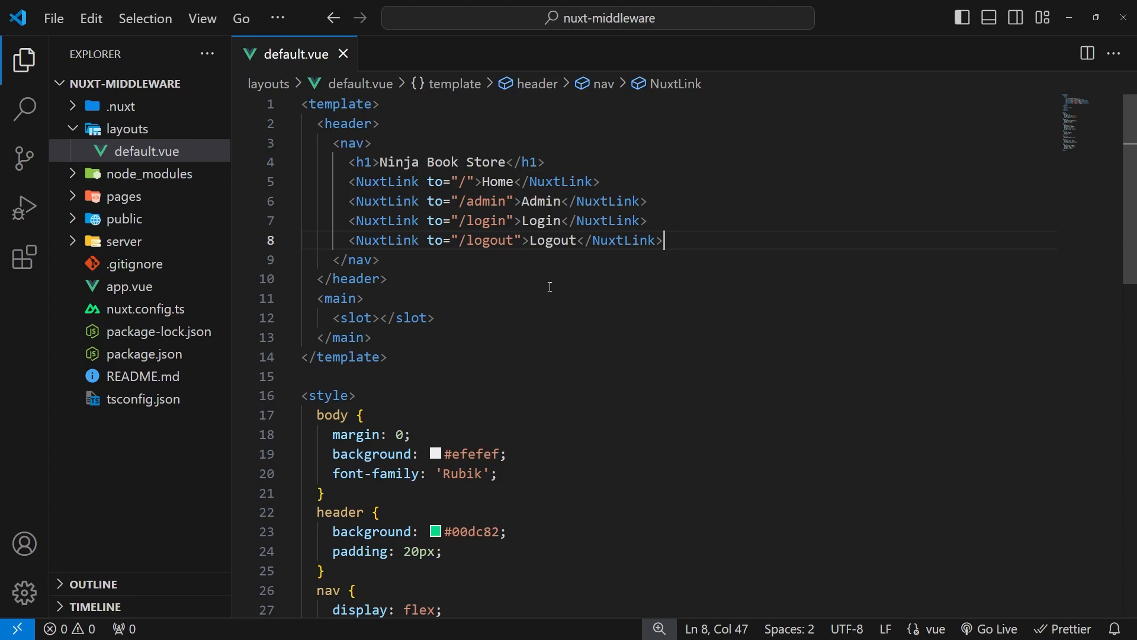
Point out the slot tag inside the main section of the default layout.
double_click(339, 298)
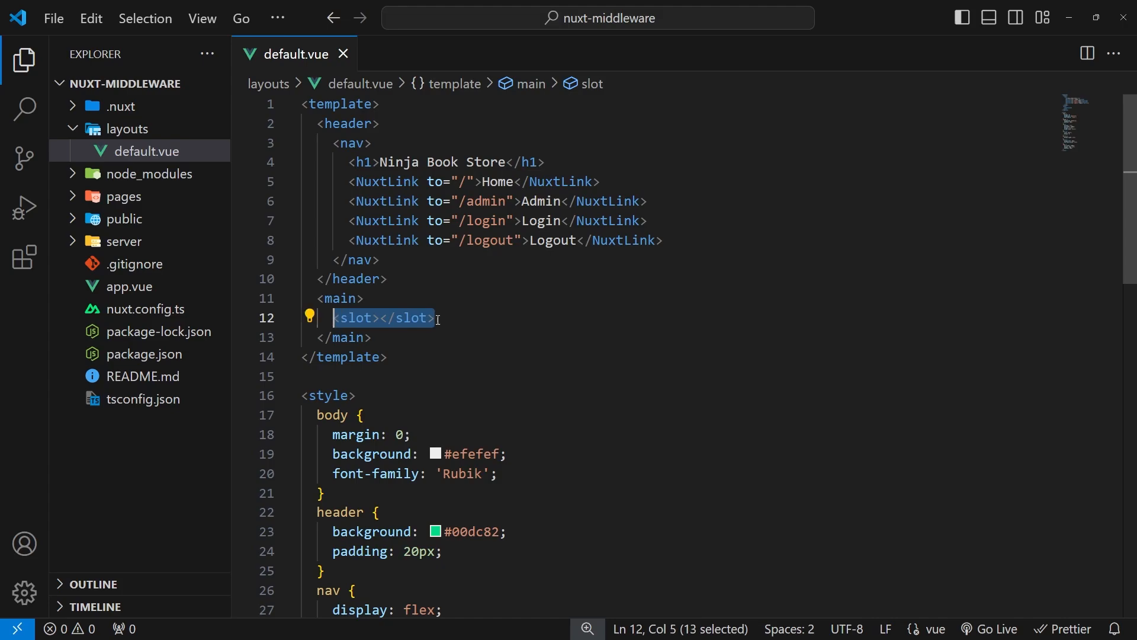
click(483, 318)
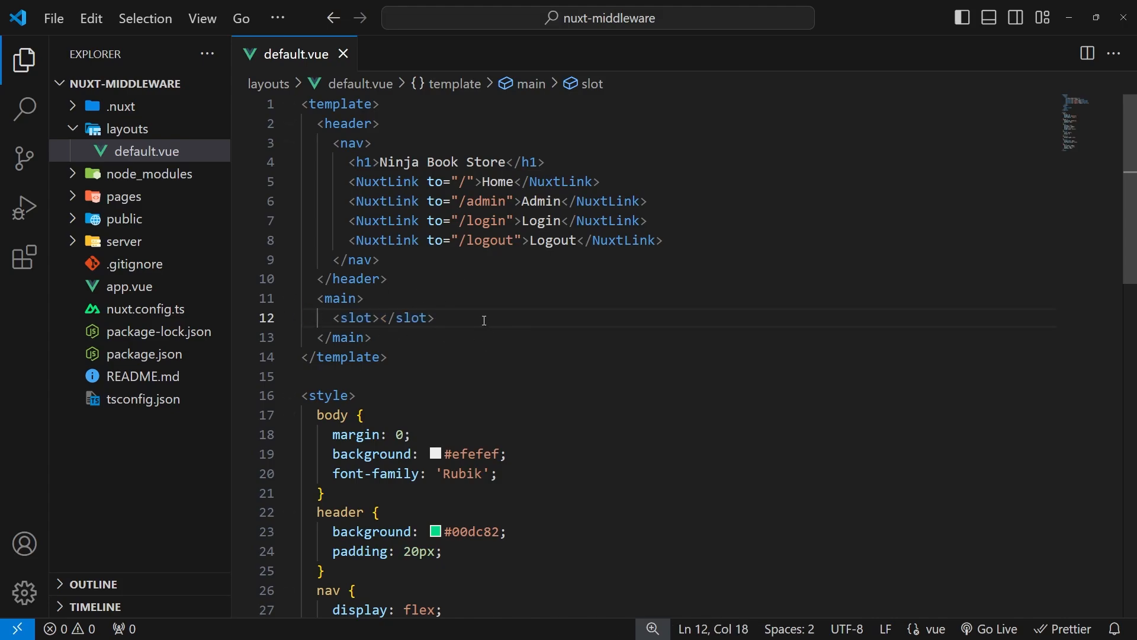
scroll(down, 3)
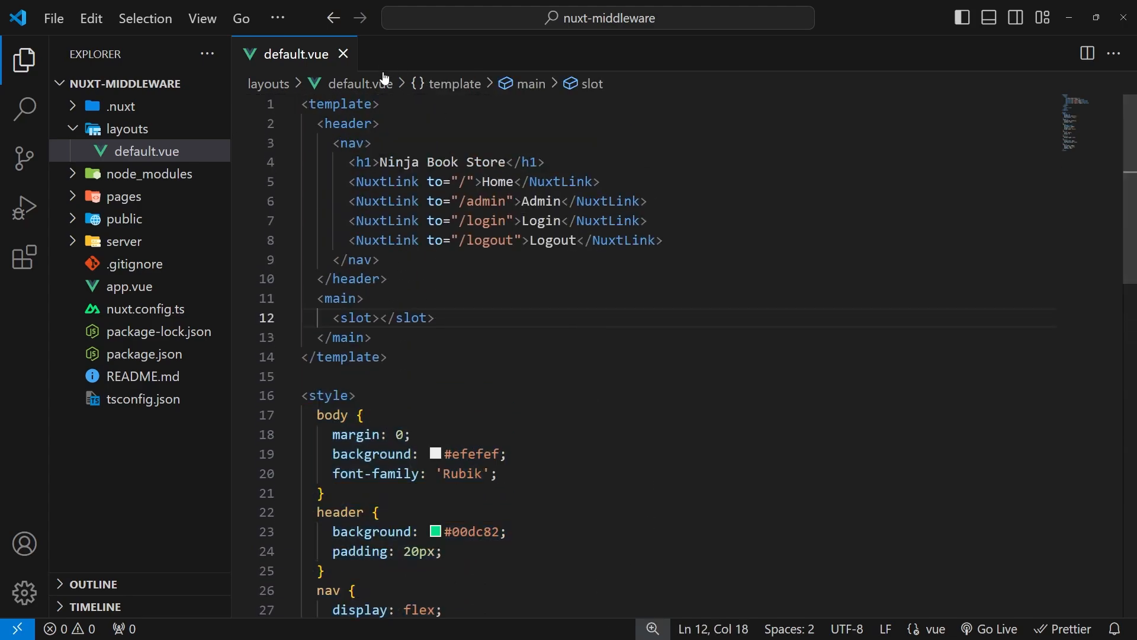
mouse_move(137, 203)
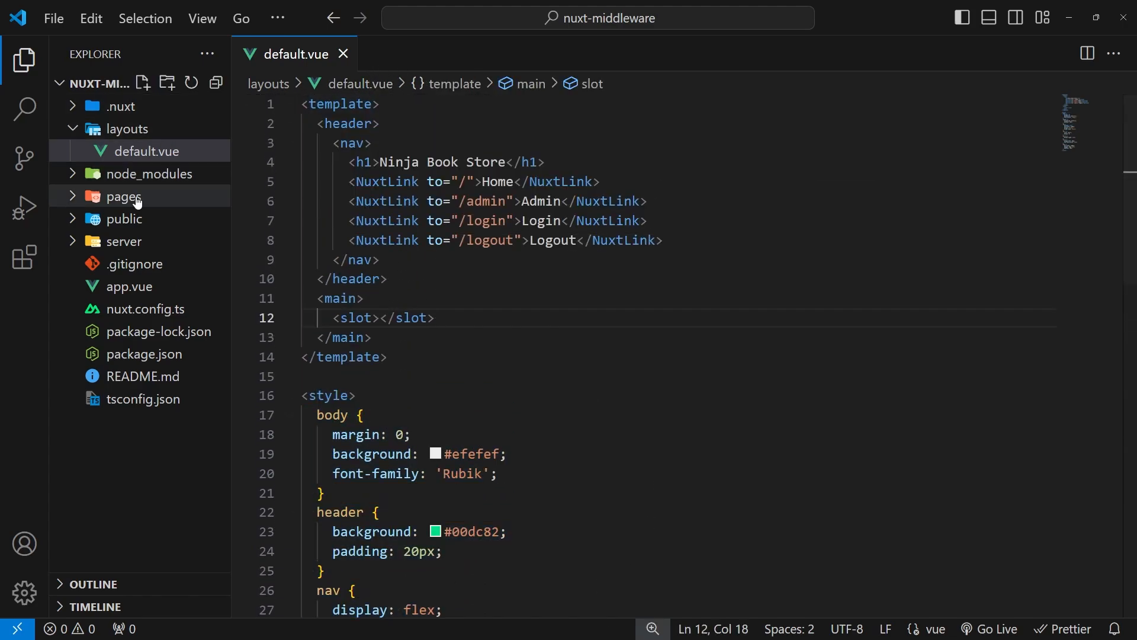
Show pages/admin.vue with its Highly Secret Admin Page heading.
click(124, 197)
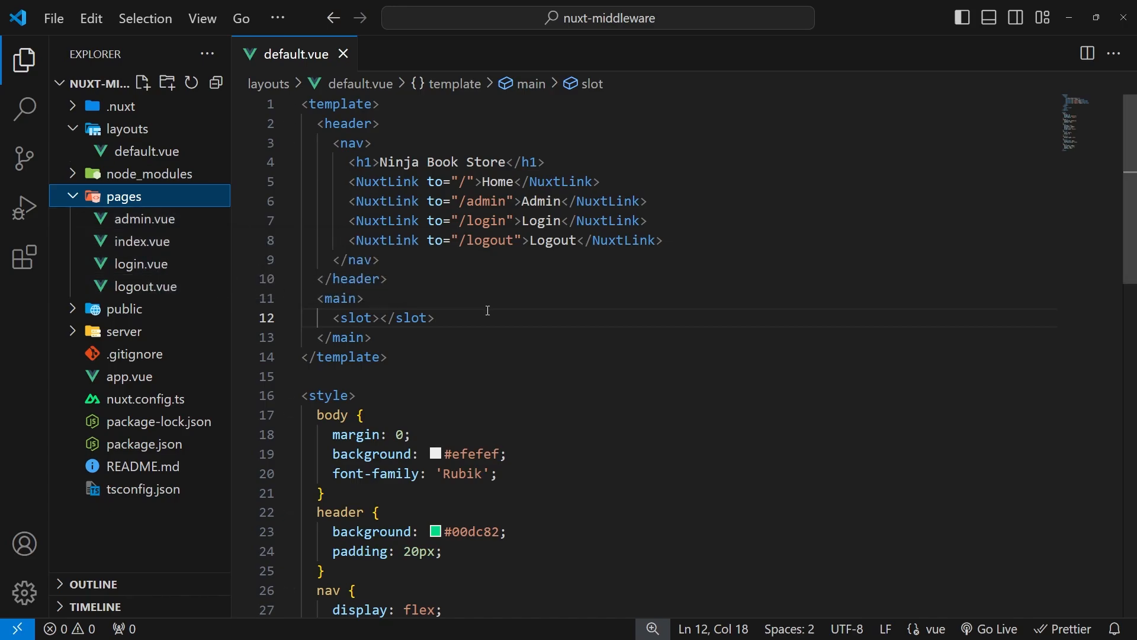
mouse_move(669, 262)
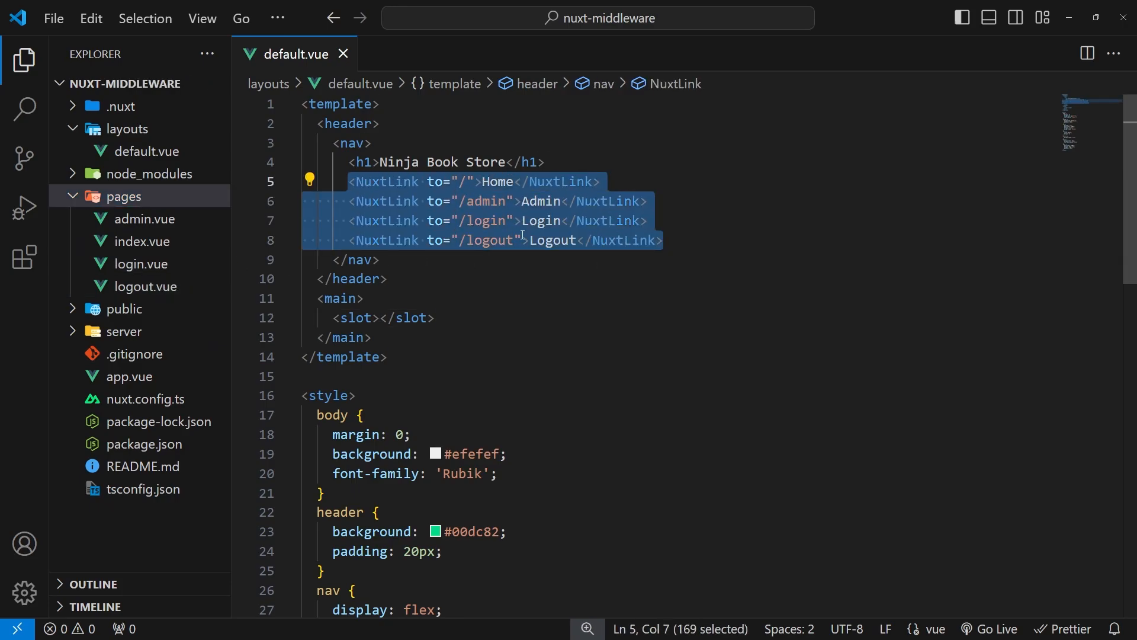
double_click(489, 240)
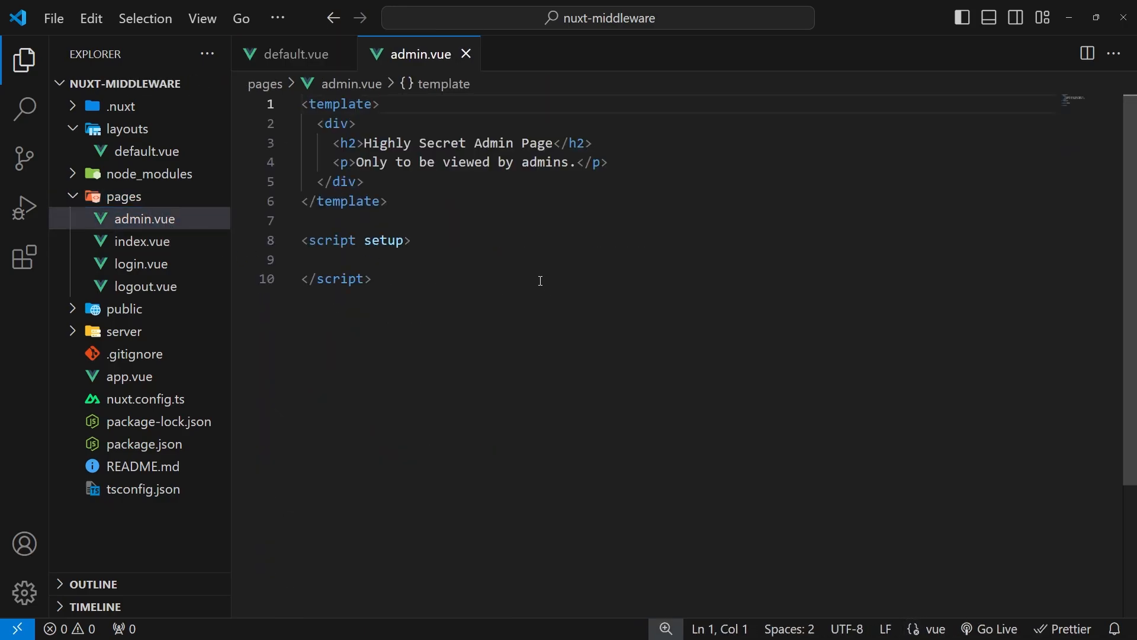
mouse_move(492, 265)
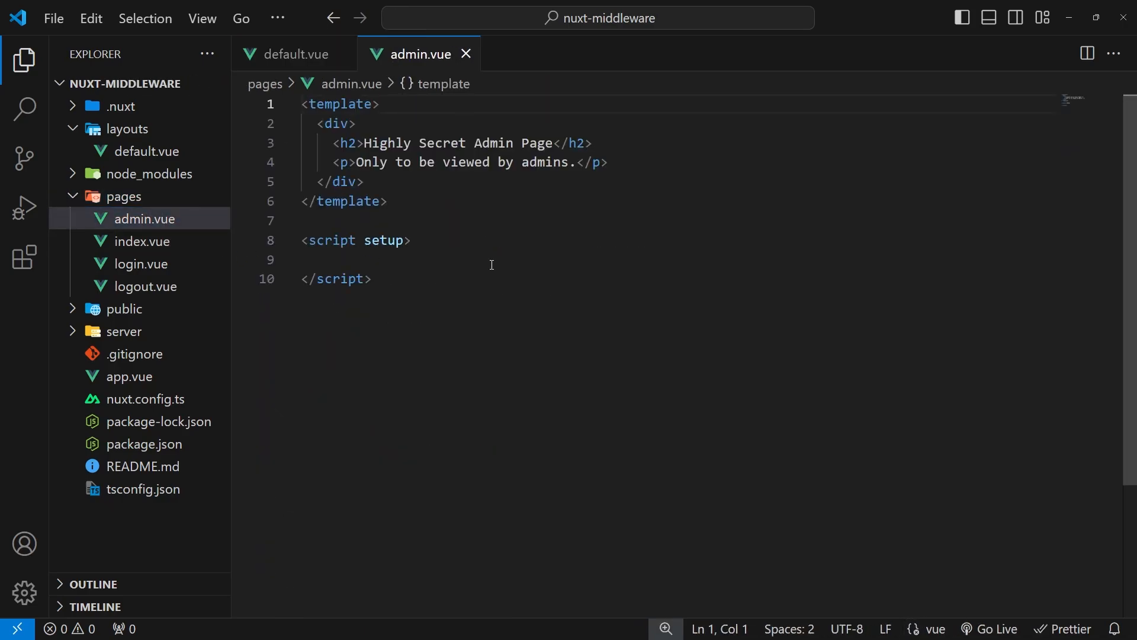
Show pages/index.vue and highlight its useCookie user declaration.
click(142, 241)
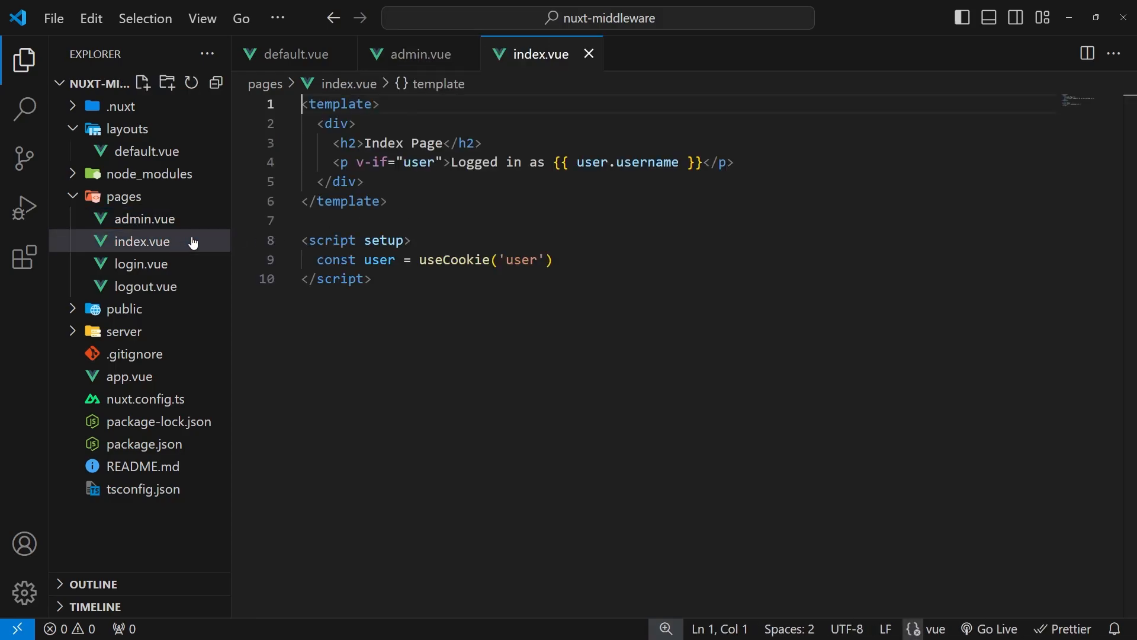
drag(358, 259, 550, 259)
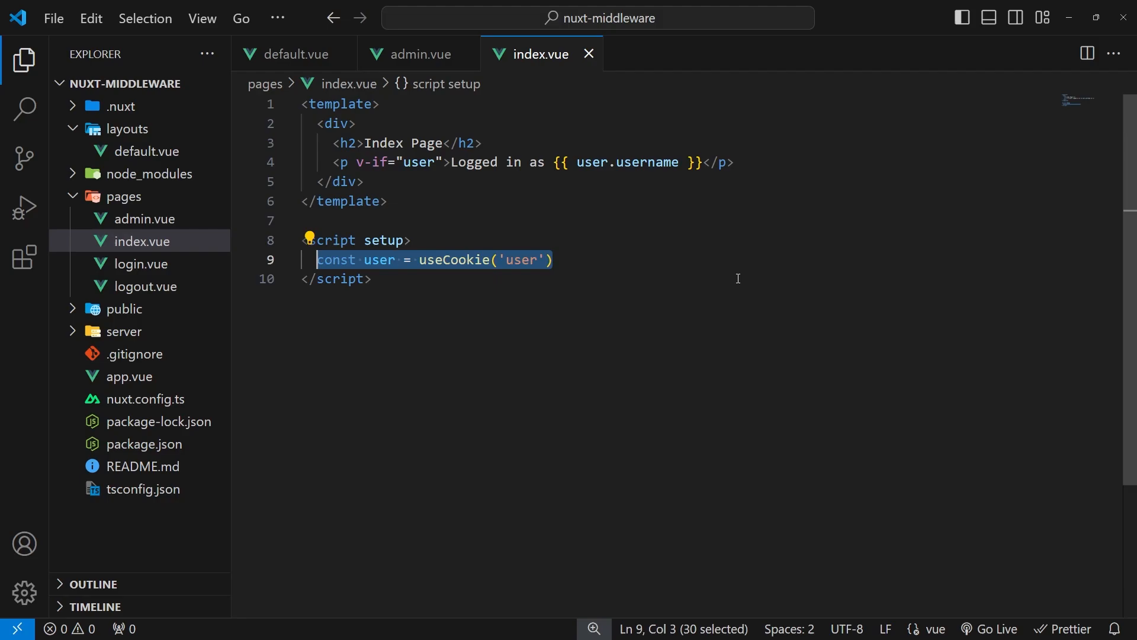
mouse_move(587, 55)
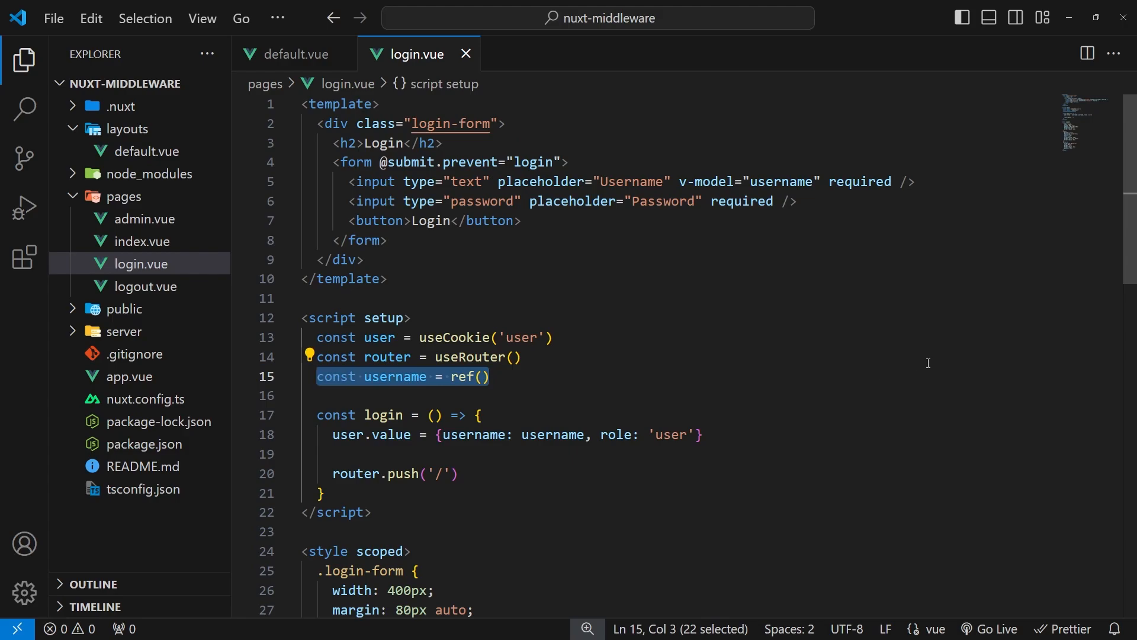
click(340, 415)
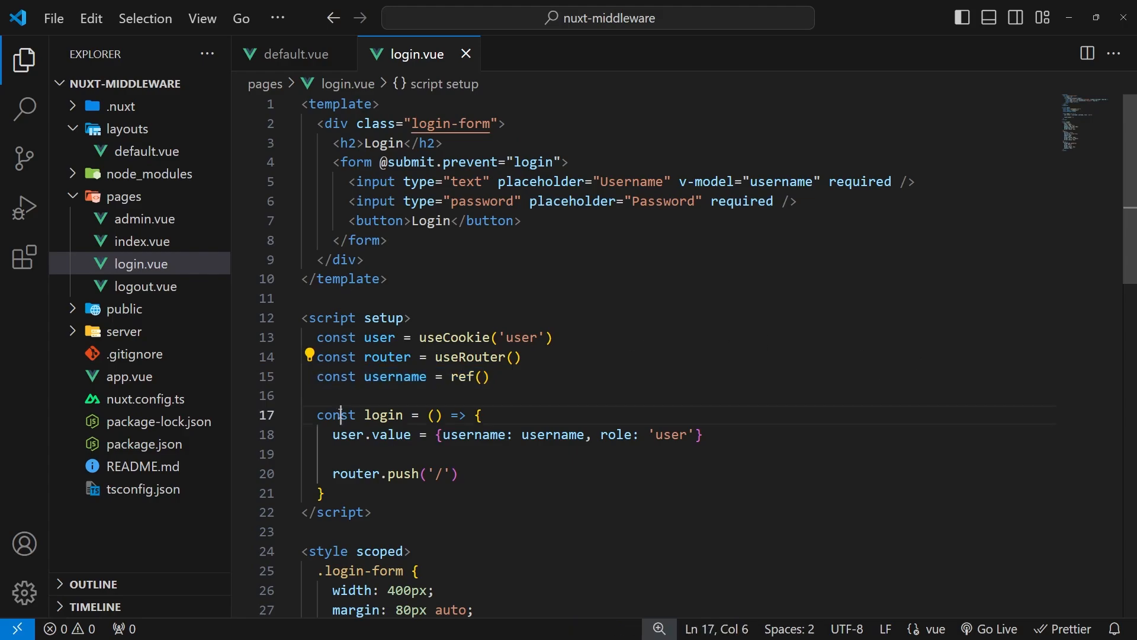
double_click(533, 161)
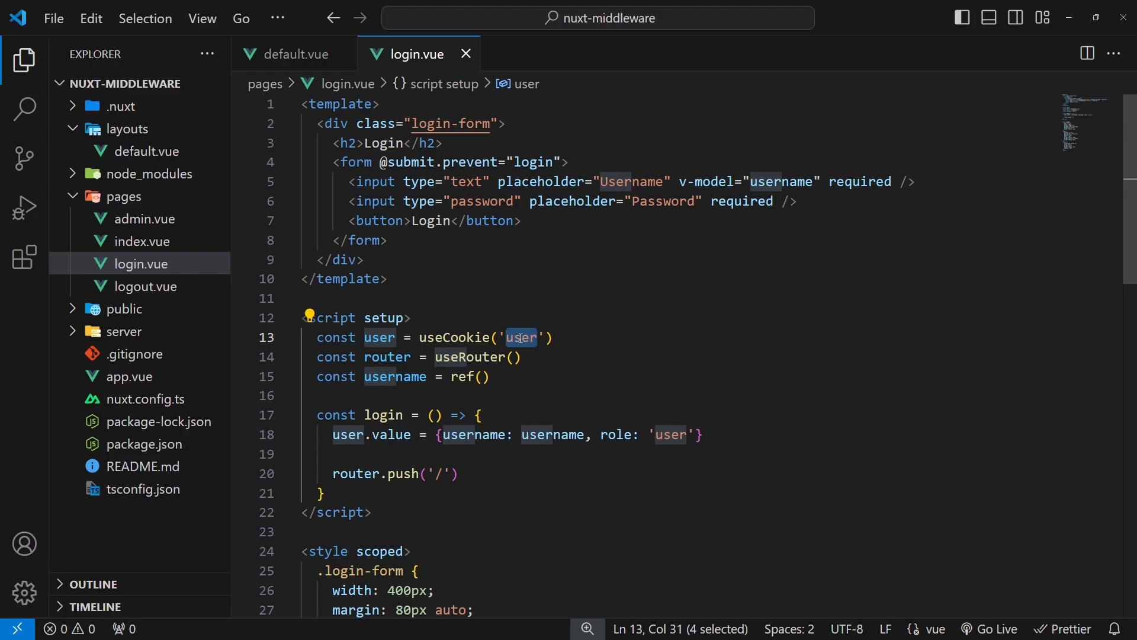
mouse_move(564, 337)
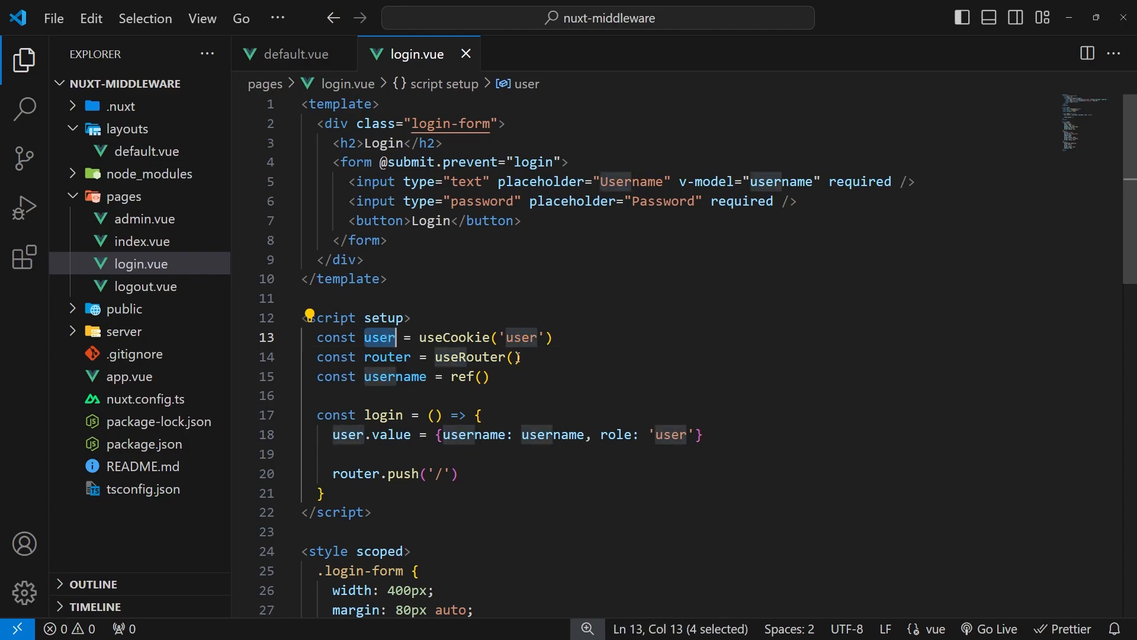
click(377, 433)
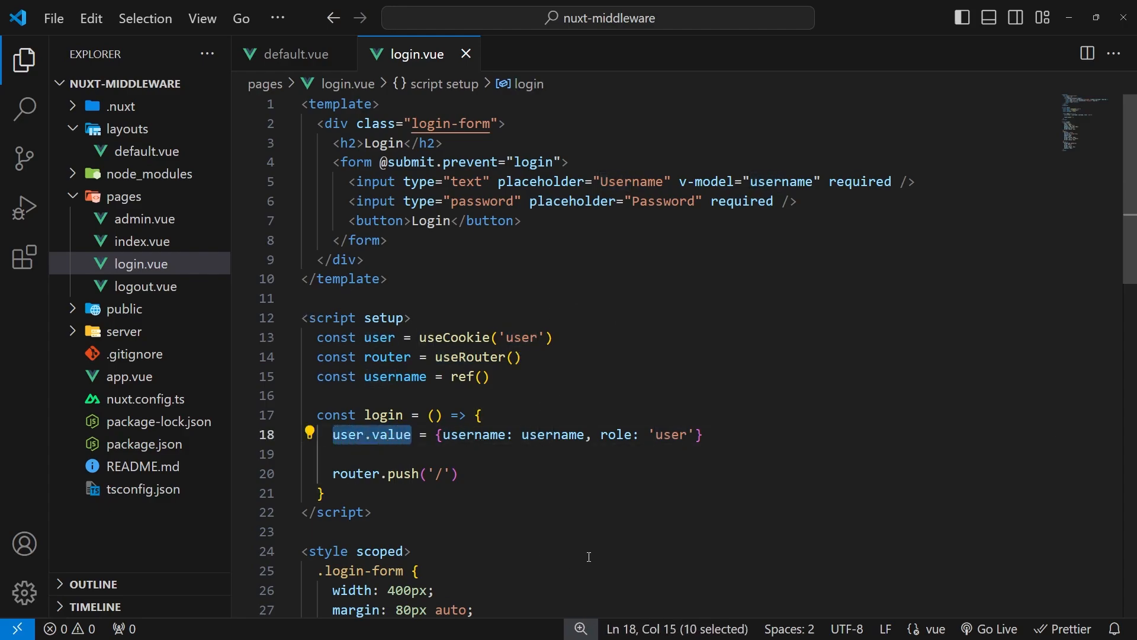
mouse_move(681, 365)
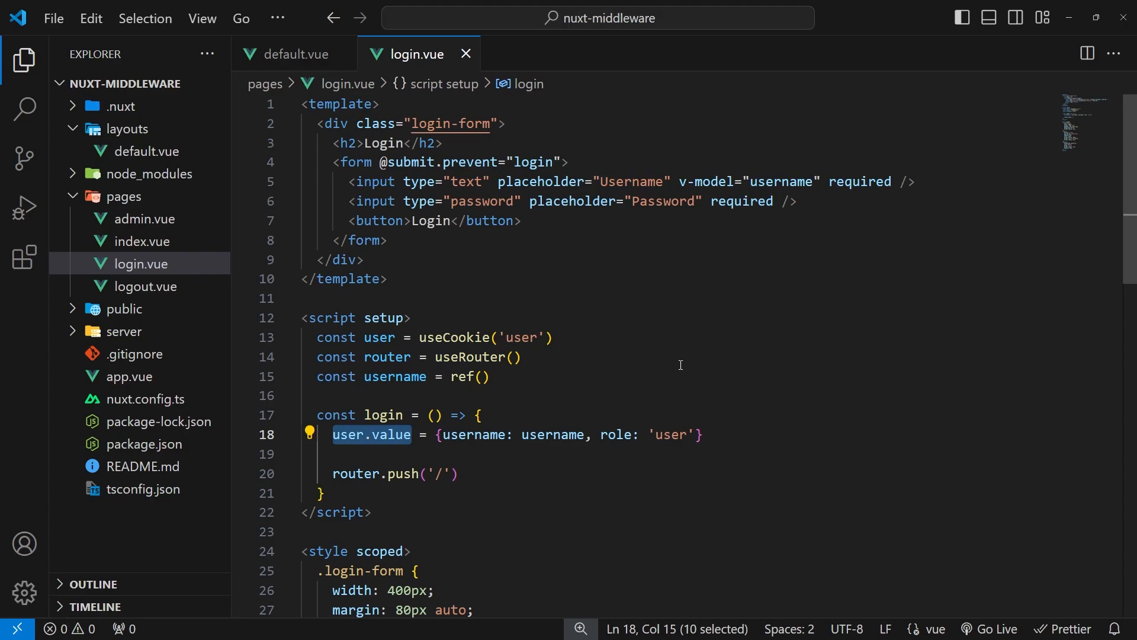
mouse_move(675, 339)
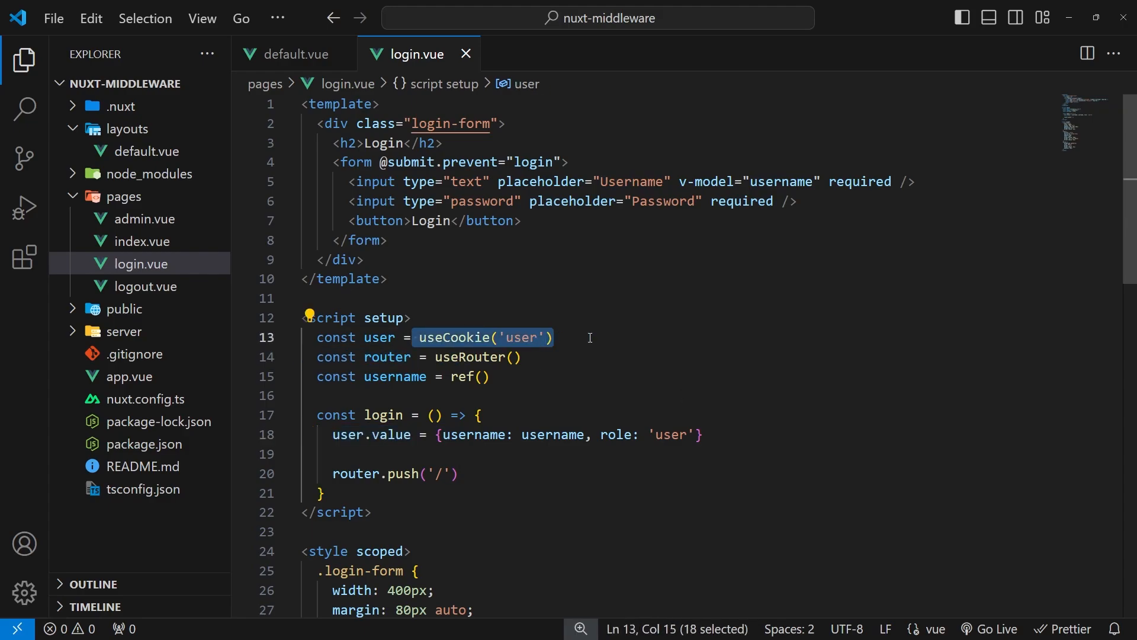
click(583, 336)
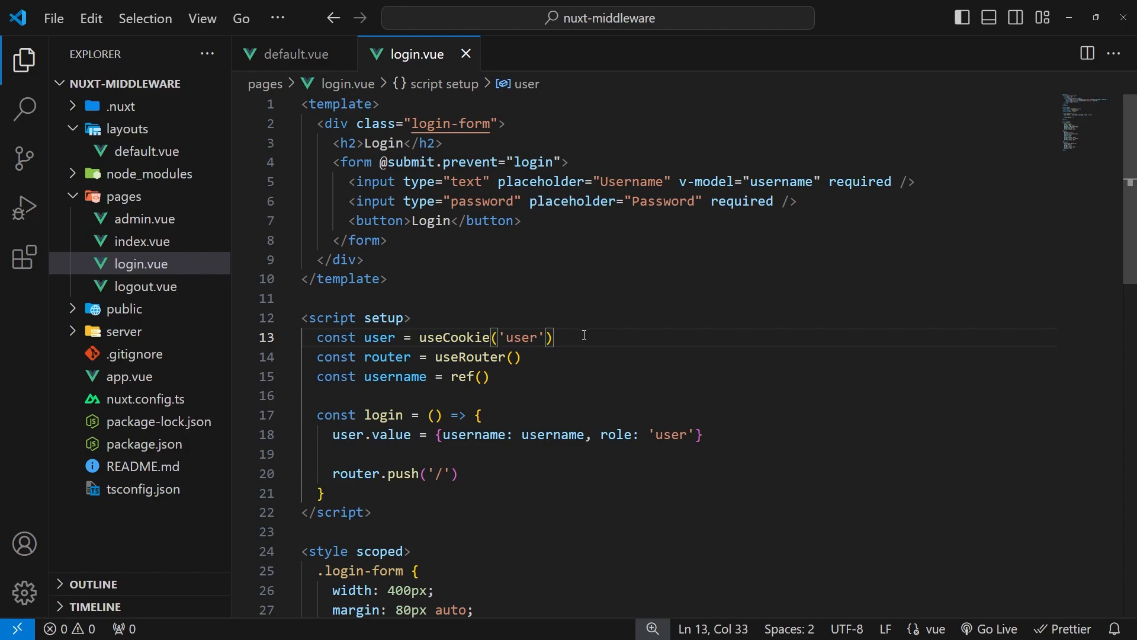
drag(332, 435, 702, 435)
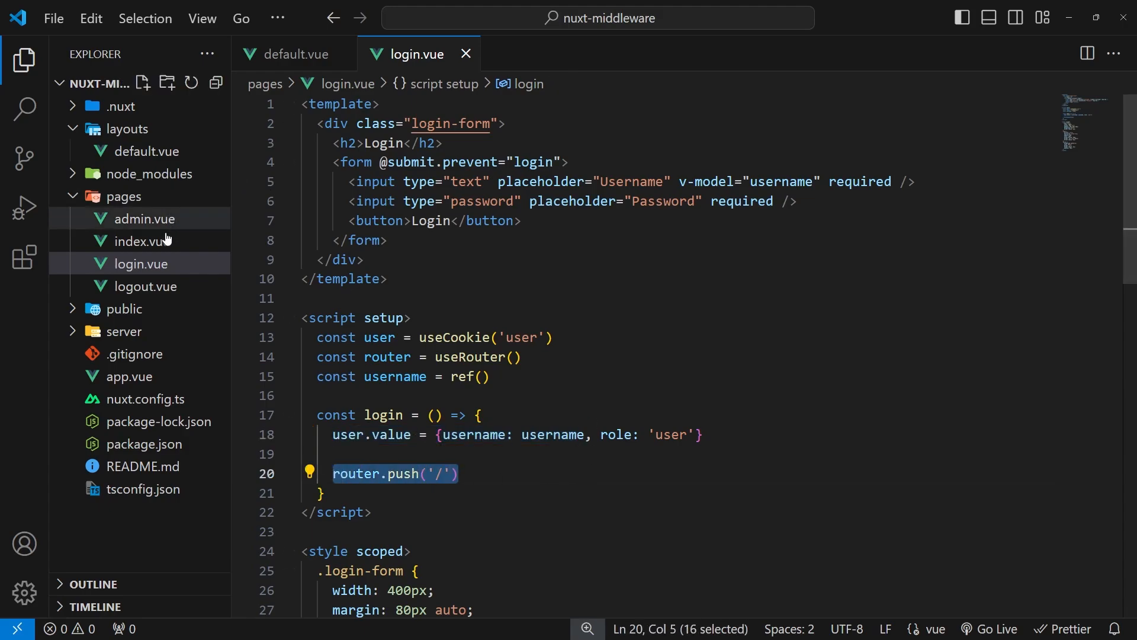
Highlight every use of user in index.vue, then close the file.
click(142, 241)
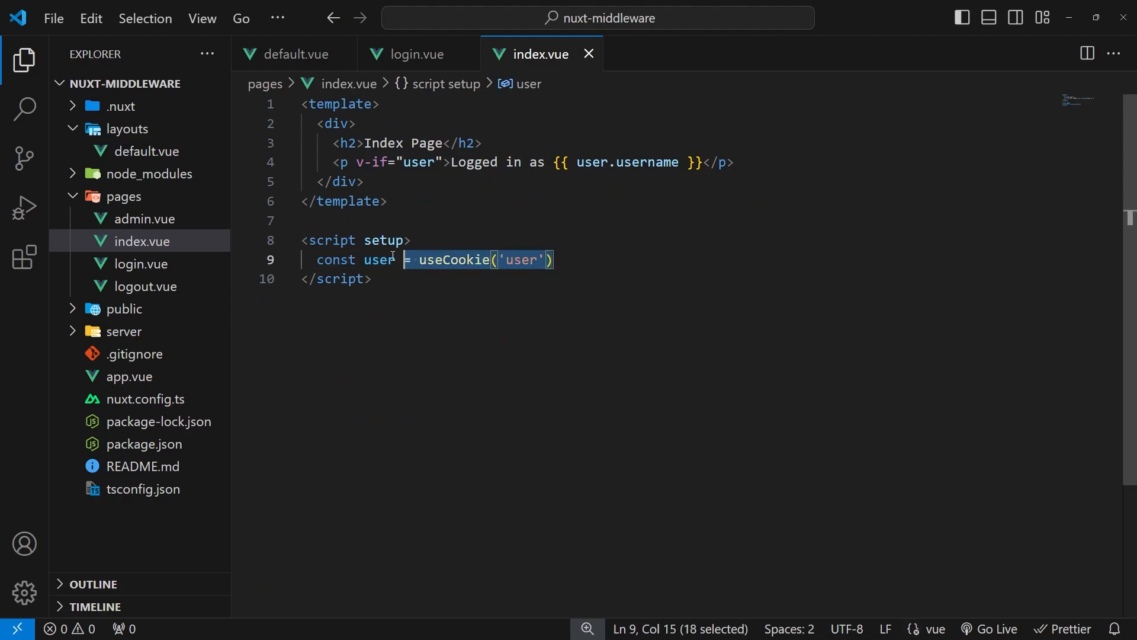
double_click(628, 163)
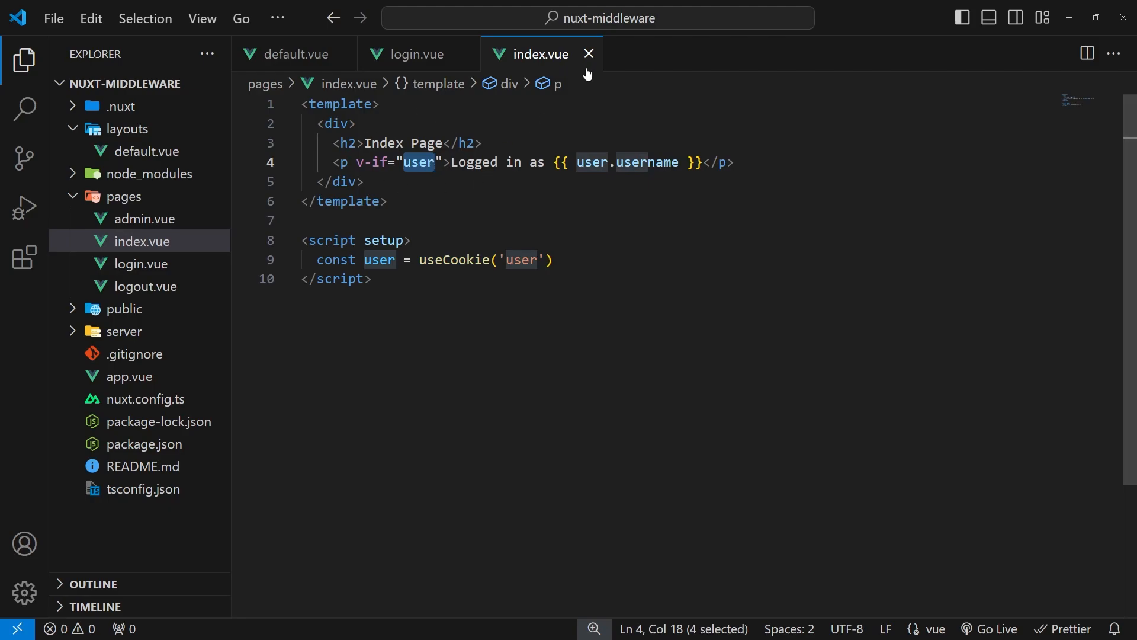
click(145, 285)
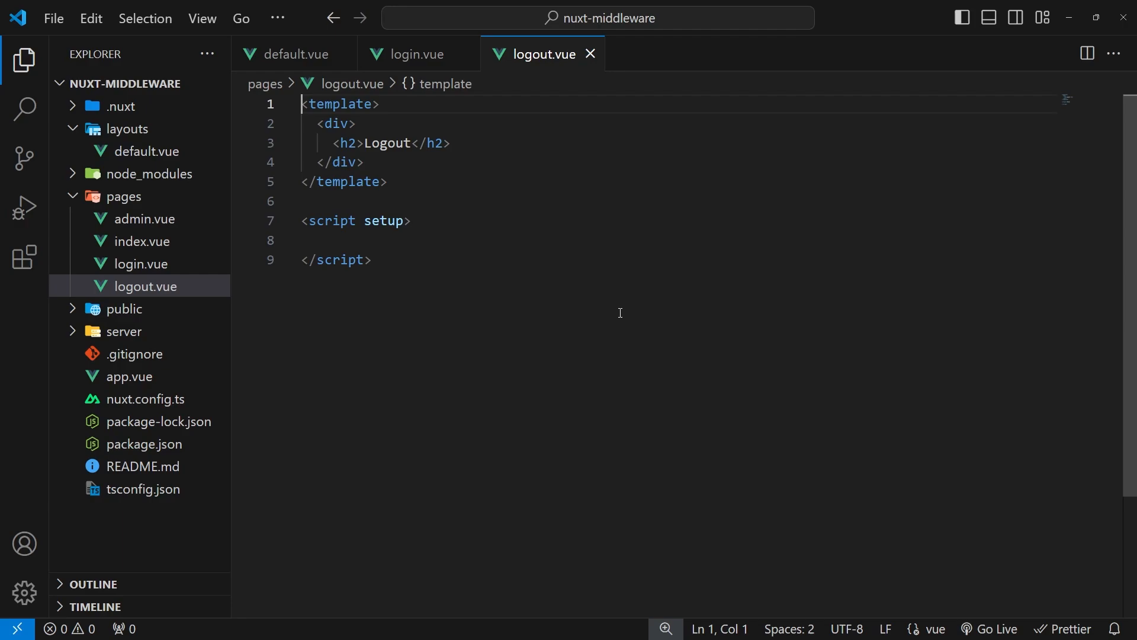
mouse_move(512, 267)
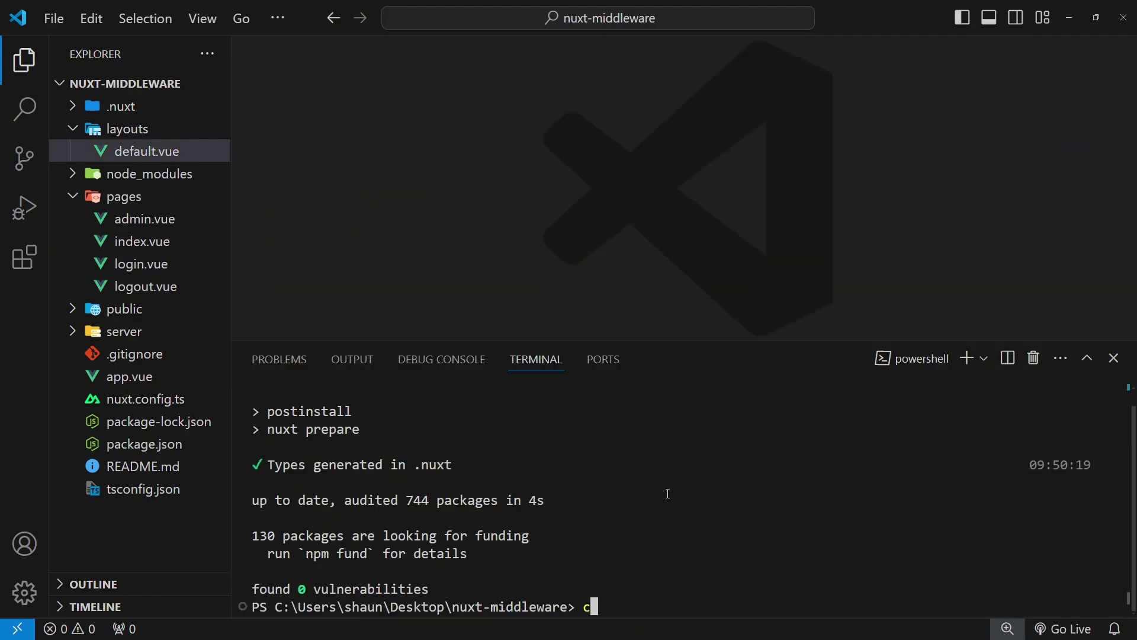
Start the Nuxt dev server with npm run dev from the terminal.
text(npm r)
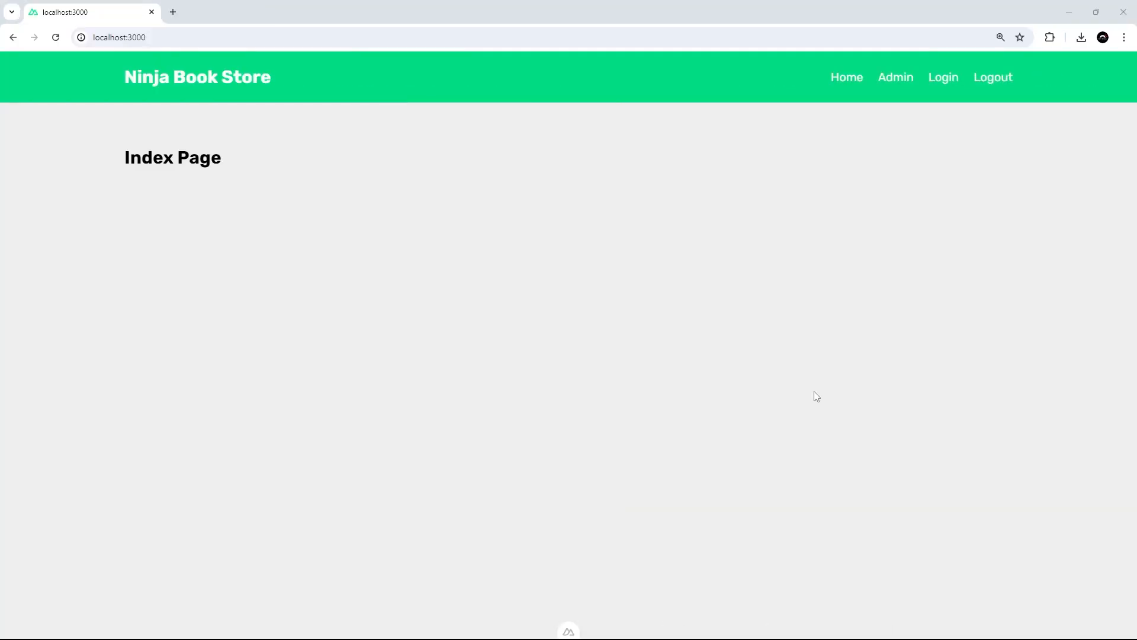
Visit the Highly Secret Admin Page at localhost:3000 without logging in, then return Home.
click(151, 37)
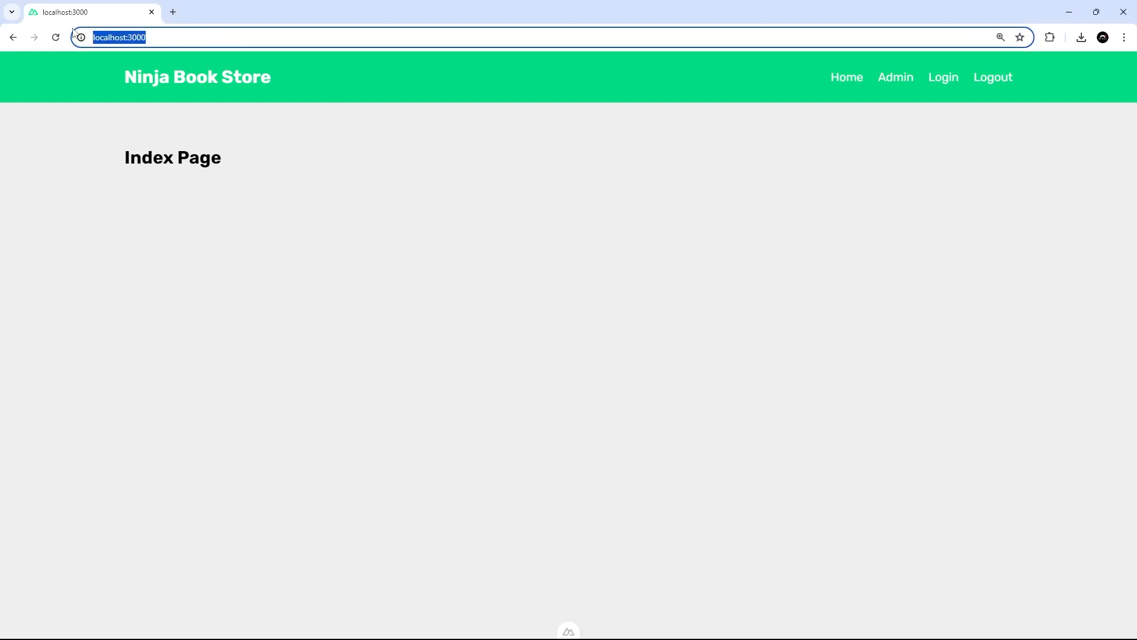
mouse_move(659, 292)
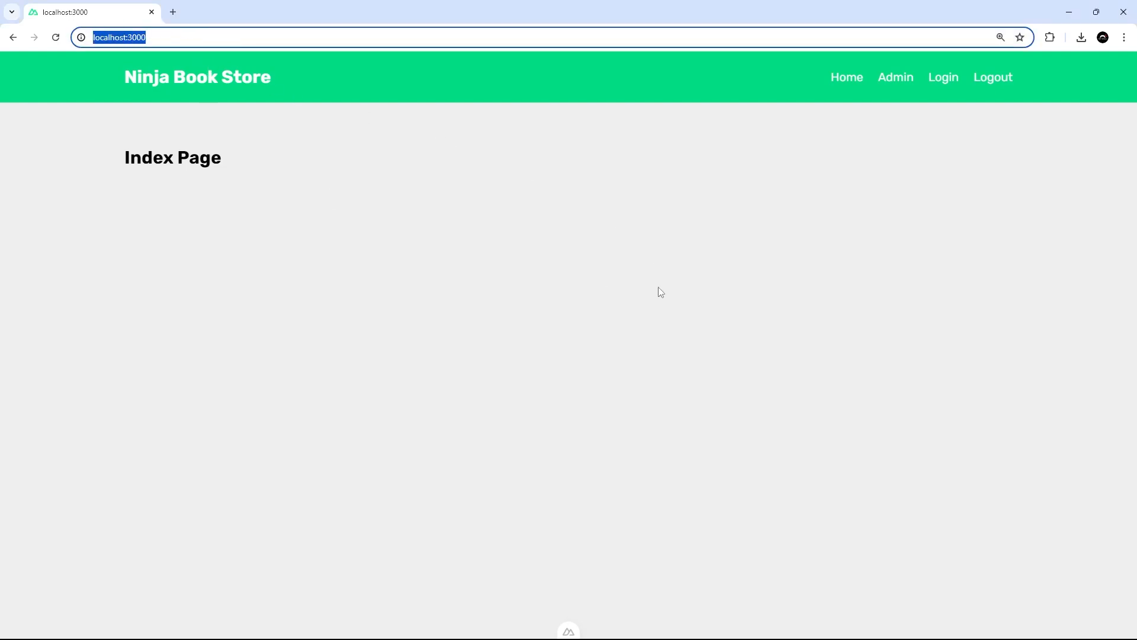
mouse_move(466, 256)
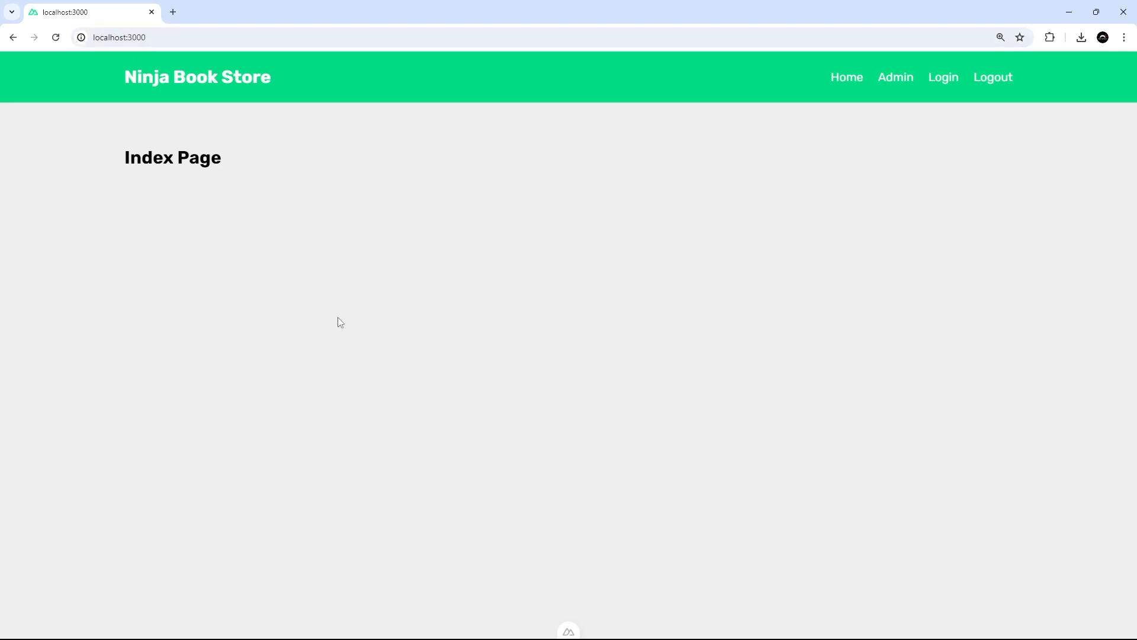
click(895, 77)
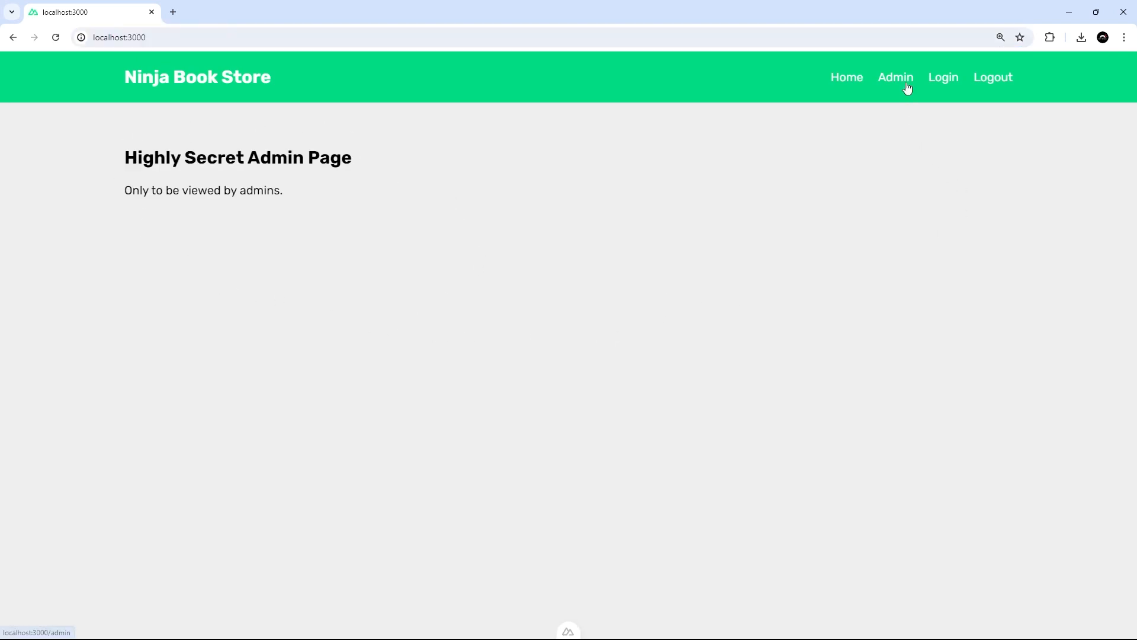
click(896, 77)
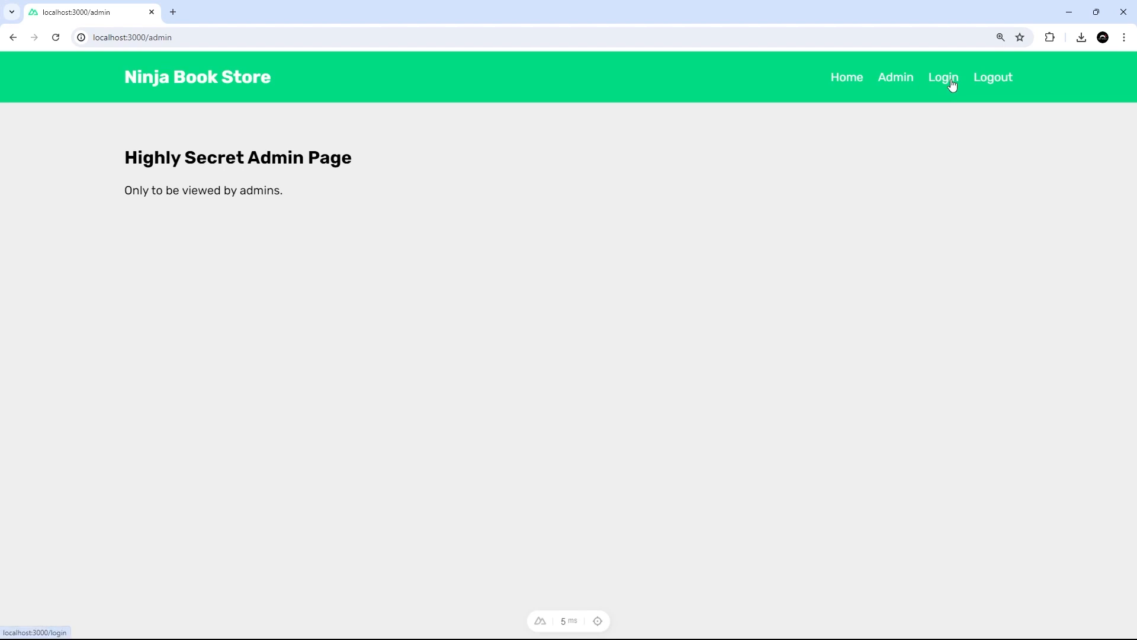
click(846, 78)
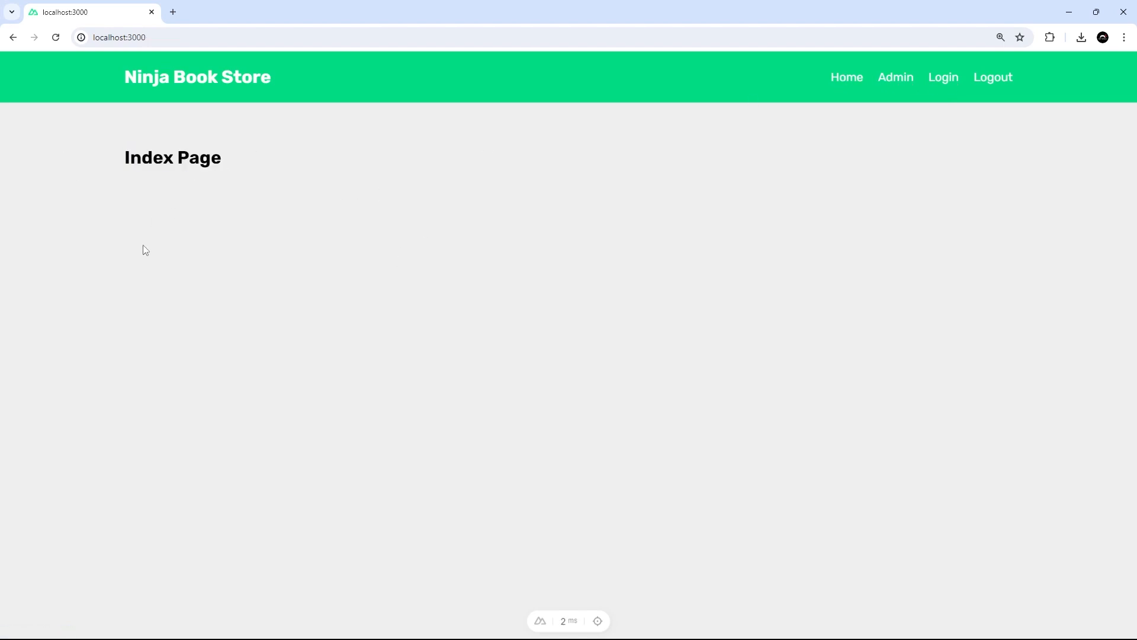
mouse_move(966, 137)
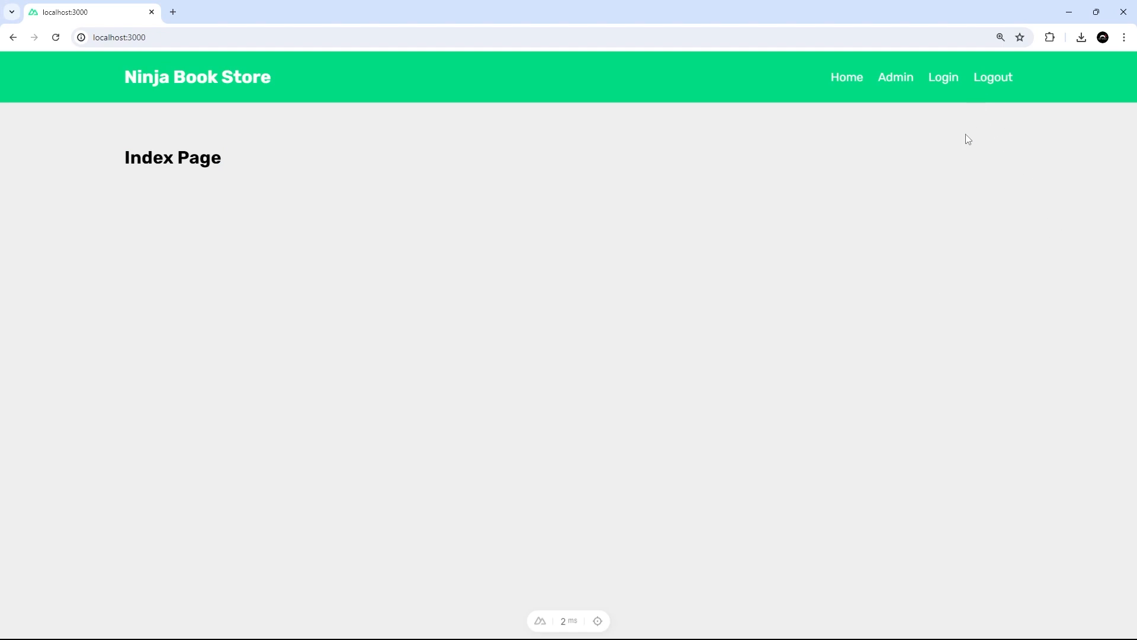
Log in with username mario and select the 'Logged in as mario' message.
click(943, 77)
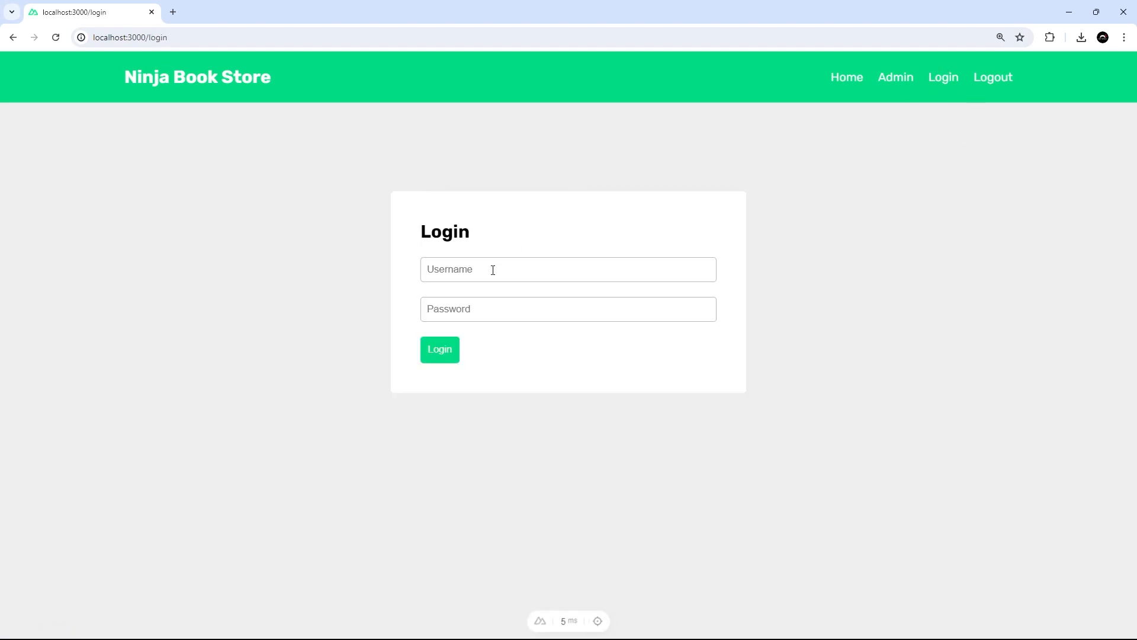
click(571, 270)
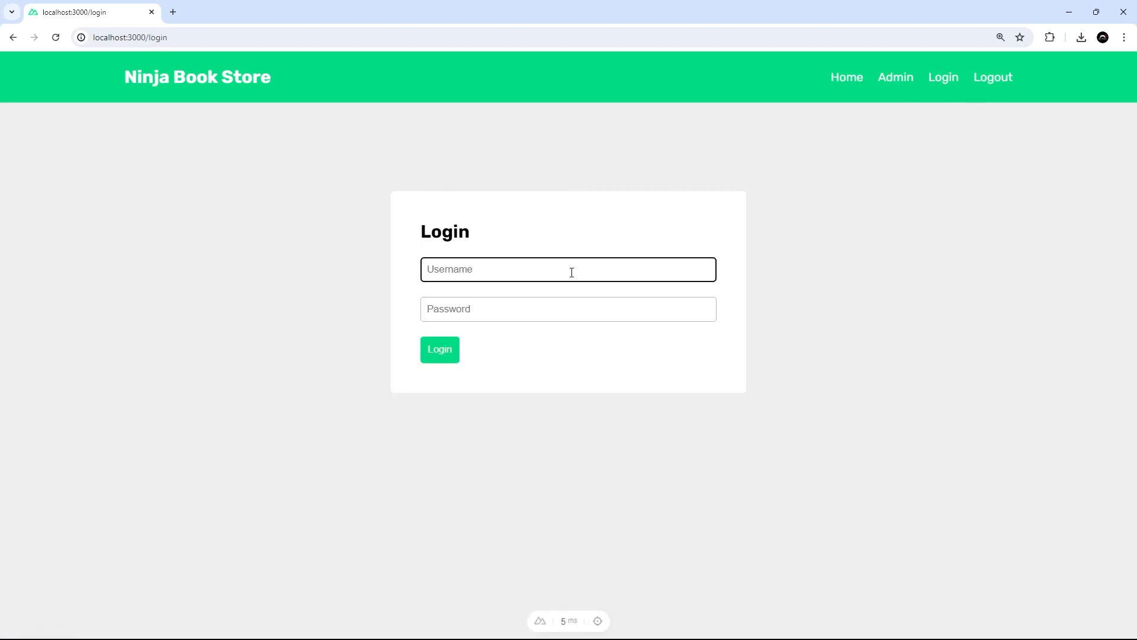
text(mario)
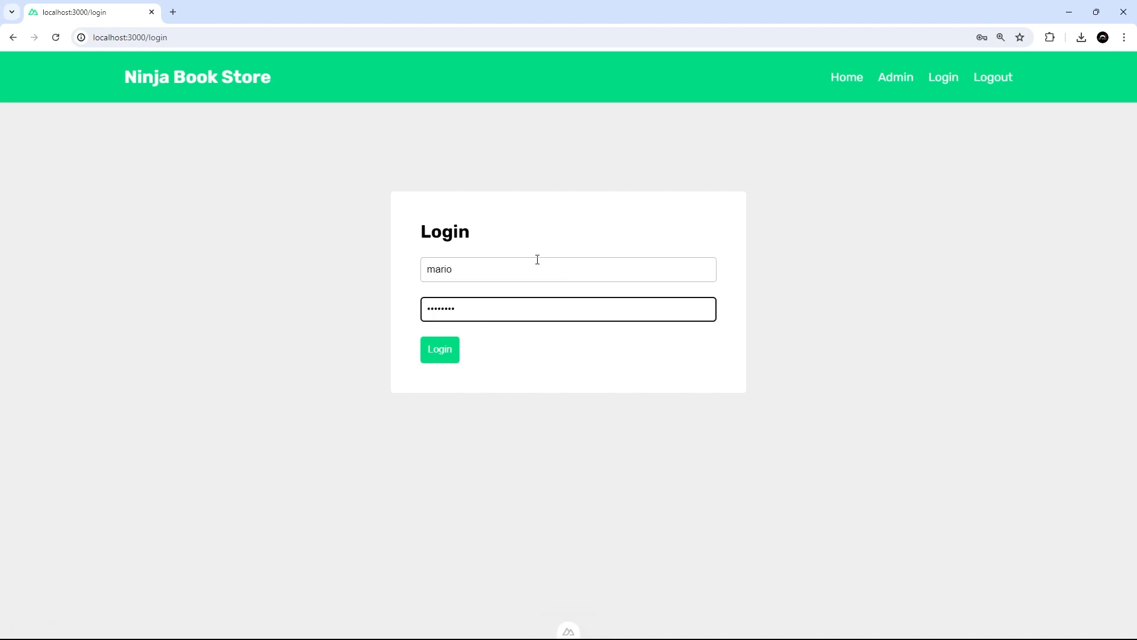
mouse_move(455, 365)
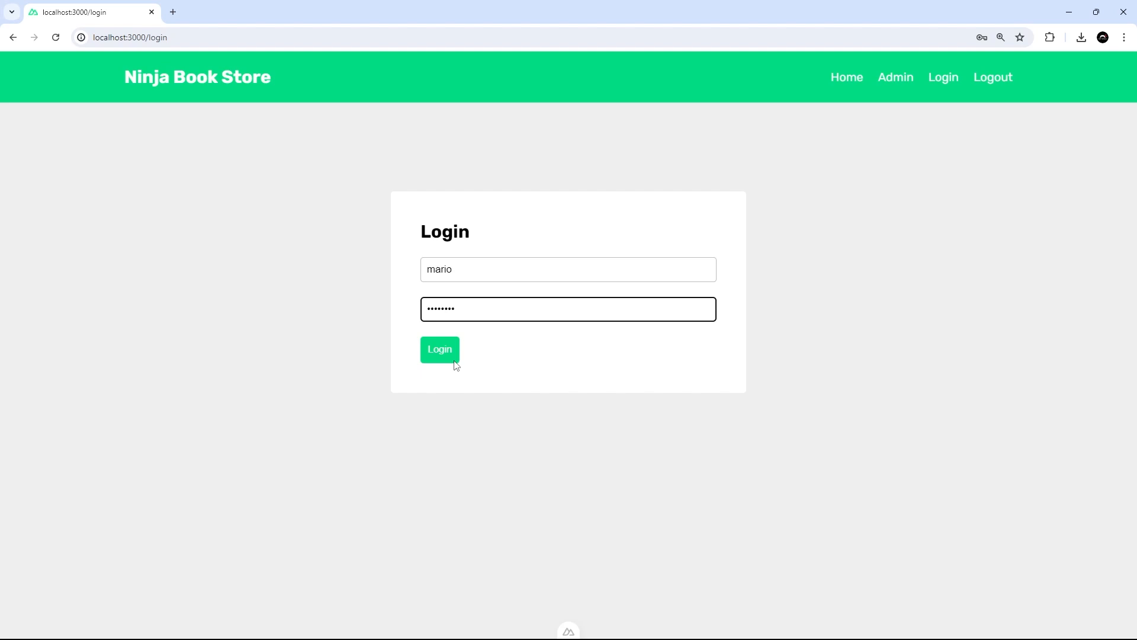
click(440, 349)
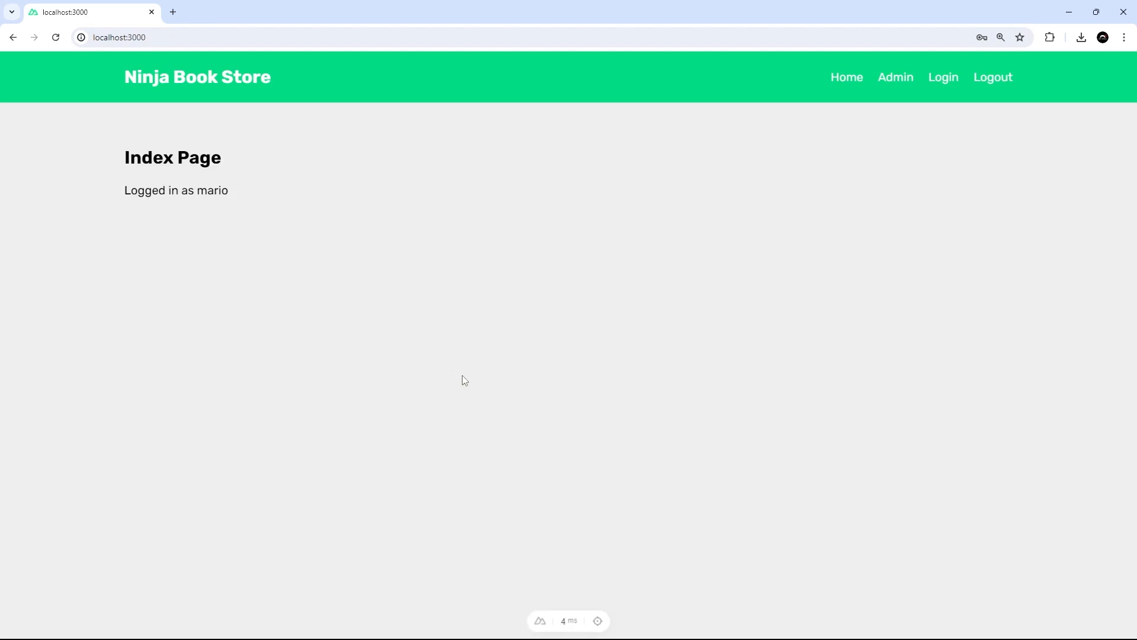
mouse_move(236, 196)
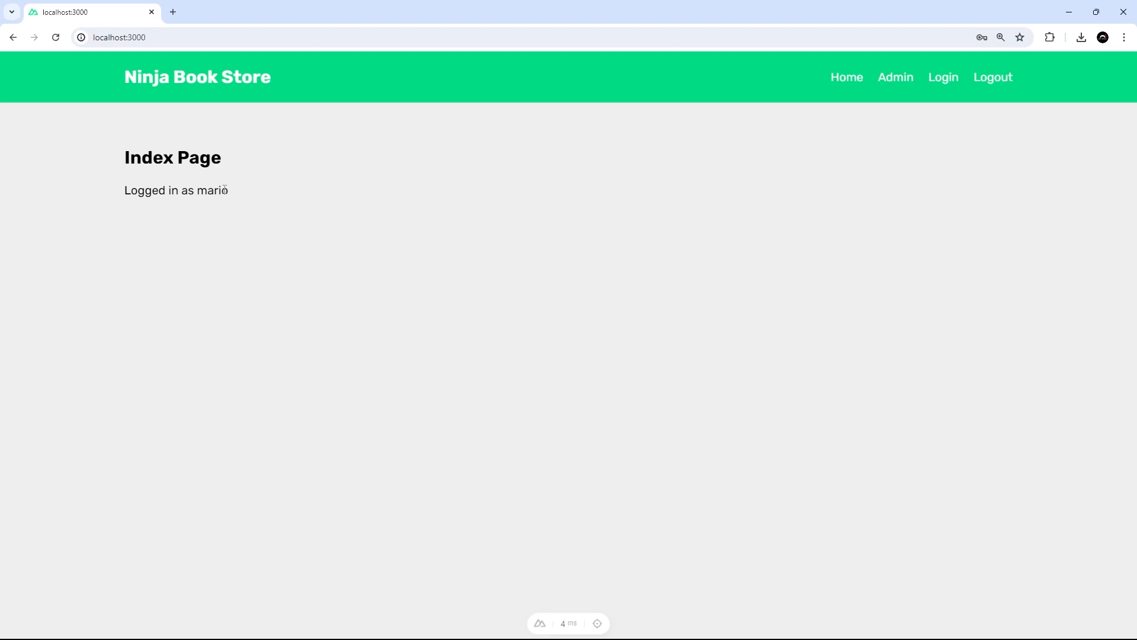
triple_click(175, 189)
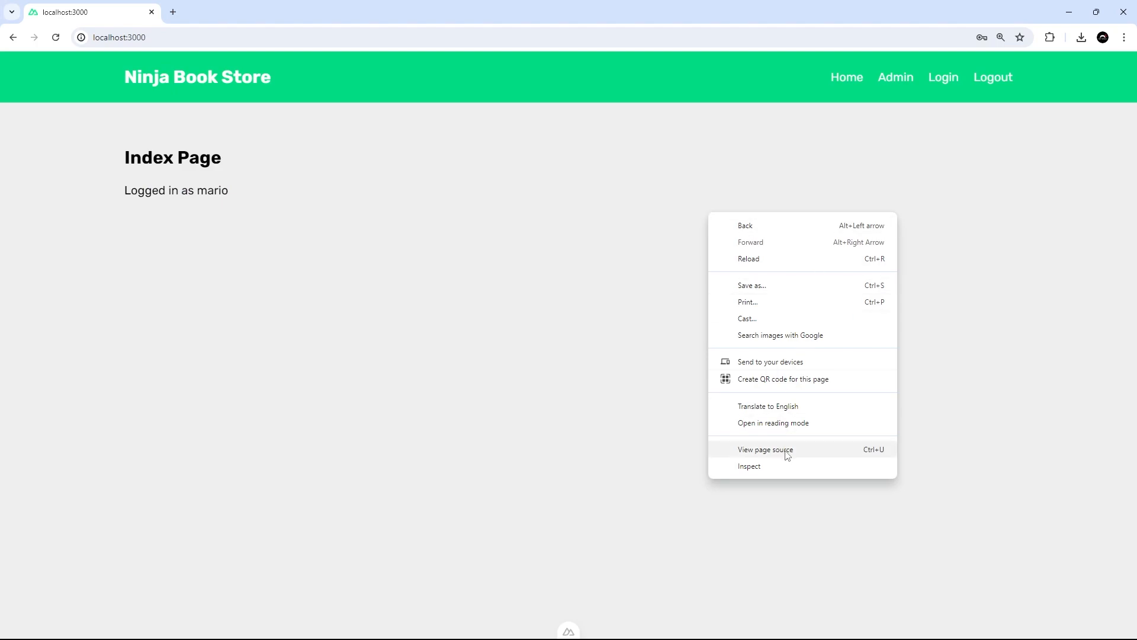
click(993, 77)
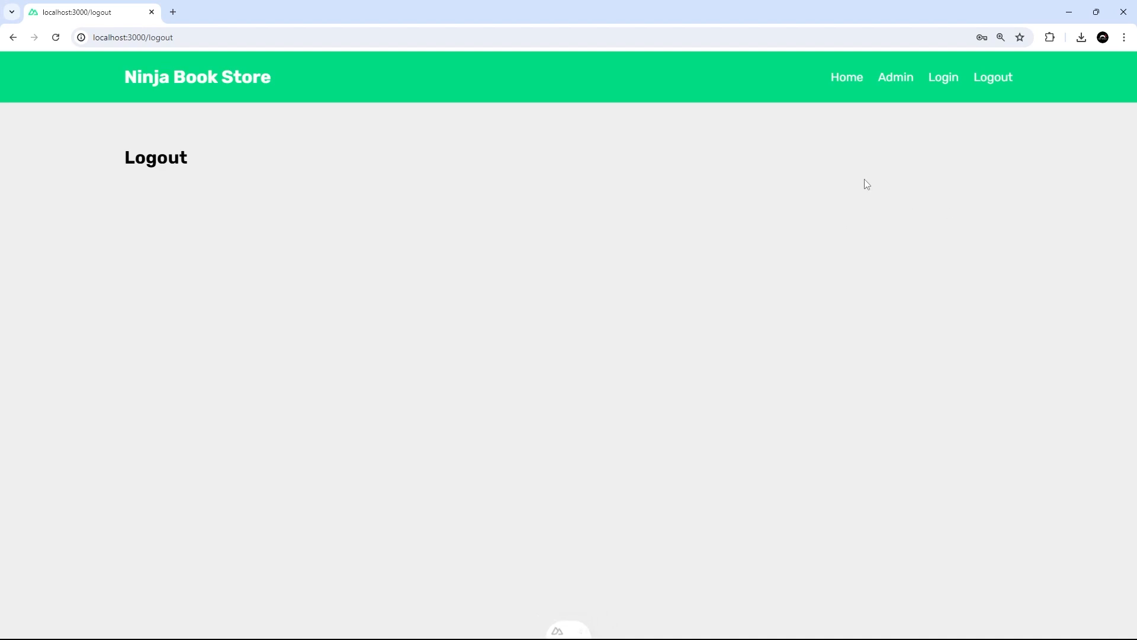
mouse_move(193, 239)
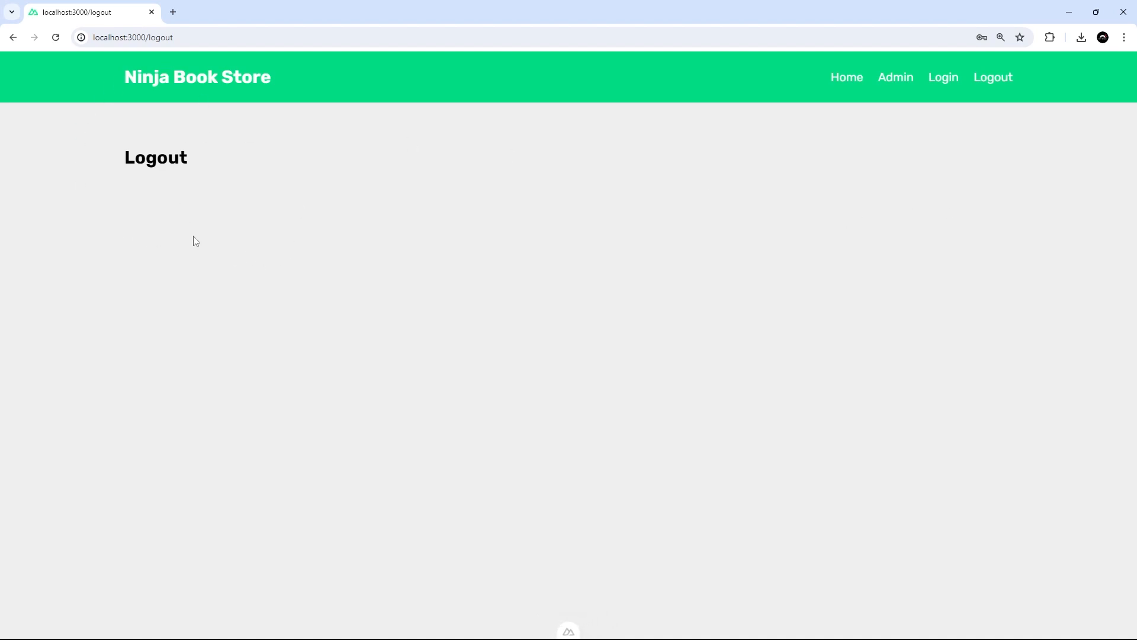
mouse_move(367, 270)
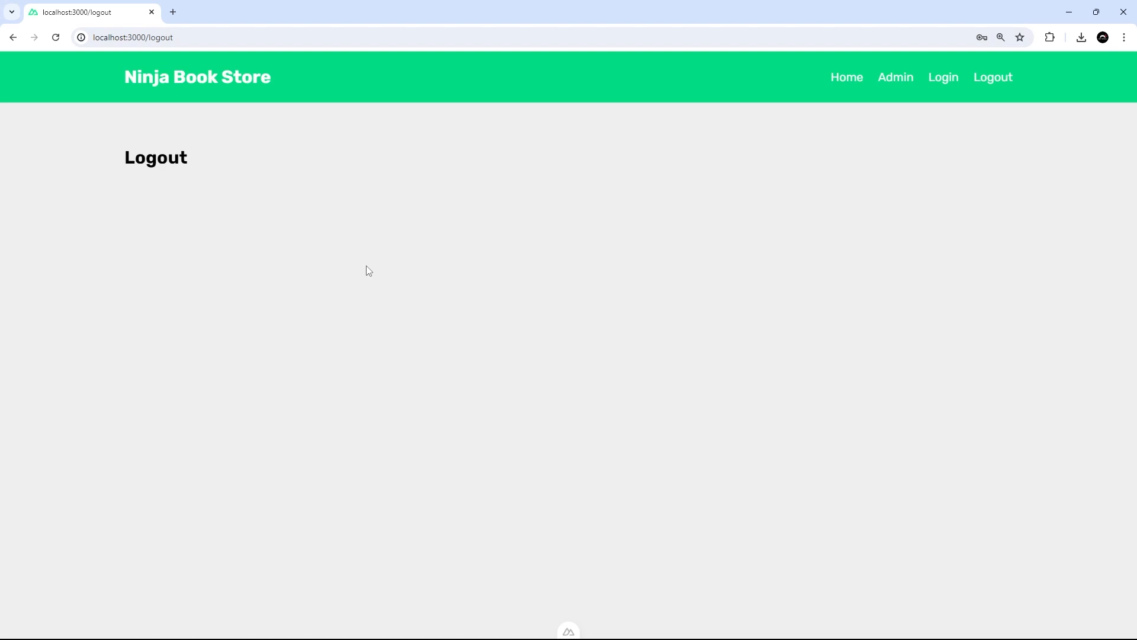
mouse_move(590, 176)
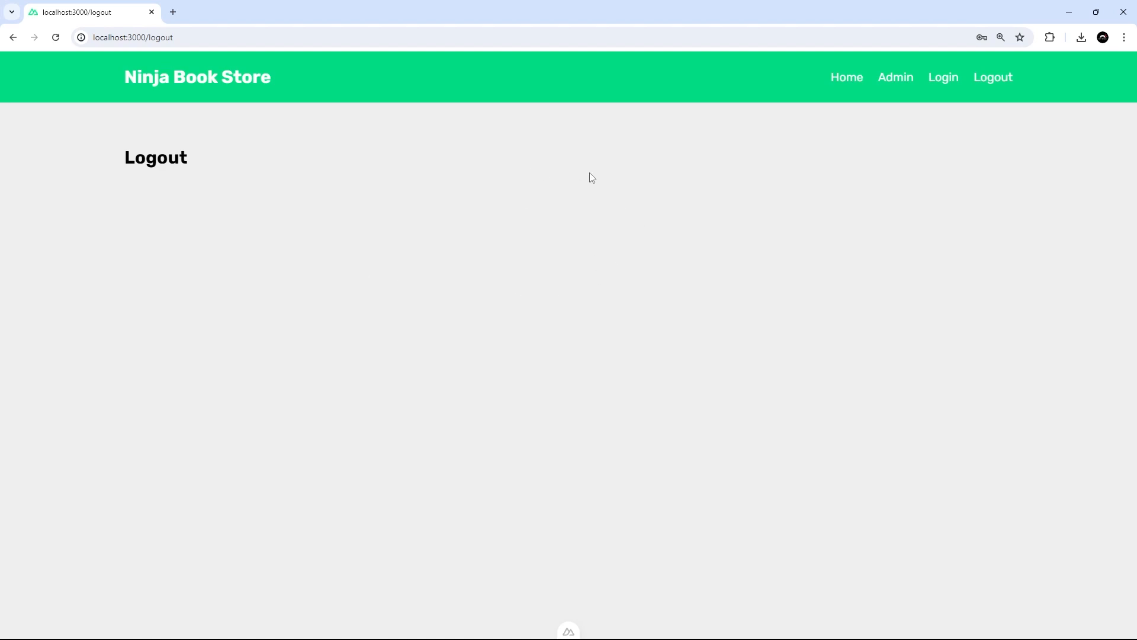
mouse_move(587, 218)
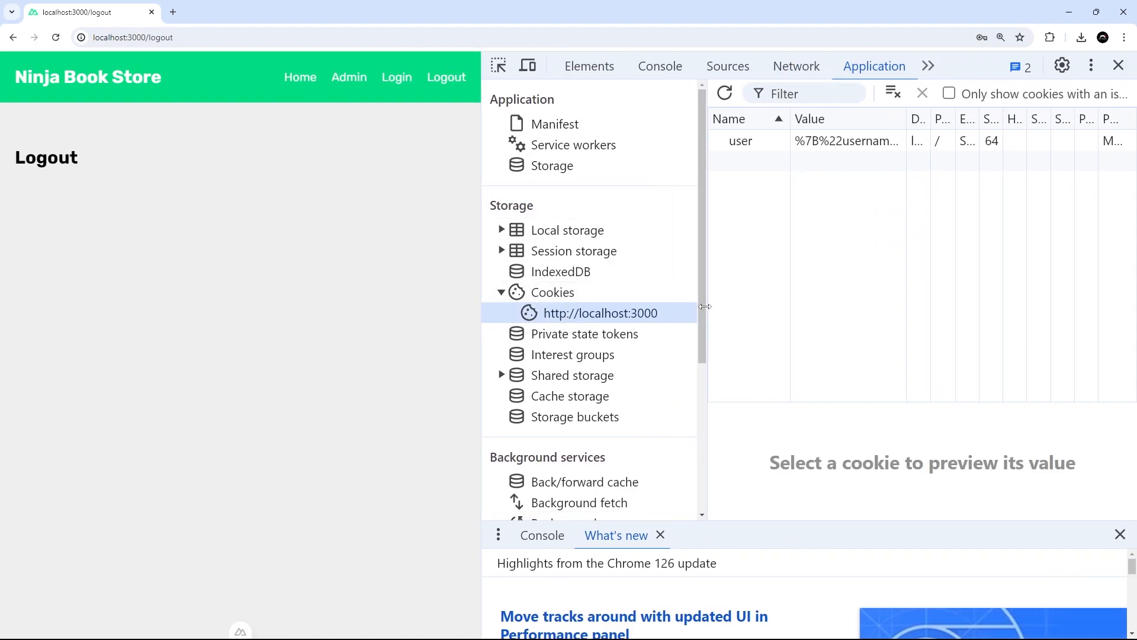
Preview the user cookie value (username mario, role user) and dismiss the What's new drawer.
click(753, 141)
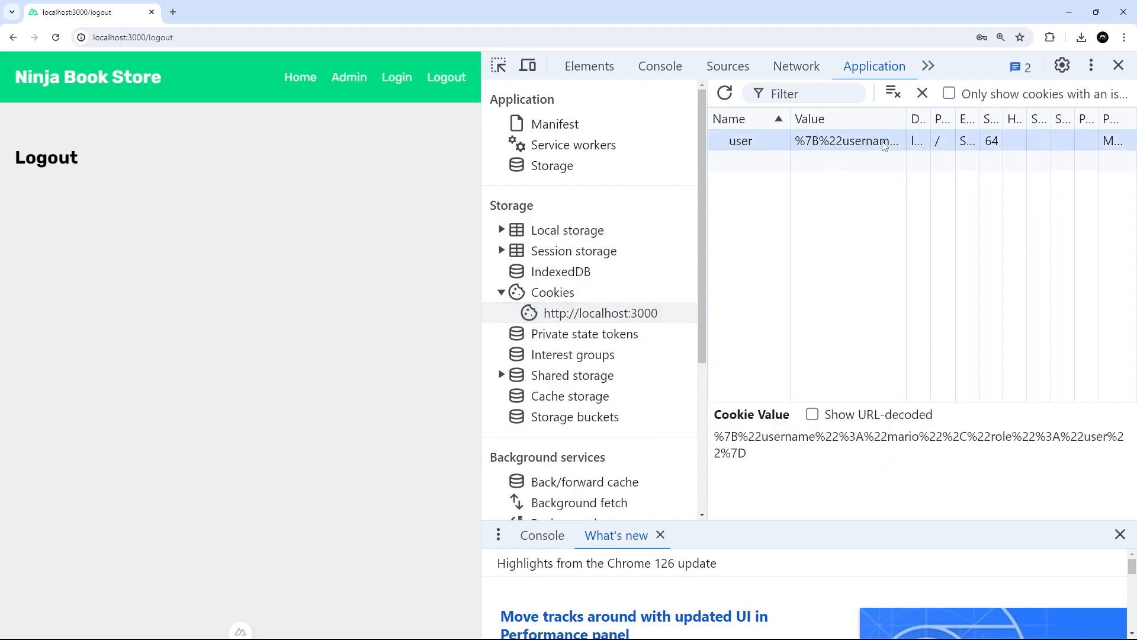
mouse_move(895, 349)
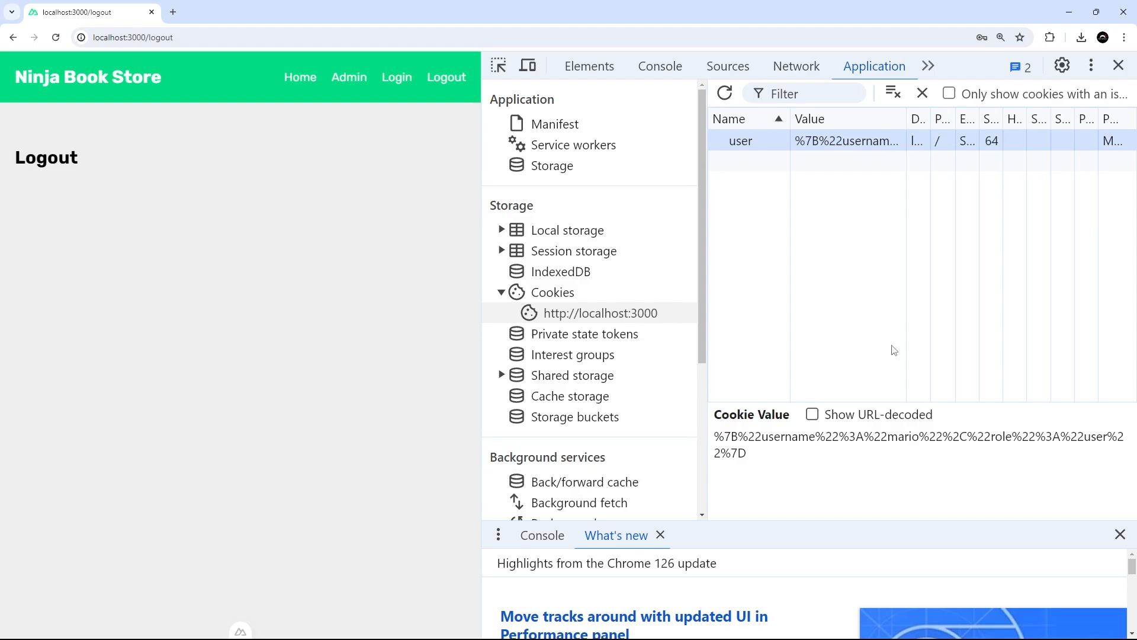
mouse_move(772, 143)
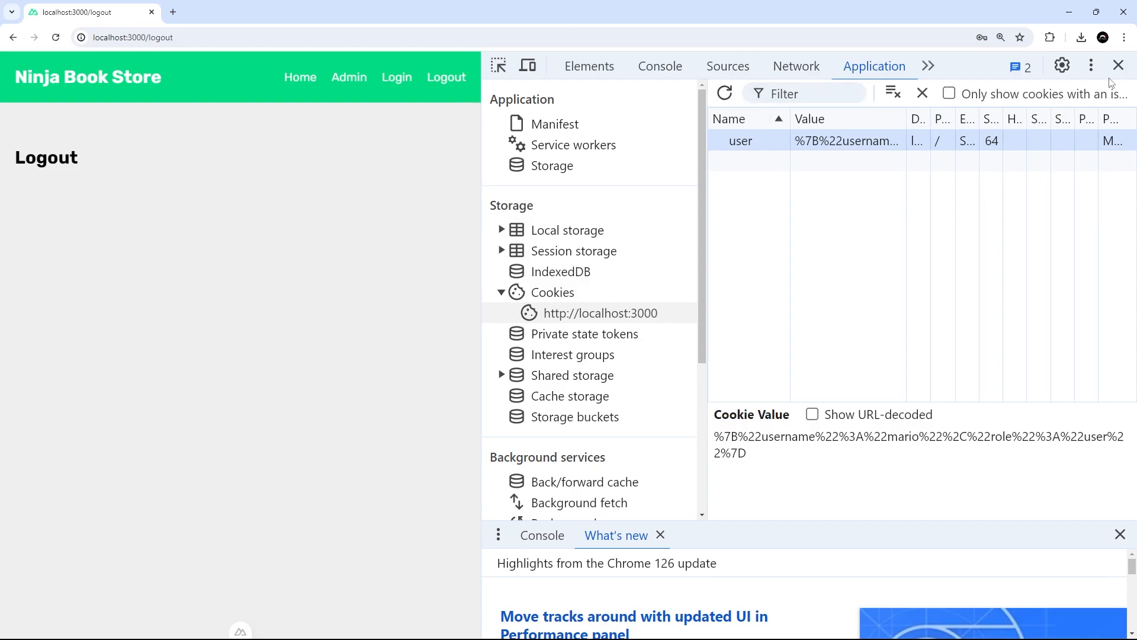
mouse_move(1097, 173)
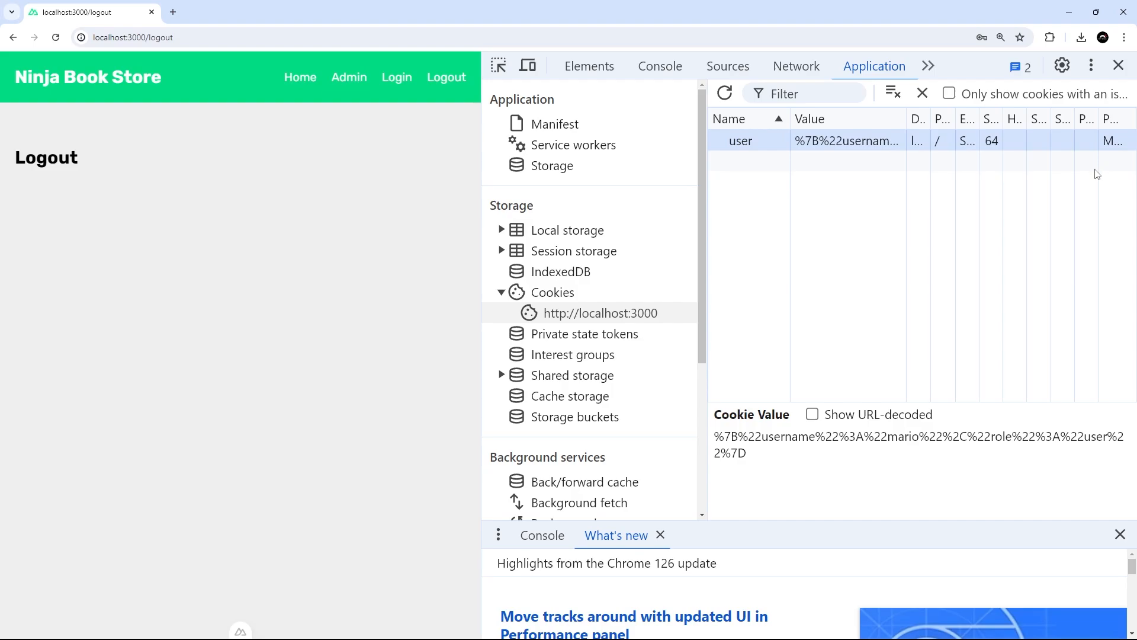
mouse_move(1059, 367)
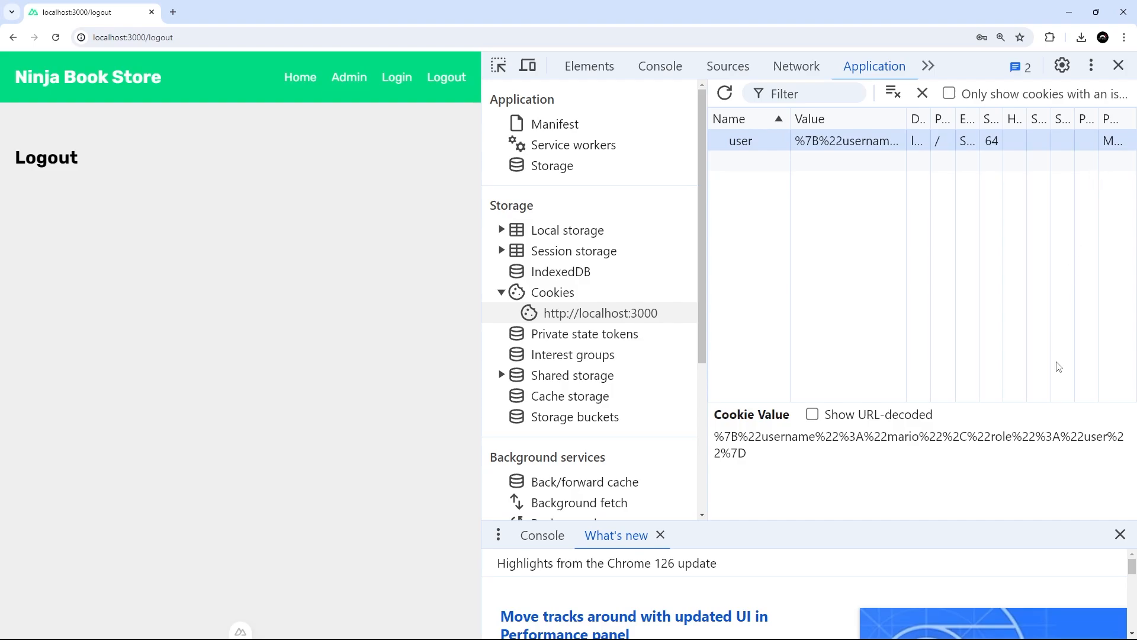
click(660, 534)
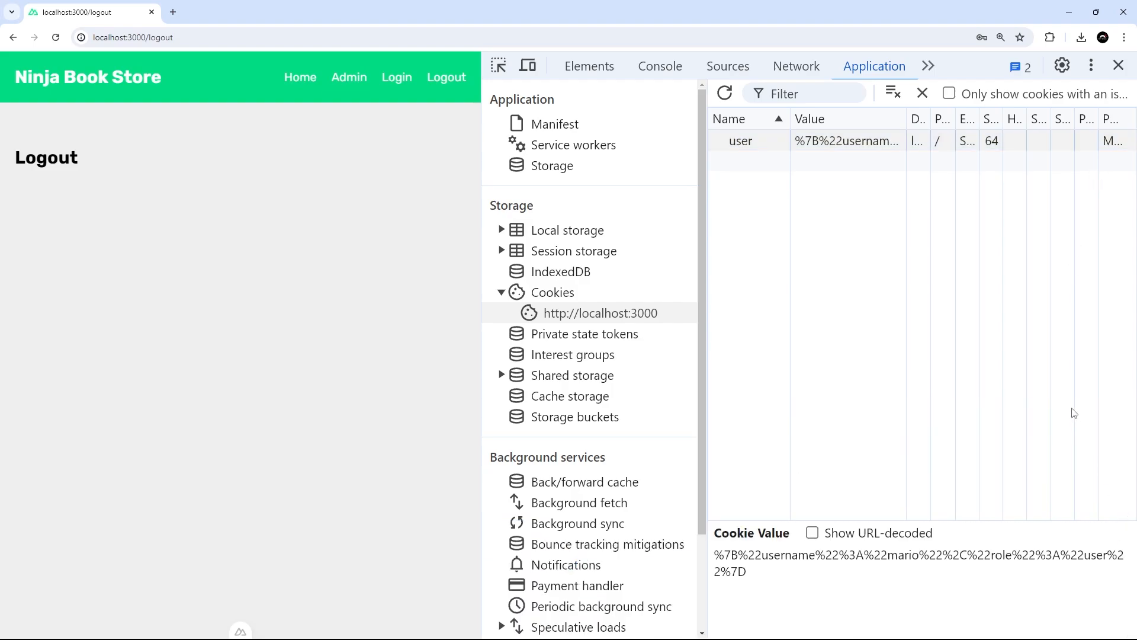
mouse_move(1020, 314)
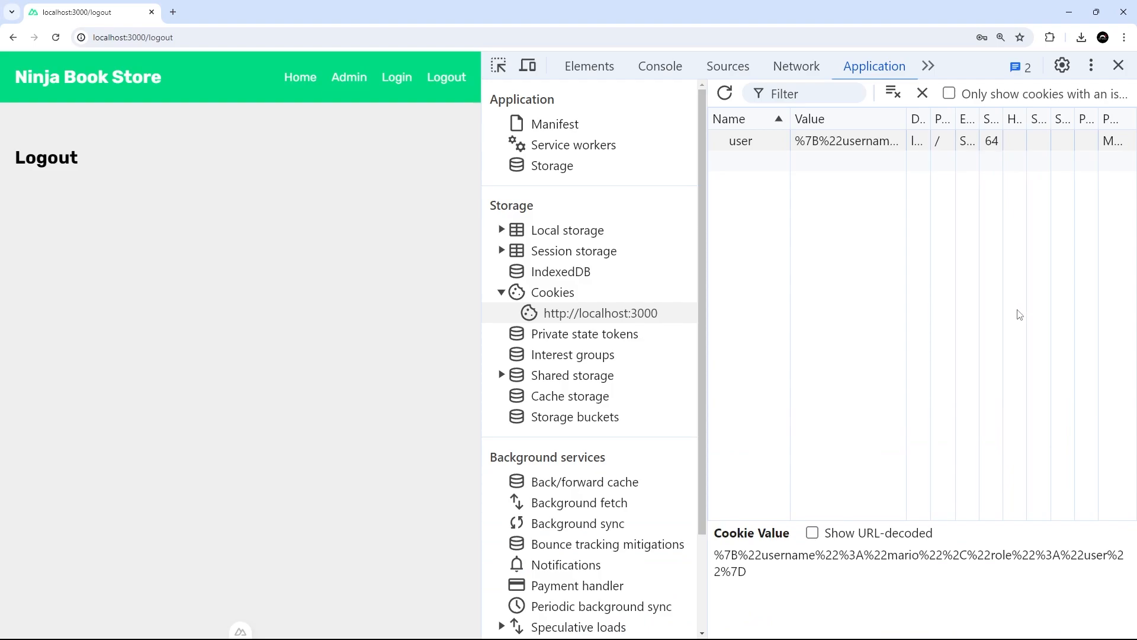
mouse_move(816, 146)
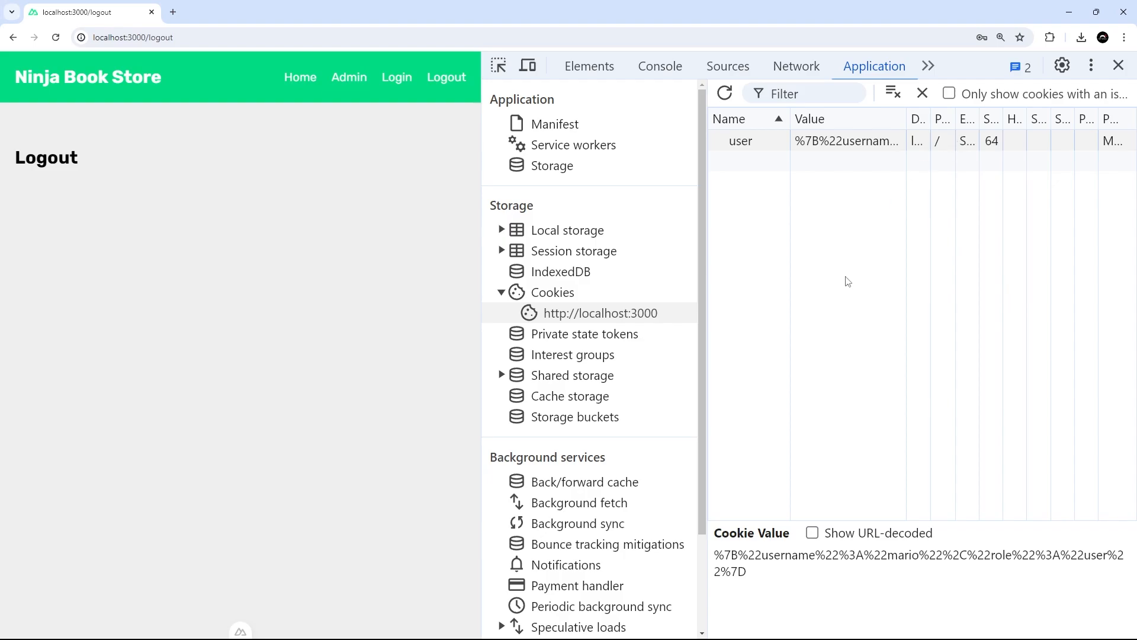
Close DevTools so the Logout page fills the browser window.
click(1119, 64)
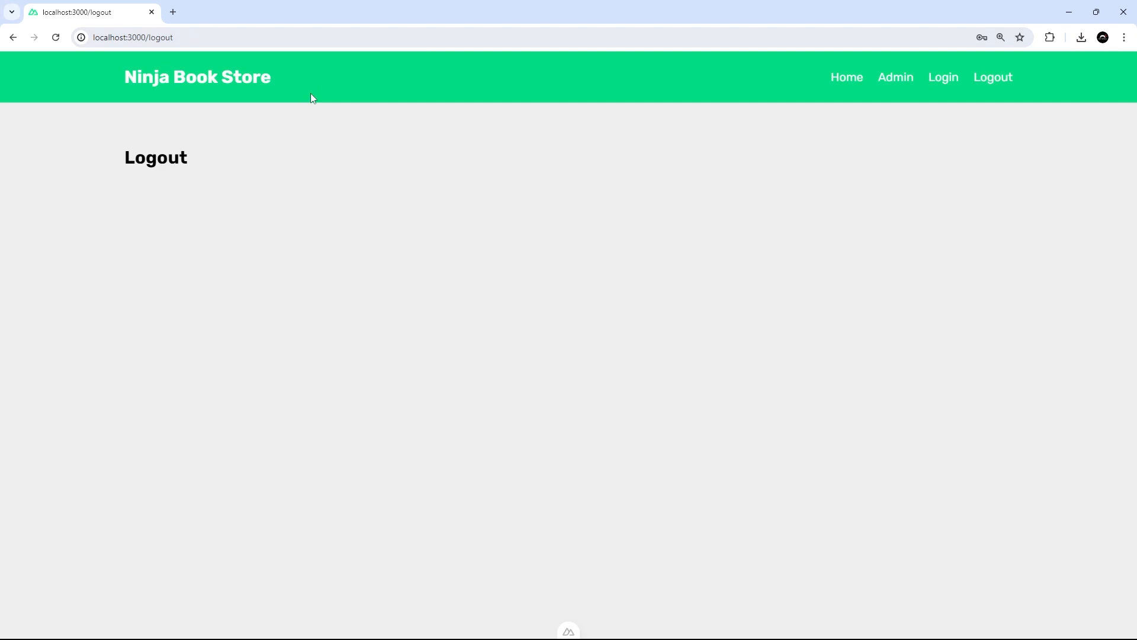
mouse_move(765, 327)
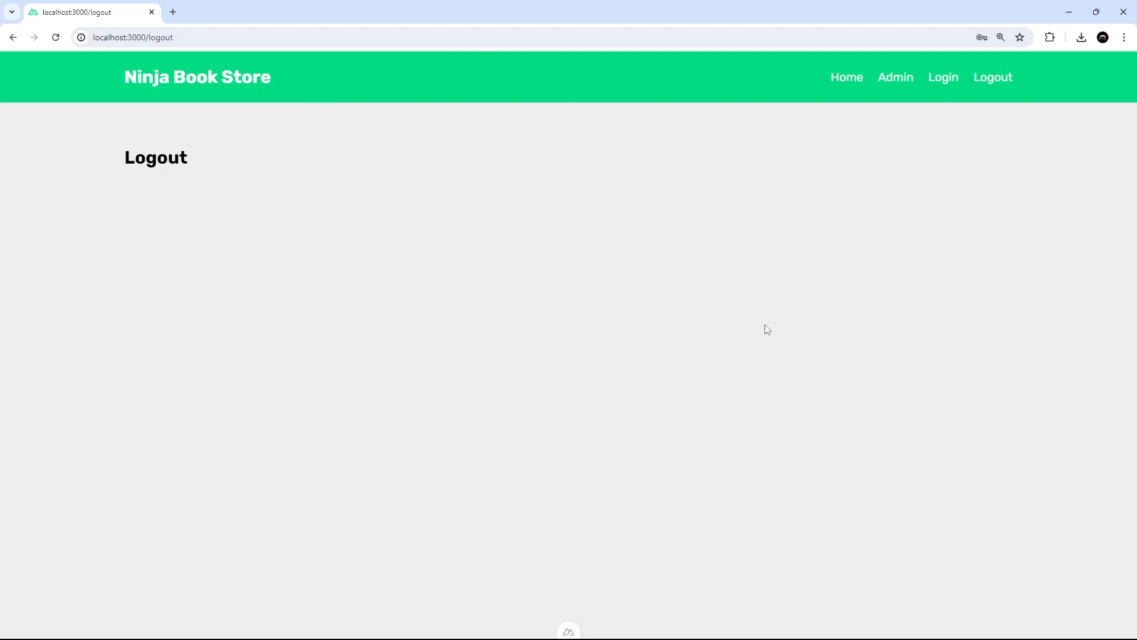
mouse_move(756, 330)
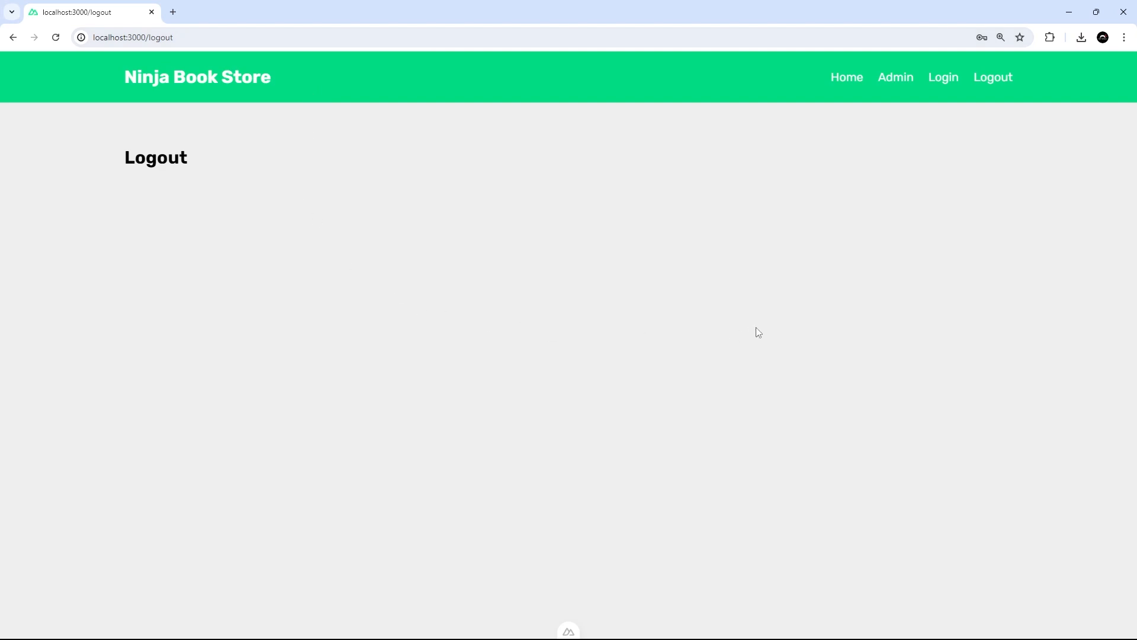
mouse_move(752, 331)
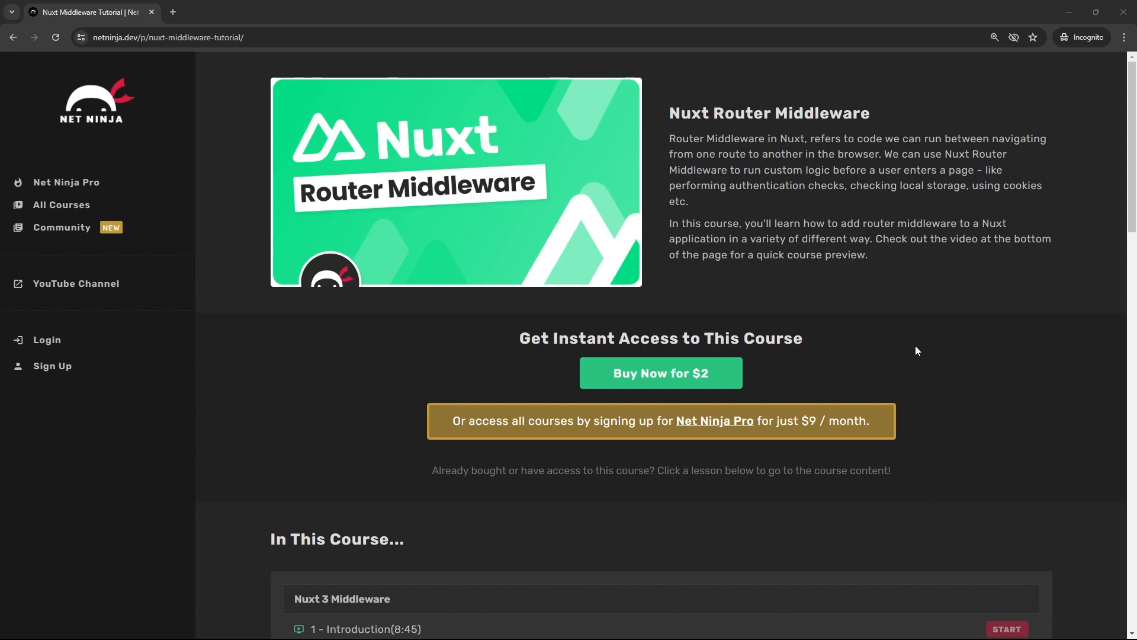
mouse_move(177, 7)
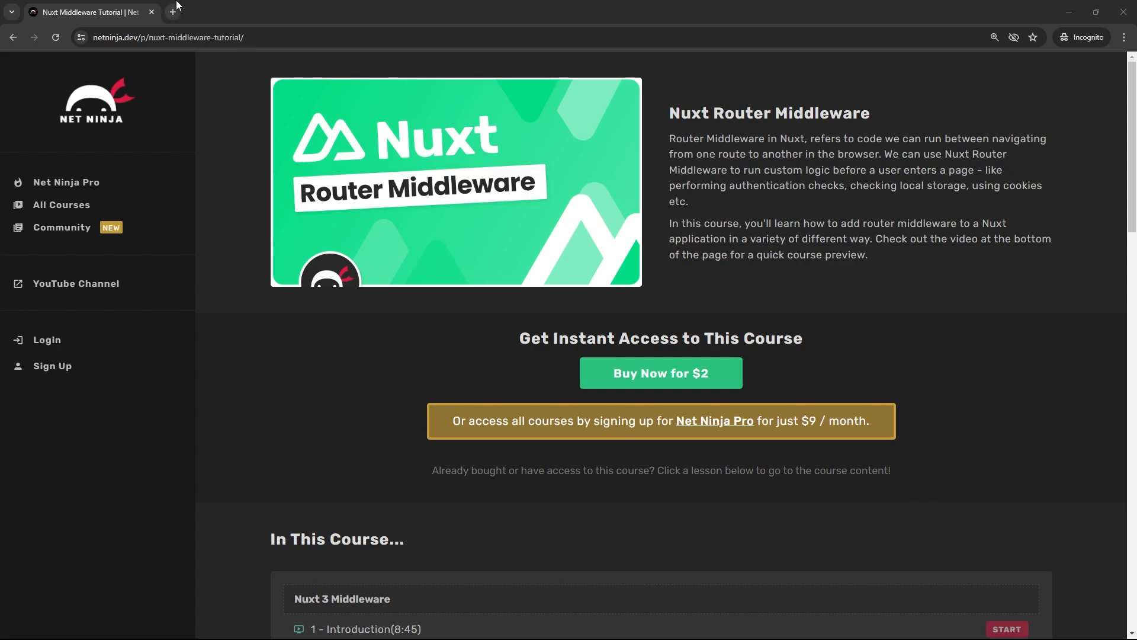
click(169, 37)
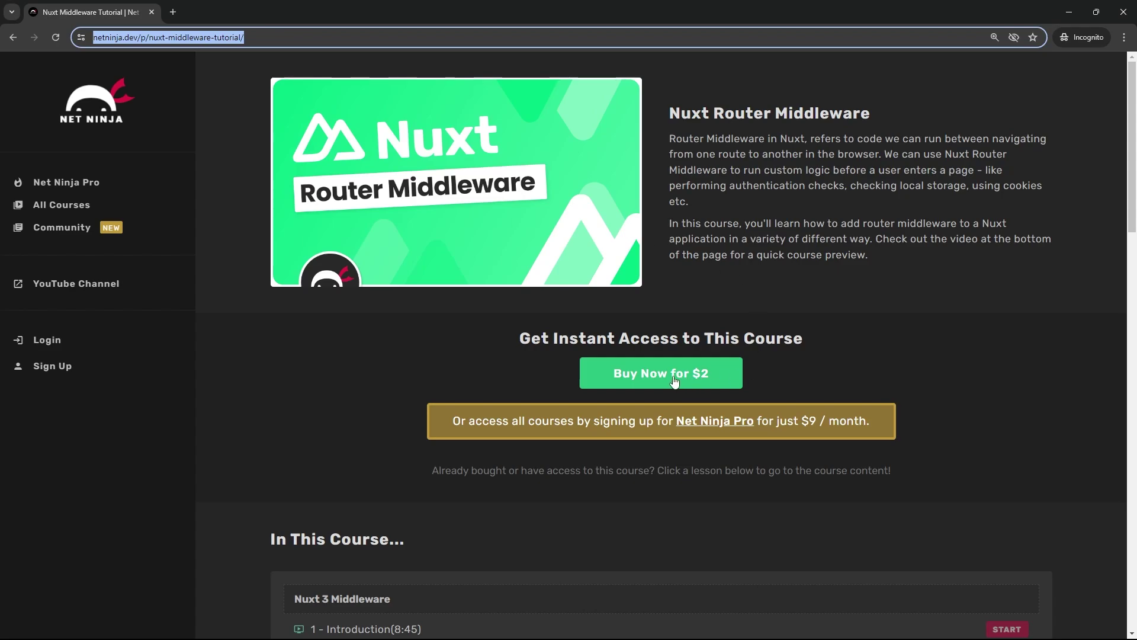
scroll(down, 3)
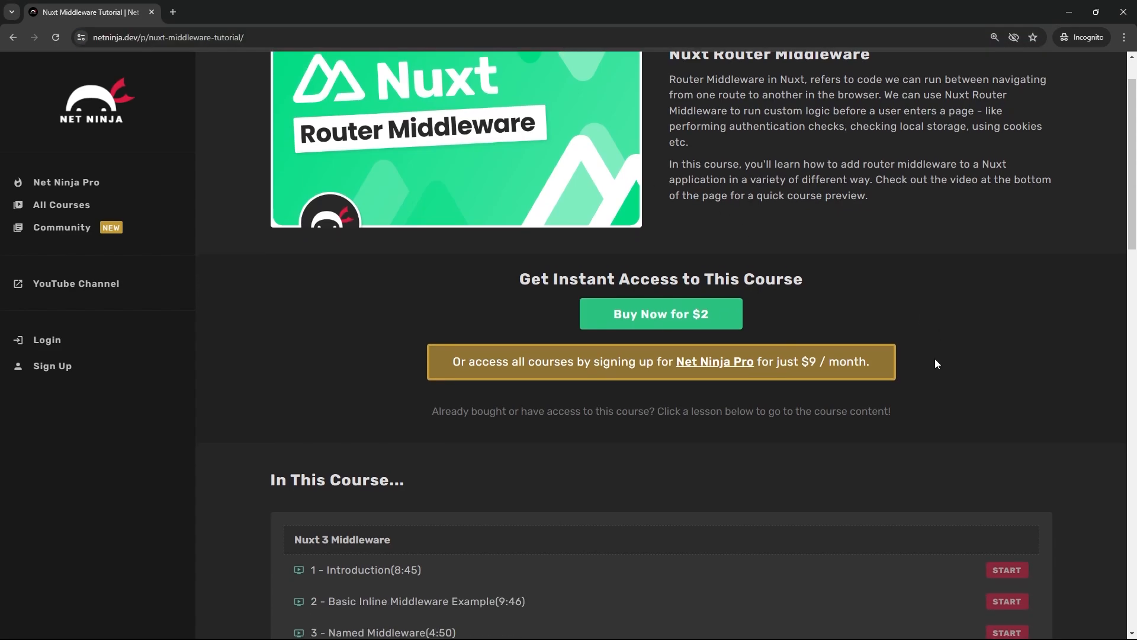
click(714, 361)
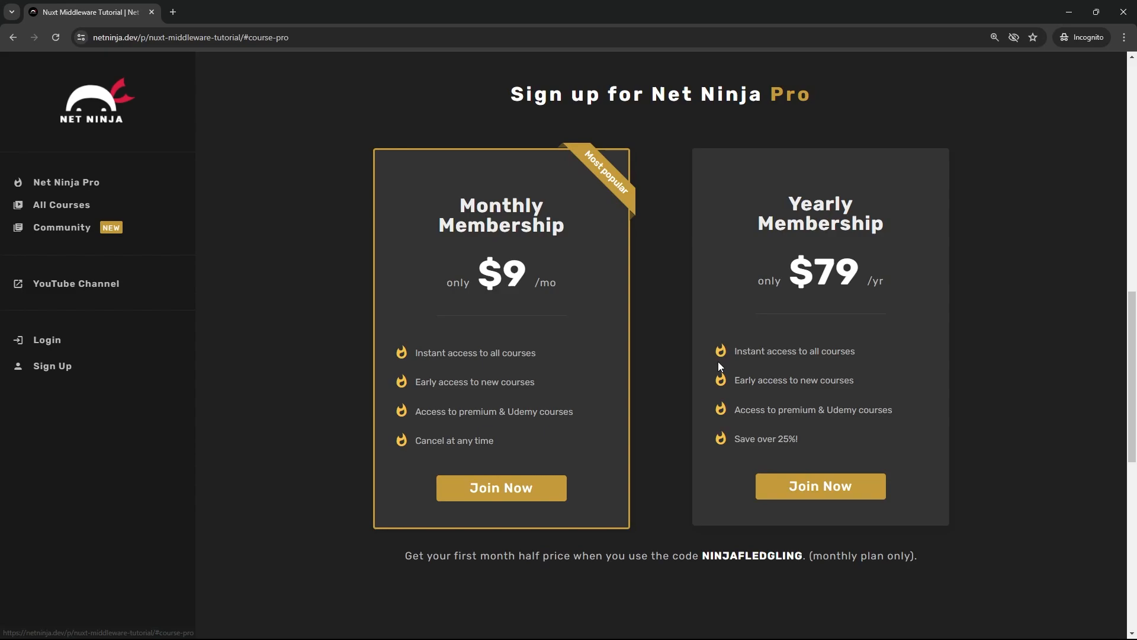
mouse_move(566, 363)
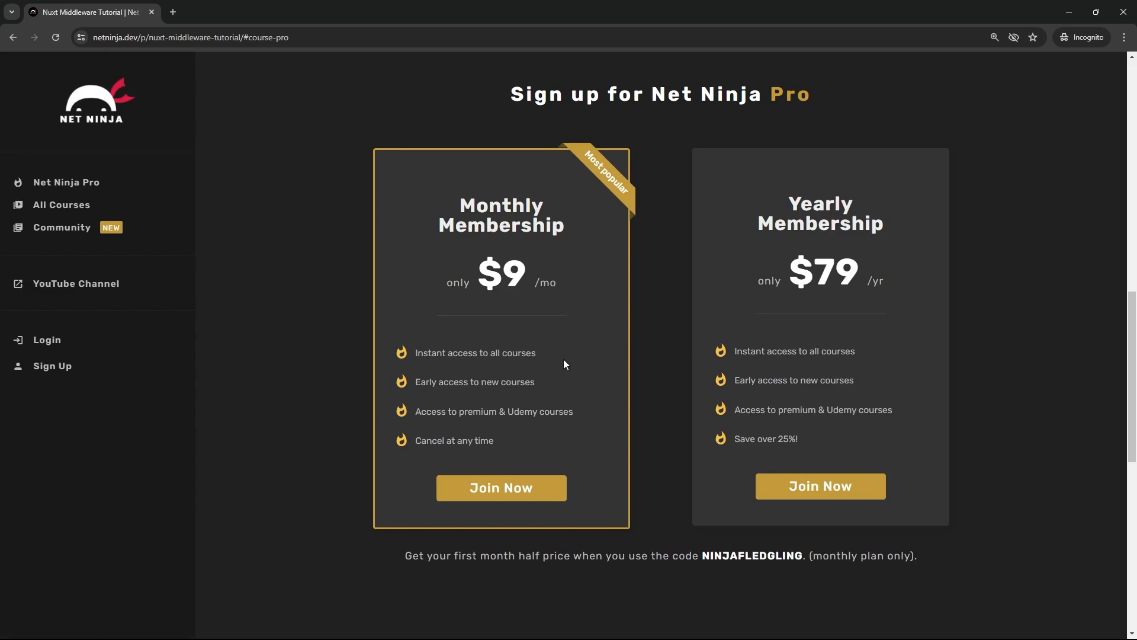
double_click(475, 353)
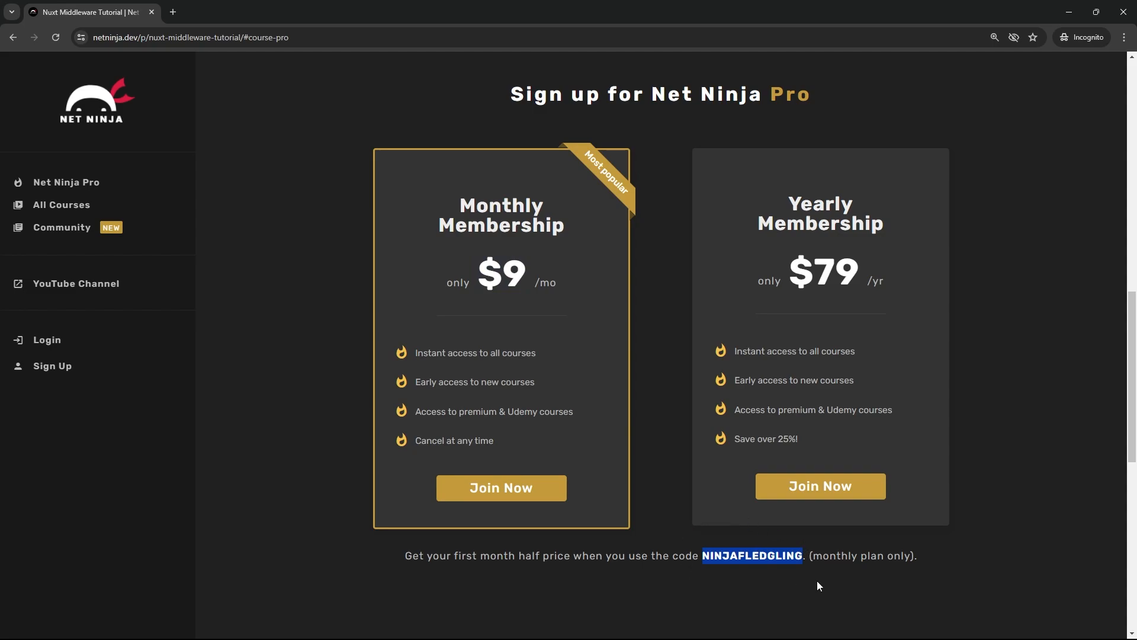
mouse_move(863, 567)
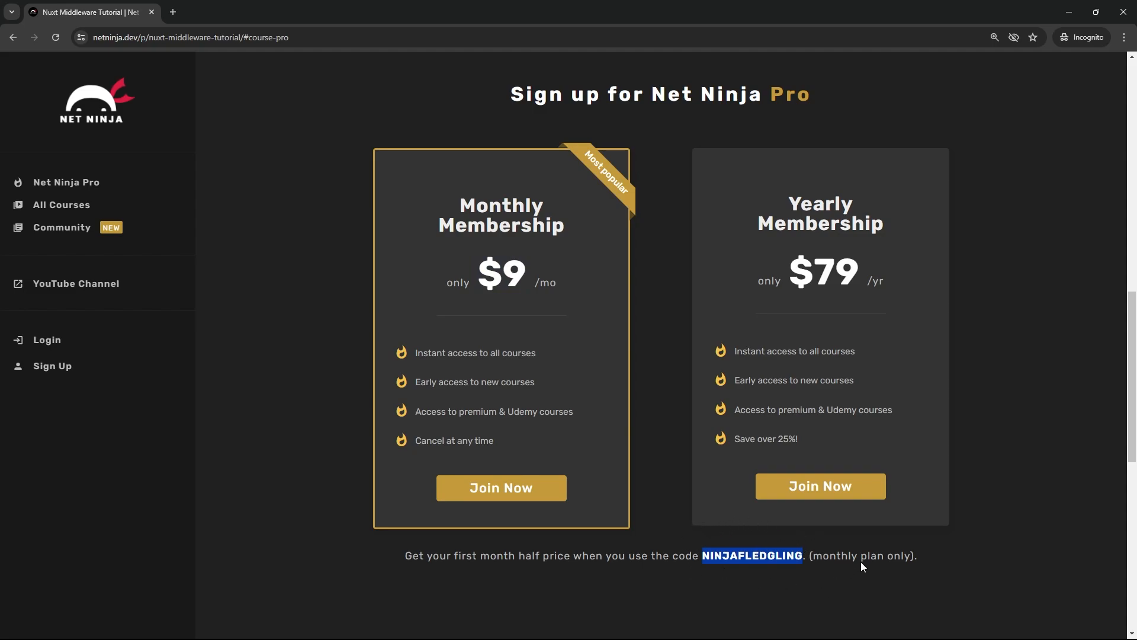
scroll(up, 3)
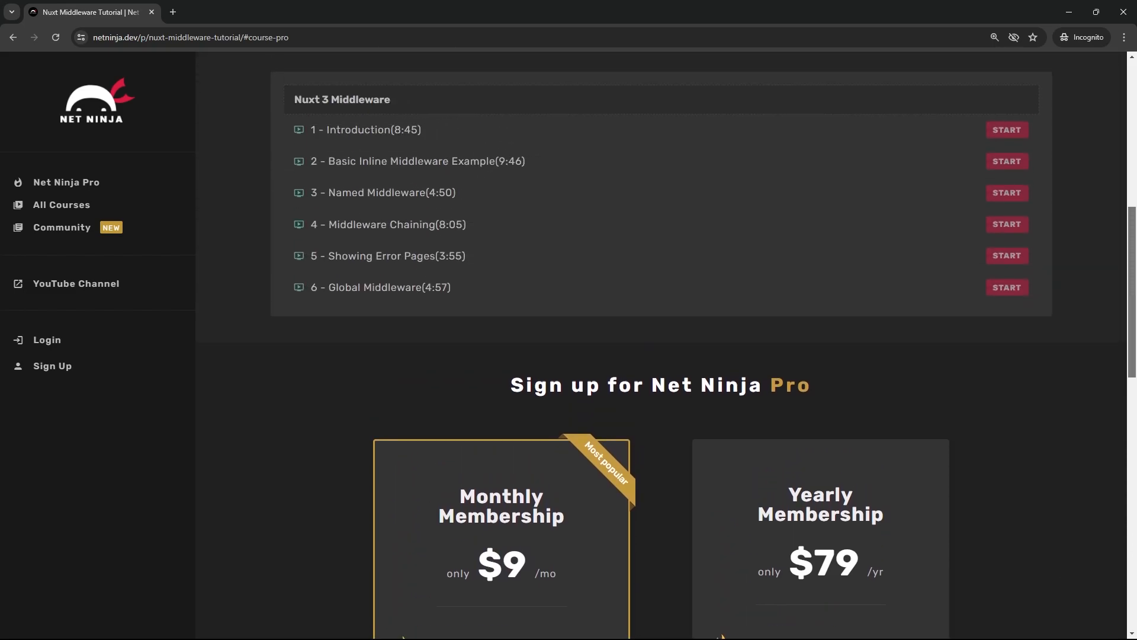
scroll(up, 3)
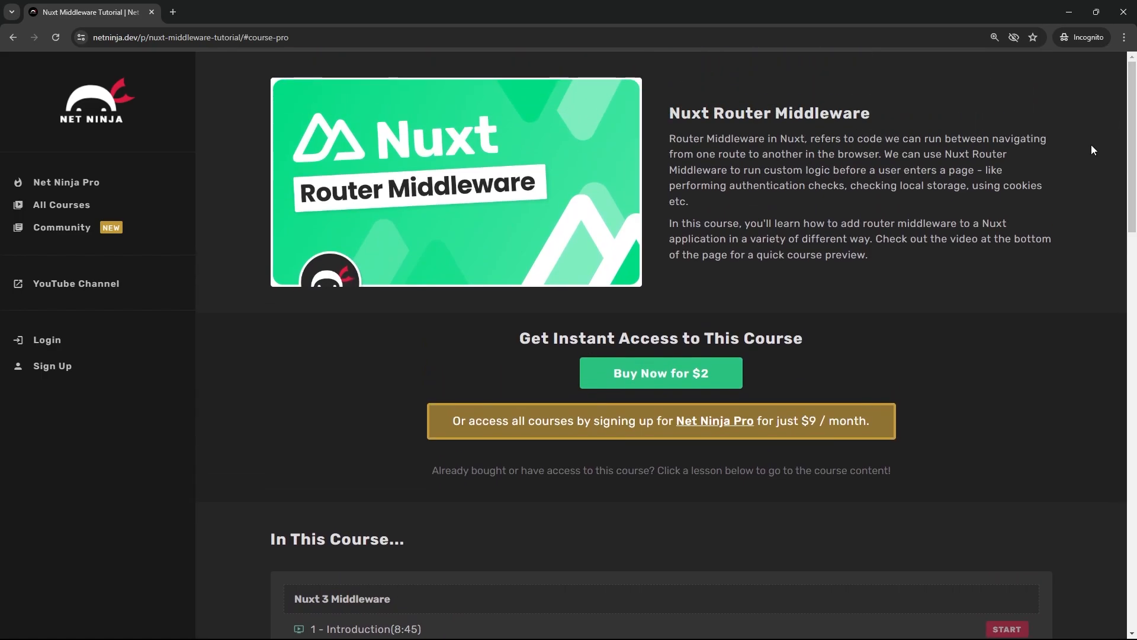
mouse_move(1090, 153)
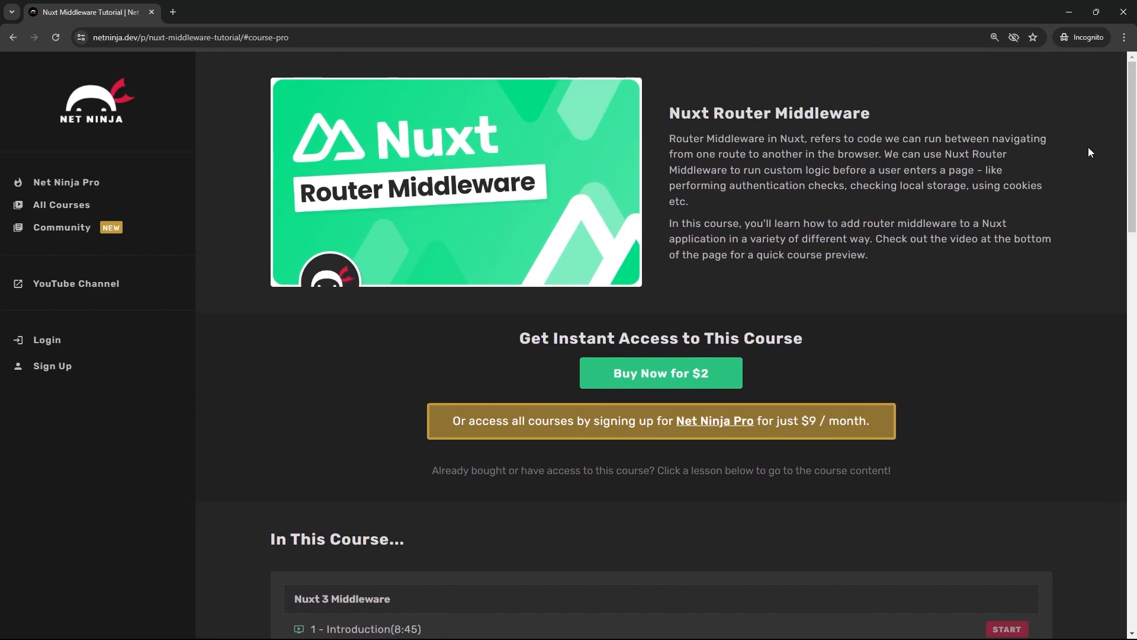